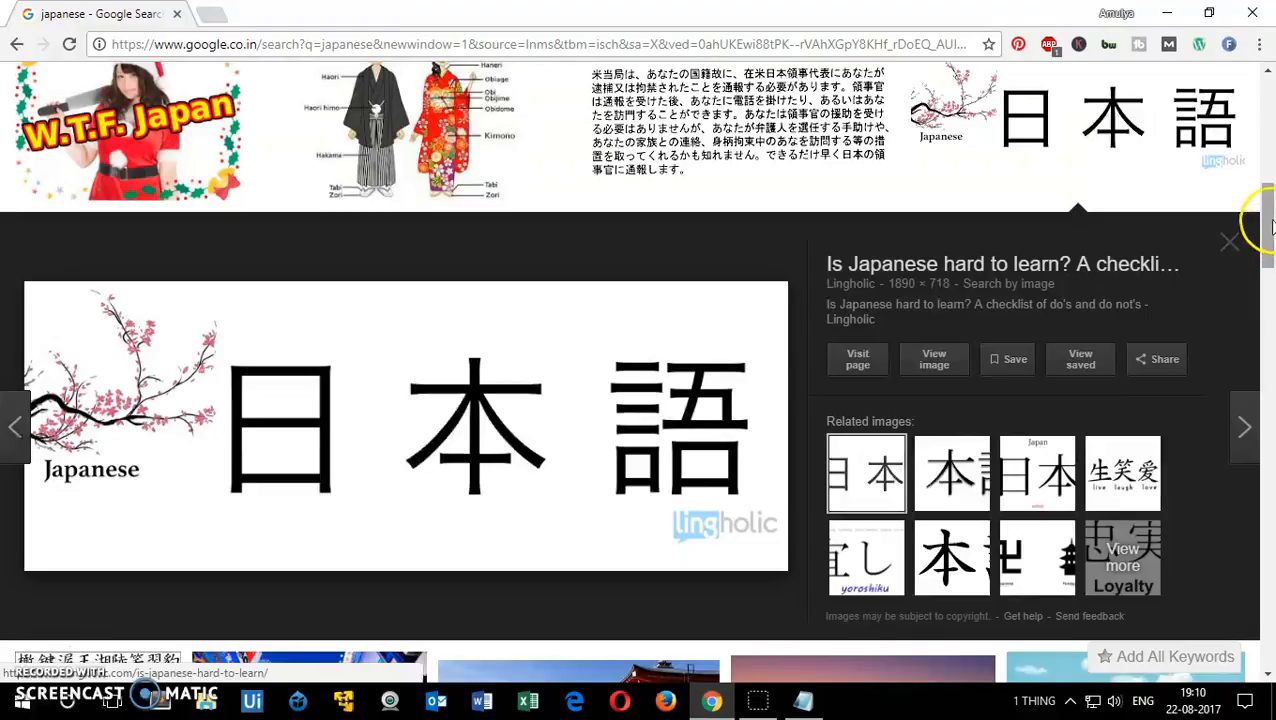
- Close the Japanese image preview in Chrome and bring up Control Panel
left_click(1230, 242)
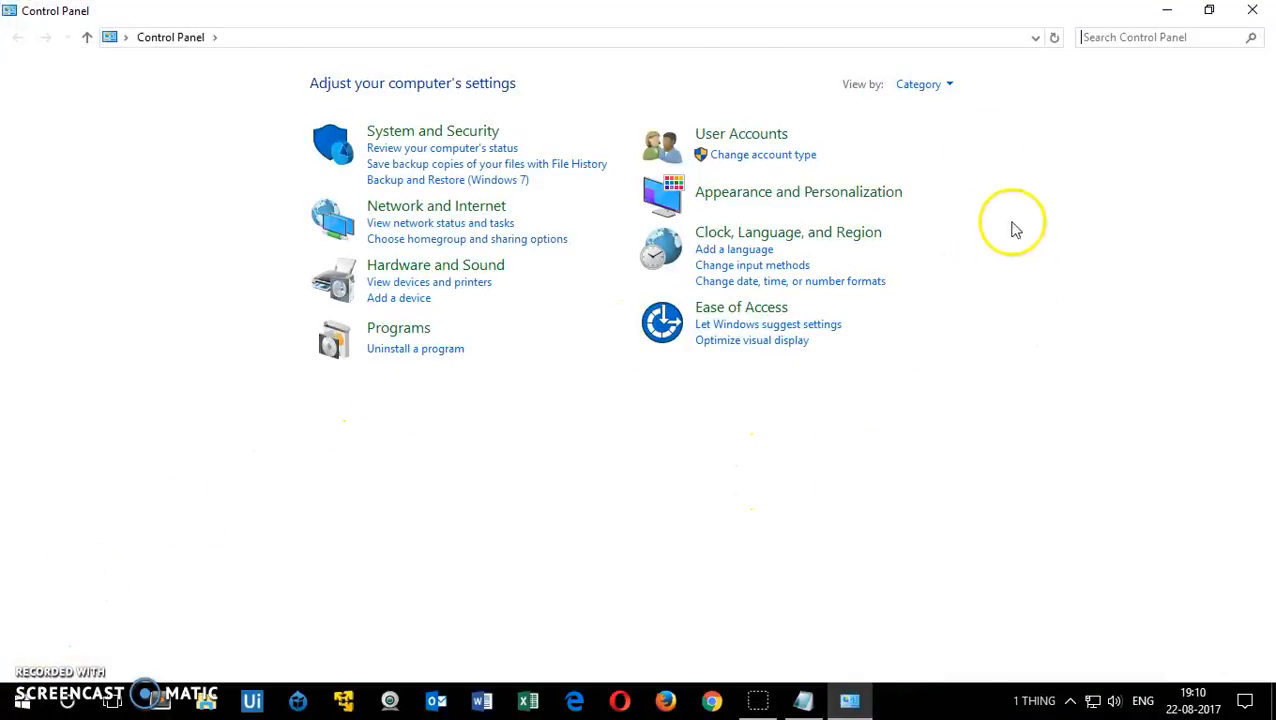
mouse_move(665, 132)
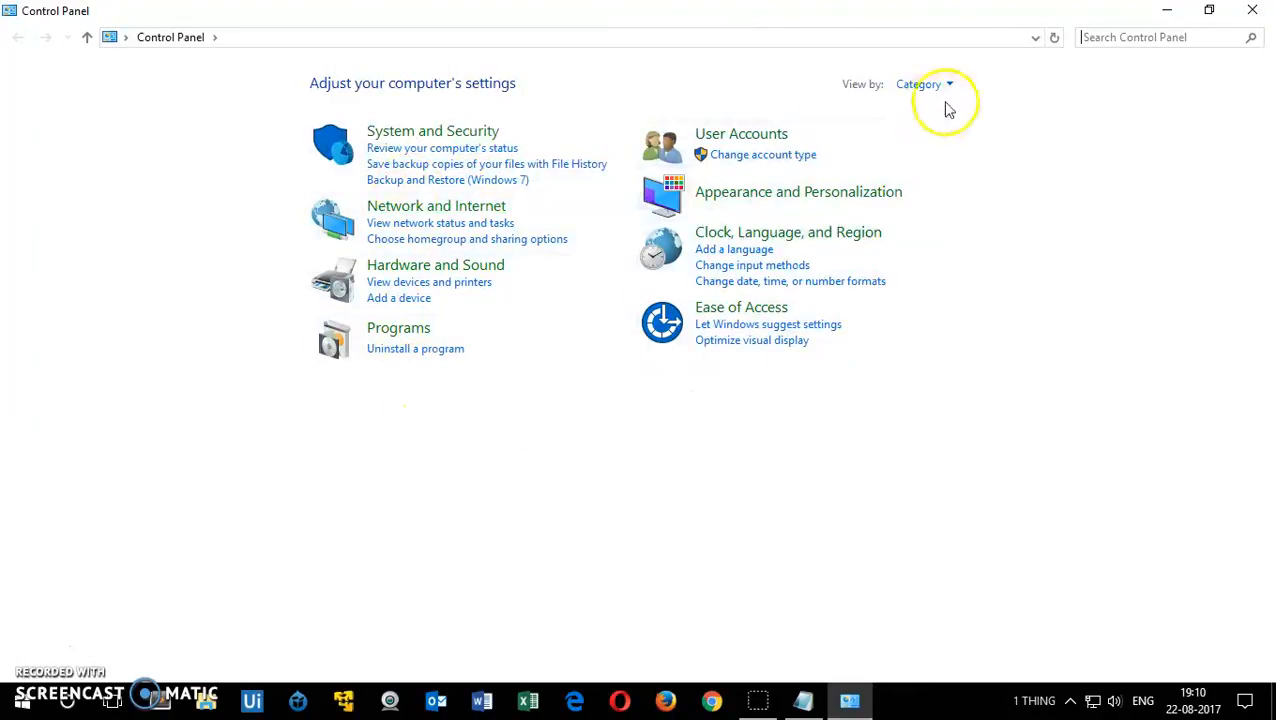
- Preview small and large icon views, then open Clock, Language, and Region > Language
left_click(949, 84)
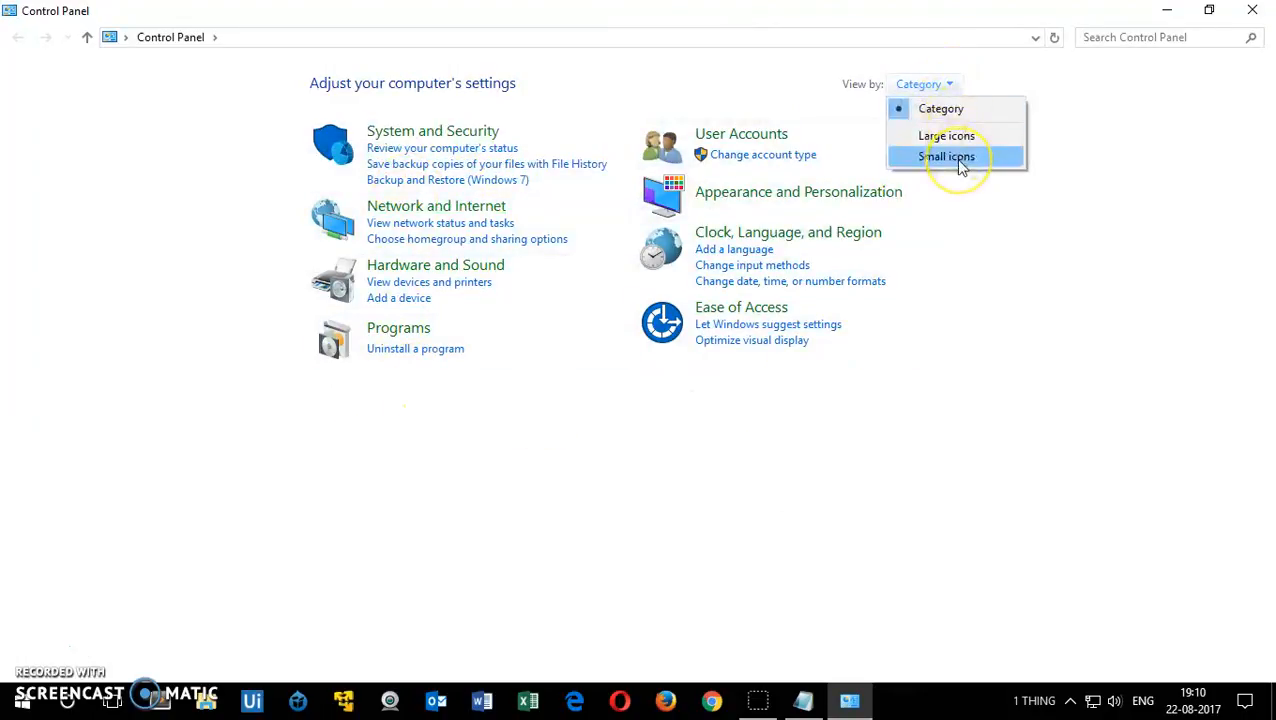
left_click(951, 156)
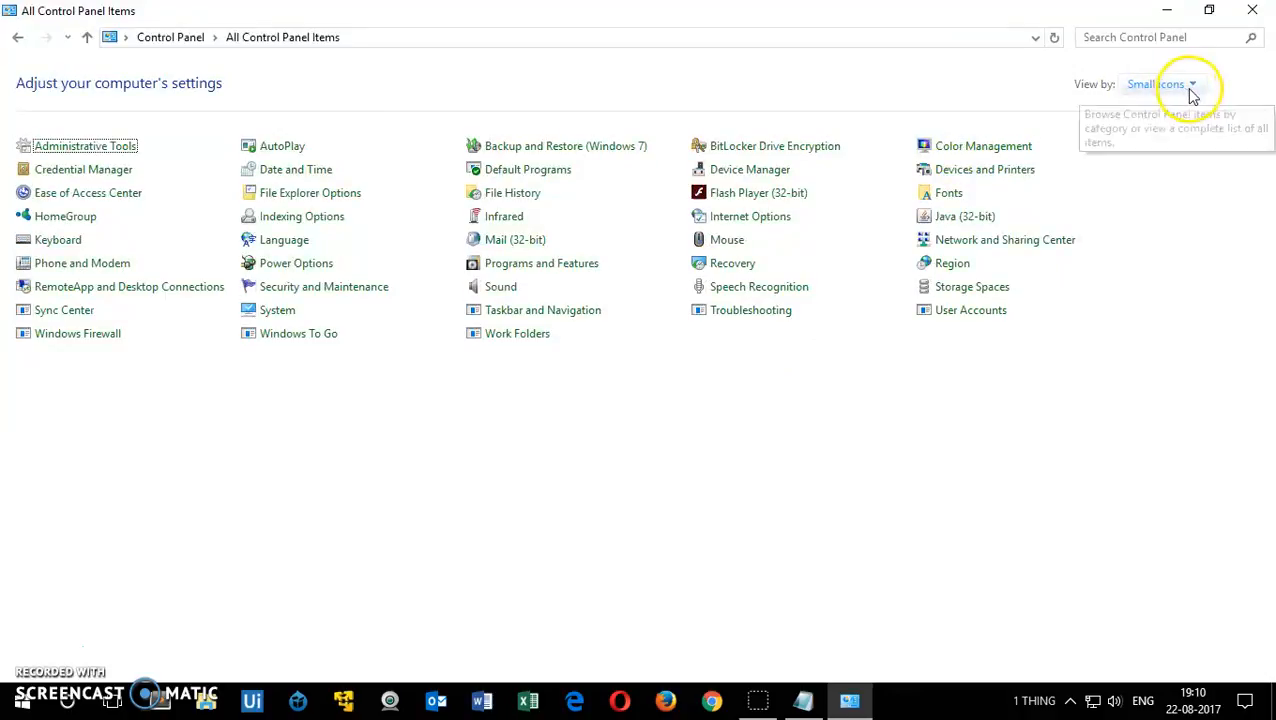
left_click(1188, 88)
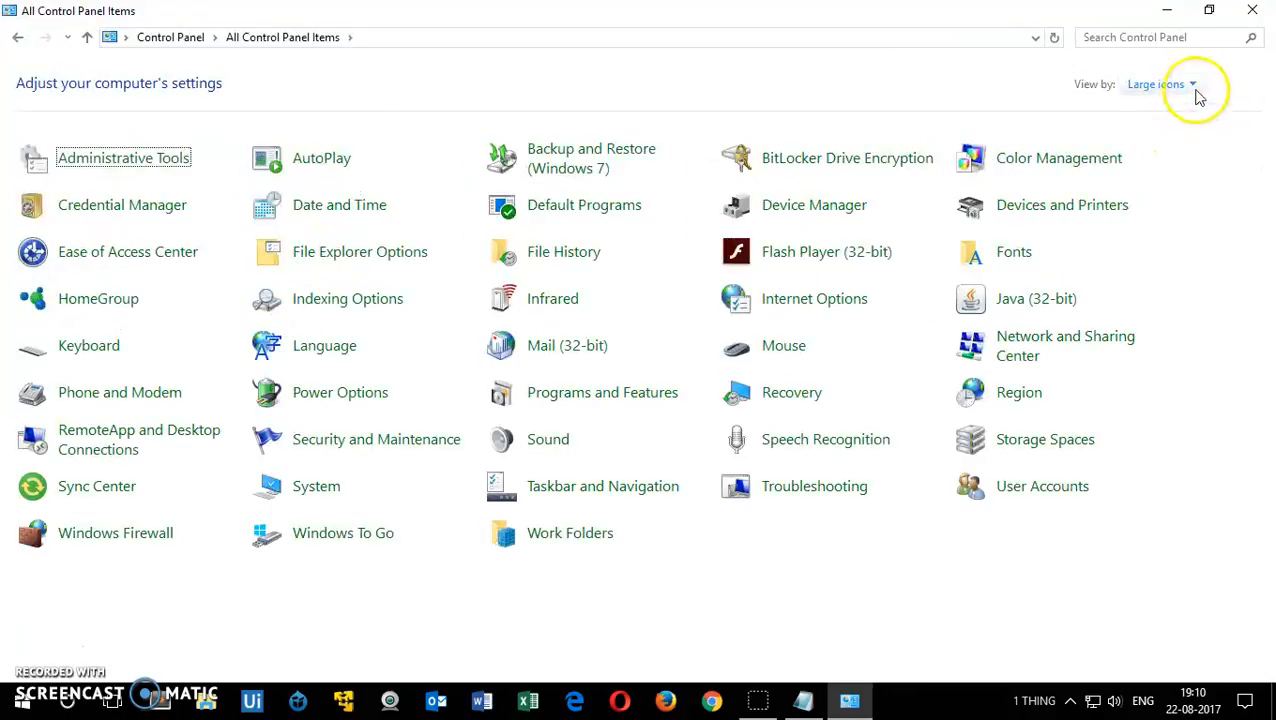
left_click(1187, 85)
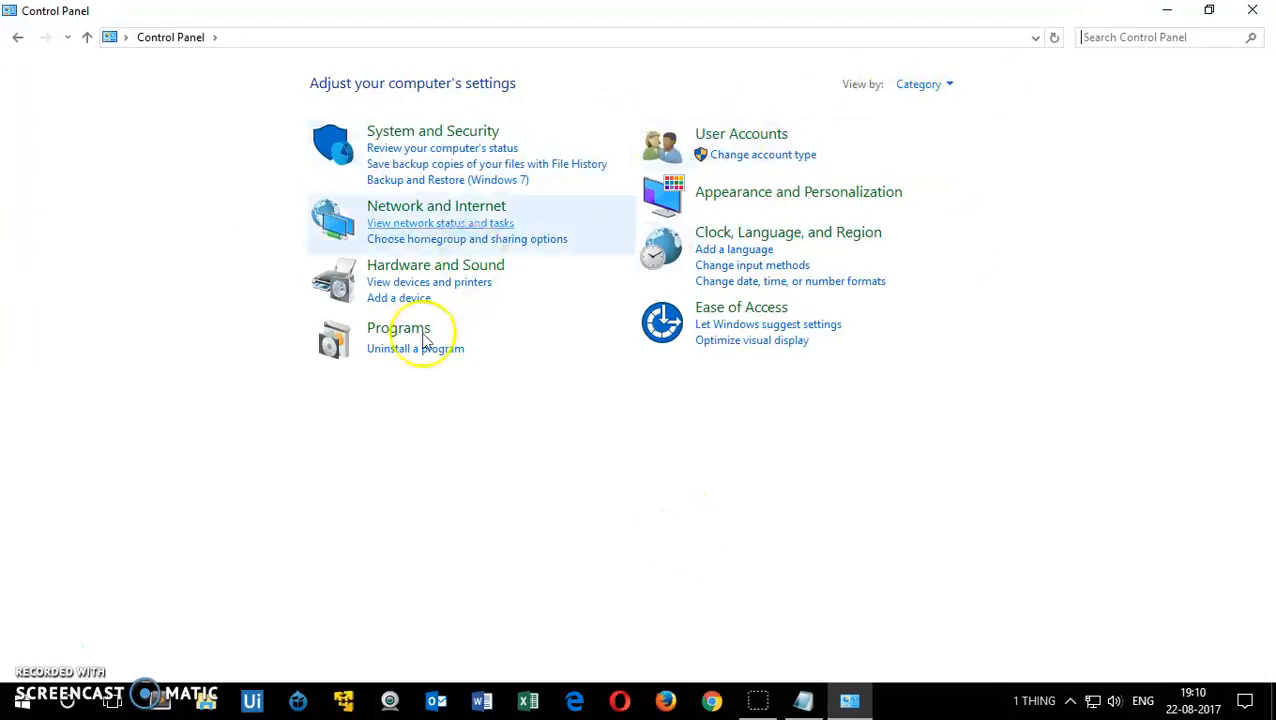
mouse_move(816, 238)
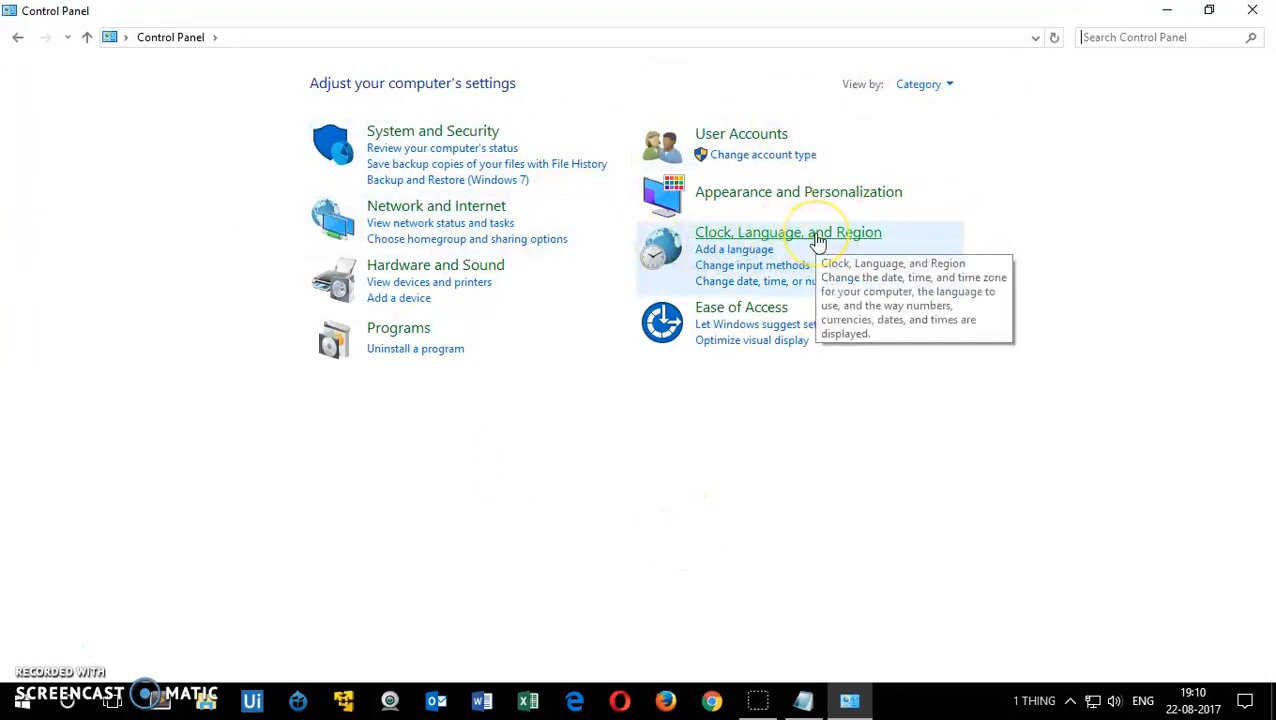
mouse_move(1179, 275)
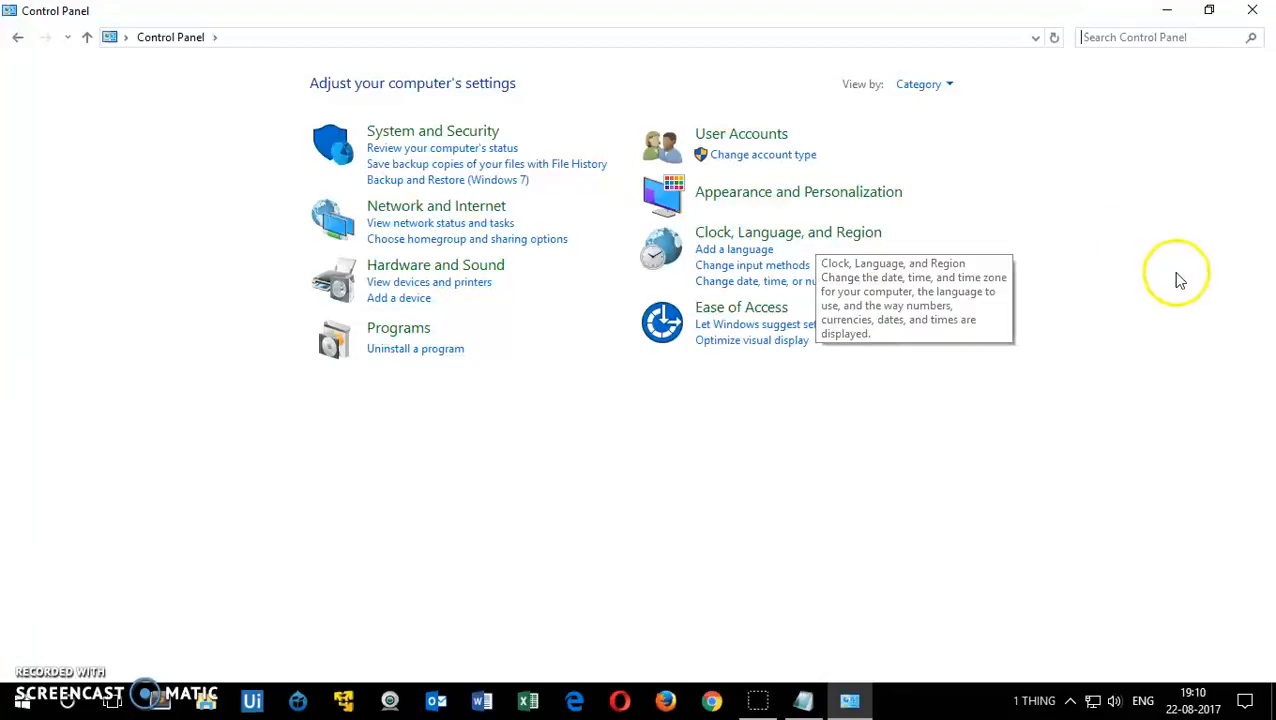
left_click(790, 232)
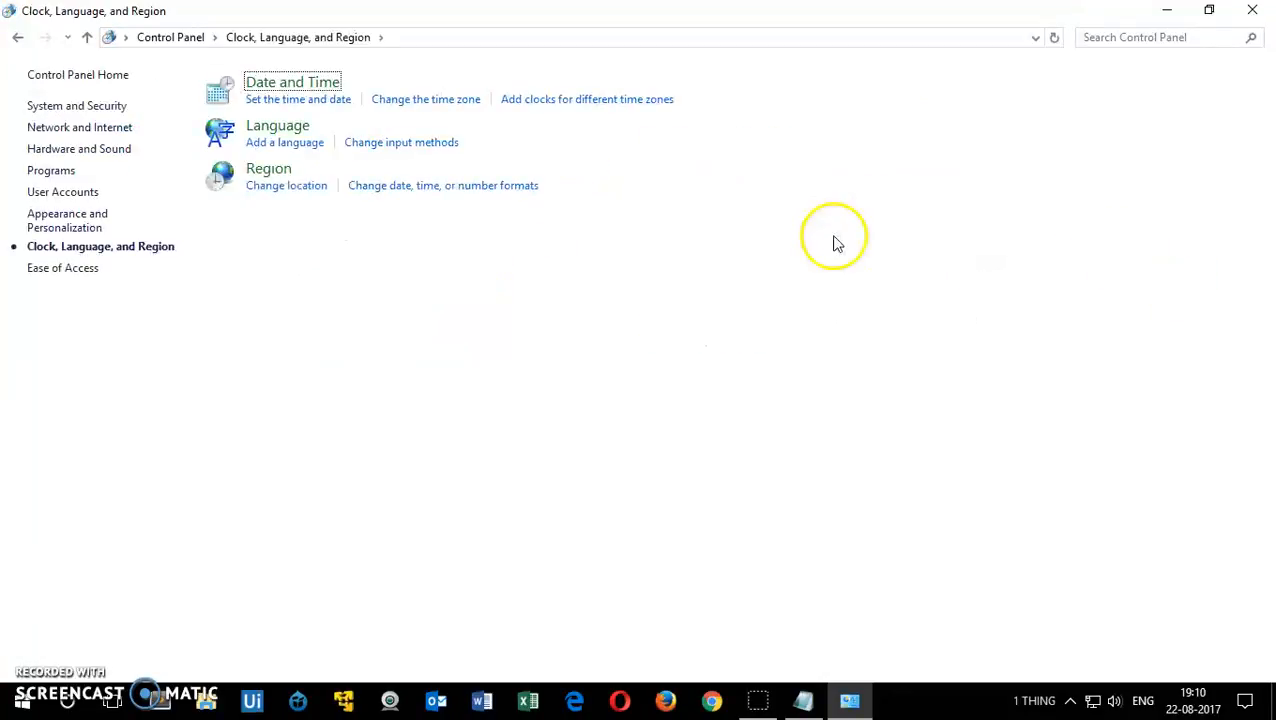
left_click(277, 125)
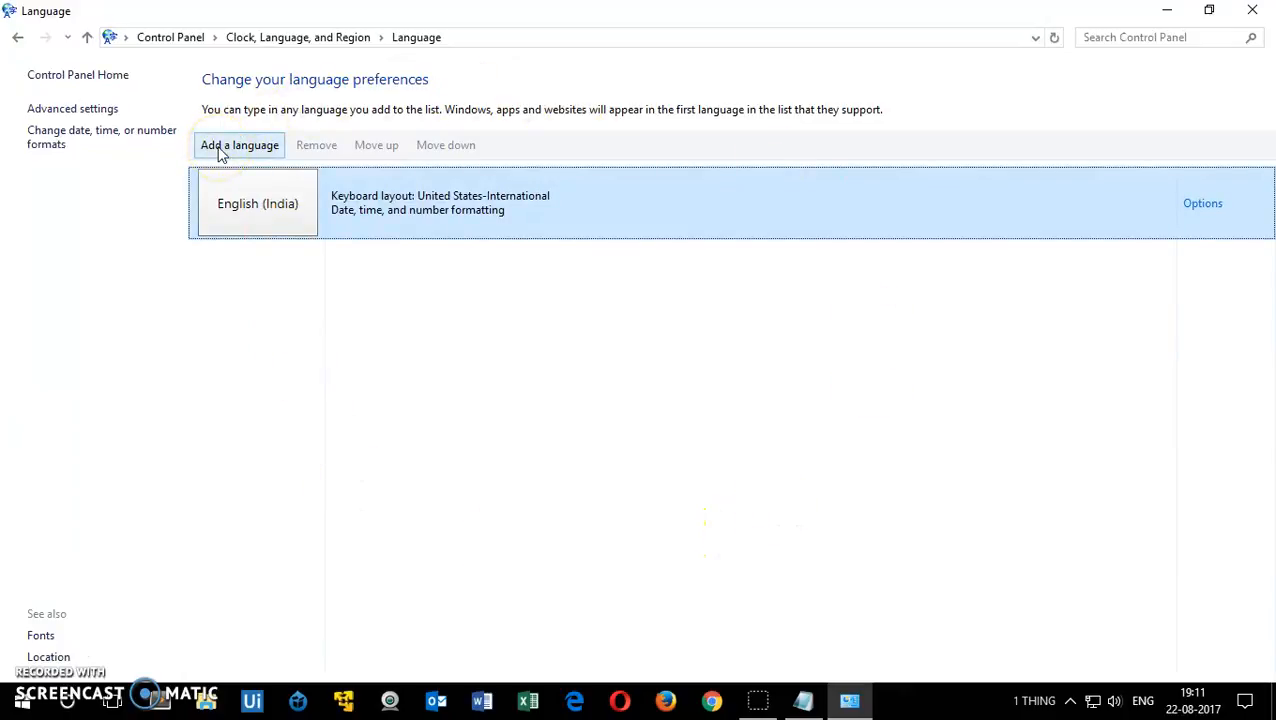
- Start adding a language and pick Japanese from the J section of the list
left_click(239, 145)
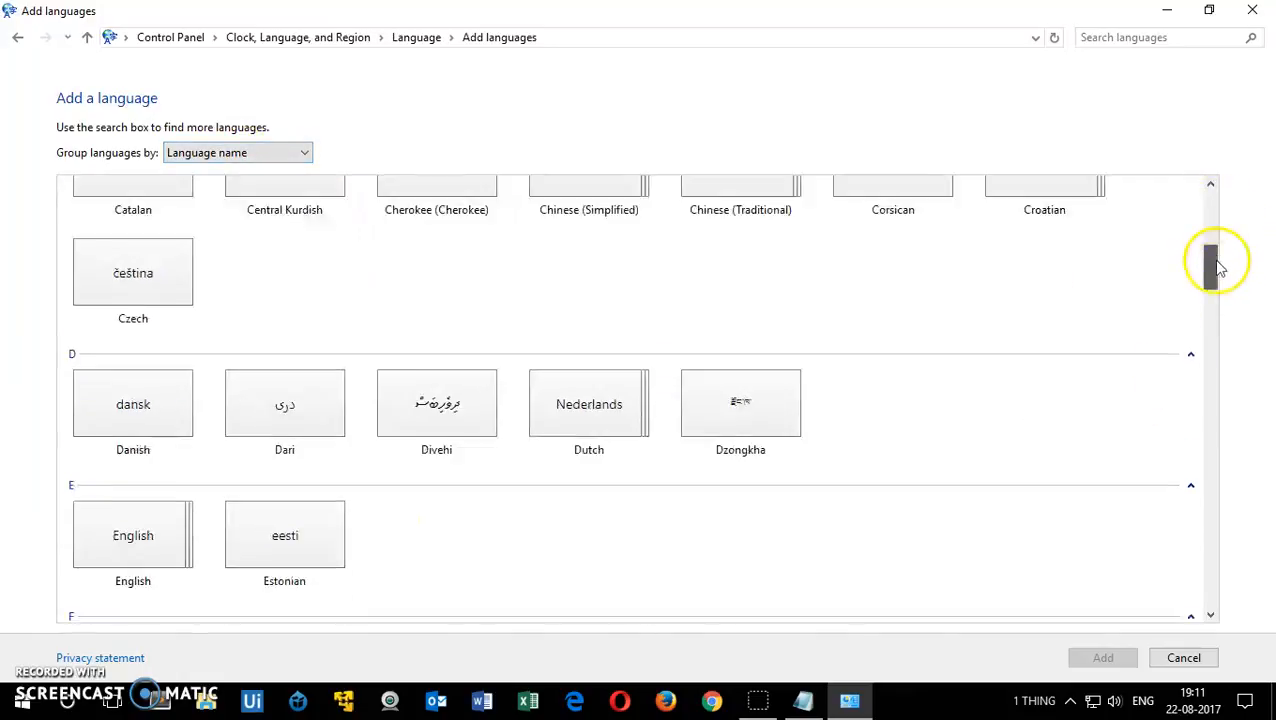
scroll("down", 3)
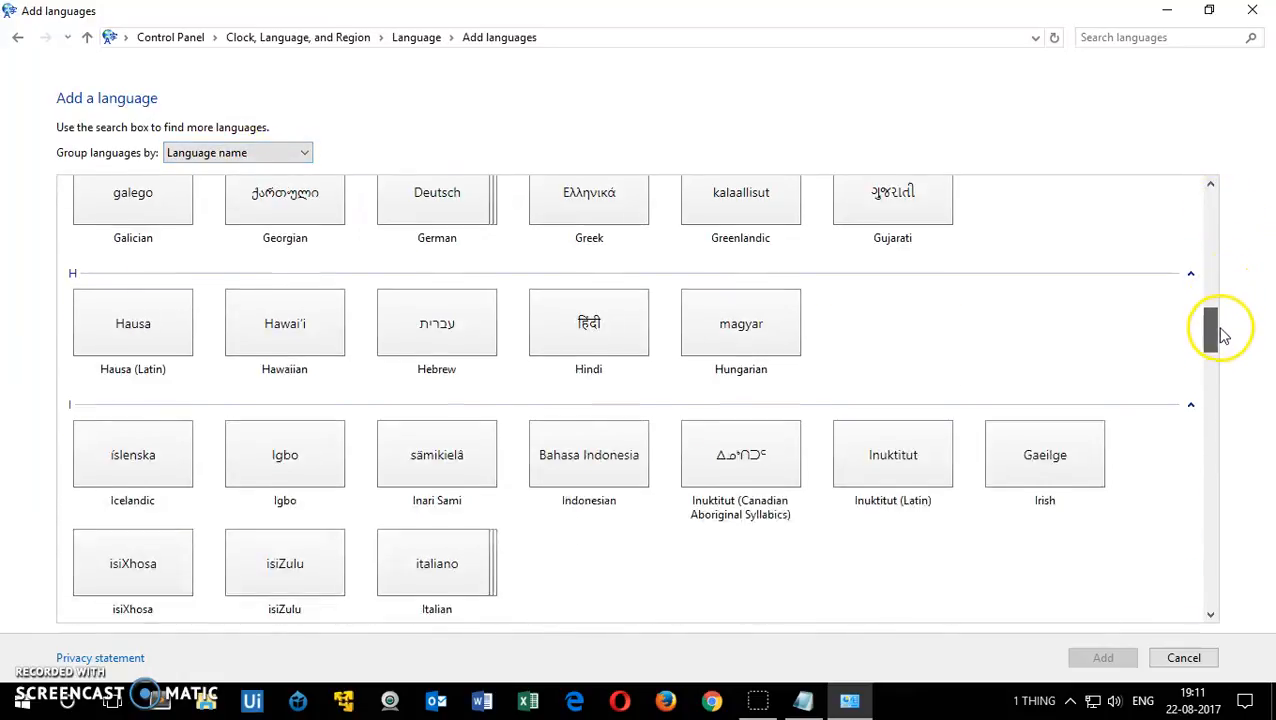
scroll("down", 3)
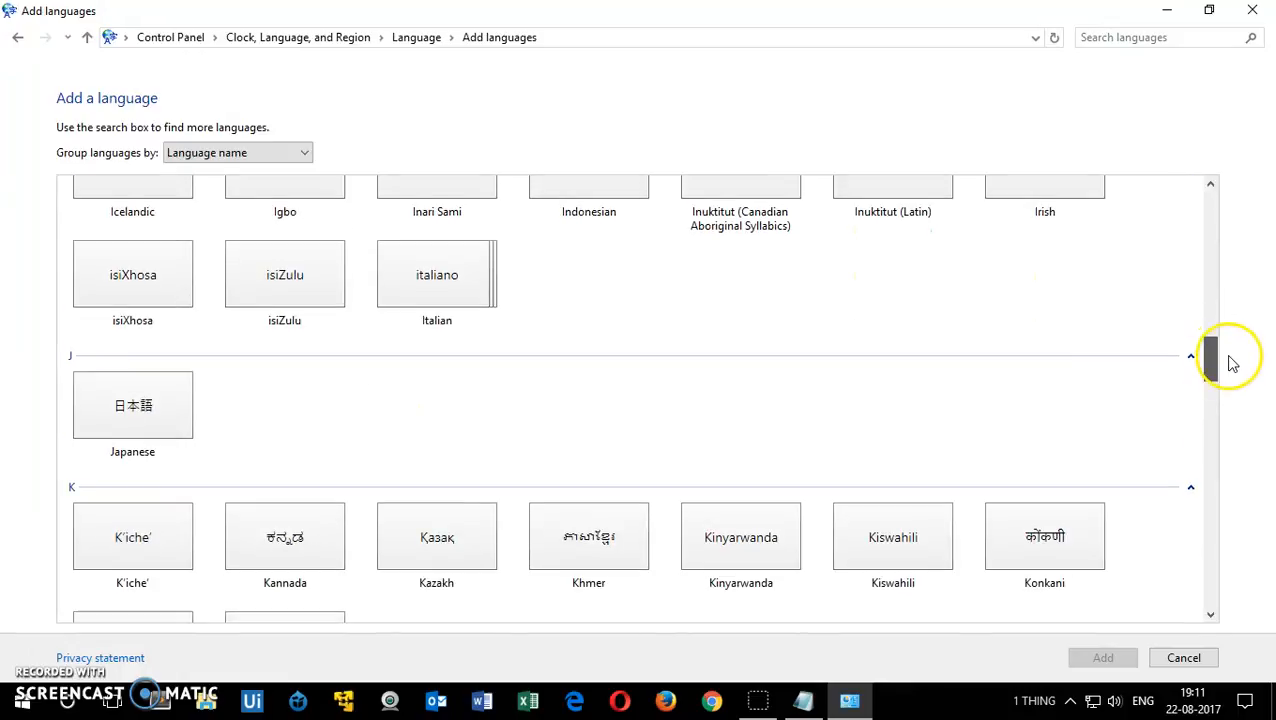
left_click(132, 405)
type("add a")
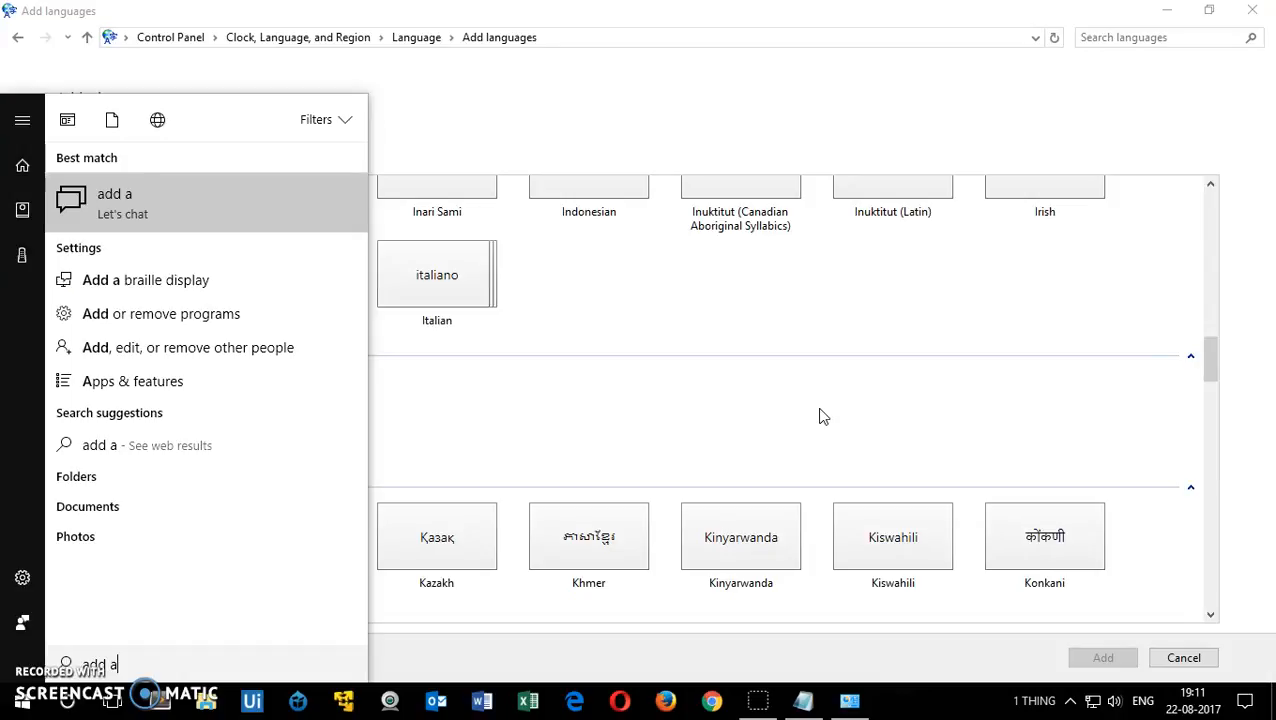
- Add Japanese via Settings' 'Add a language to this device' page, searching 'ja'
type("la")
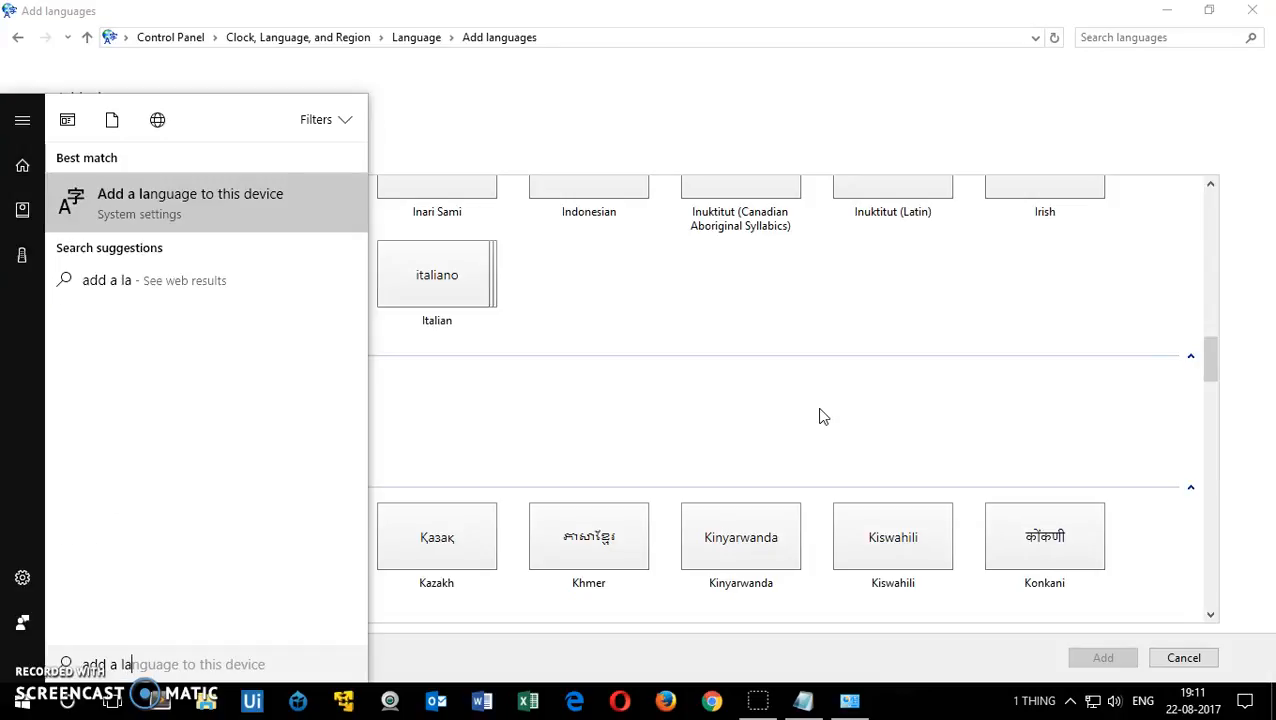
left_click(190, 202)
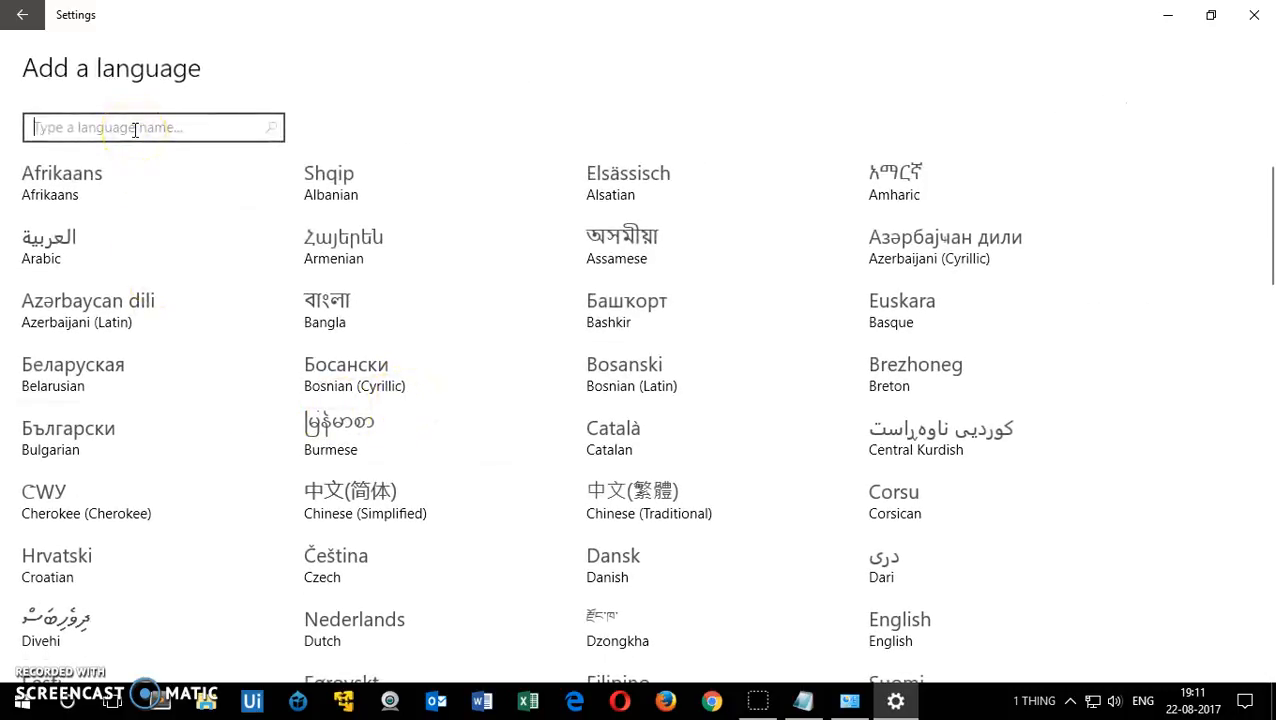
type("japa")
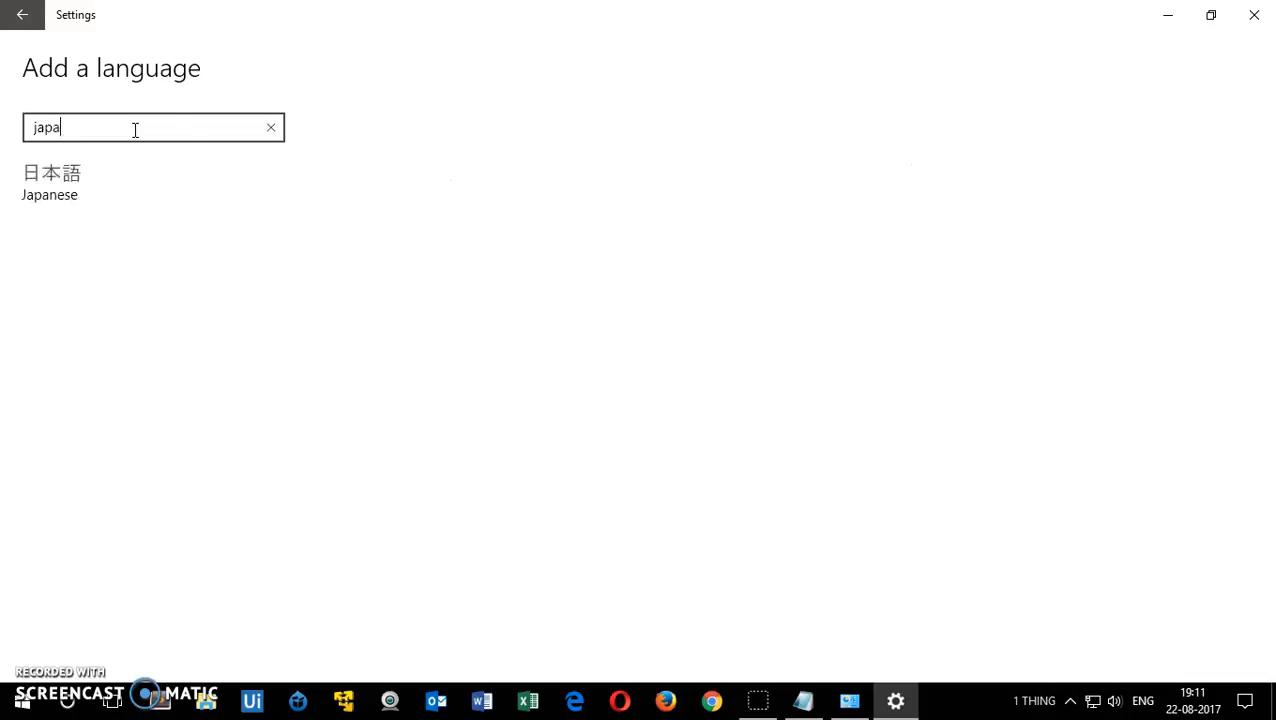
left_click(50, 183)
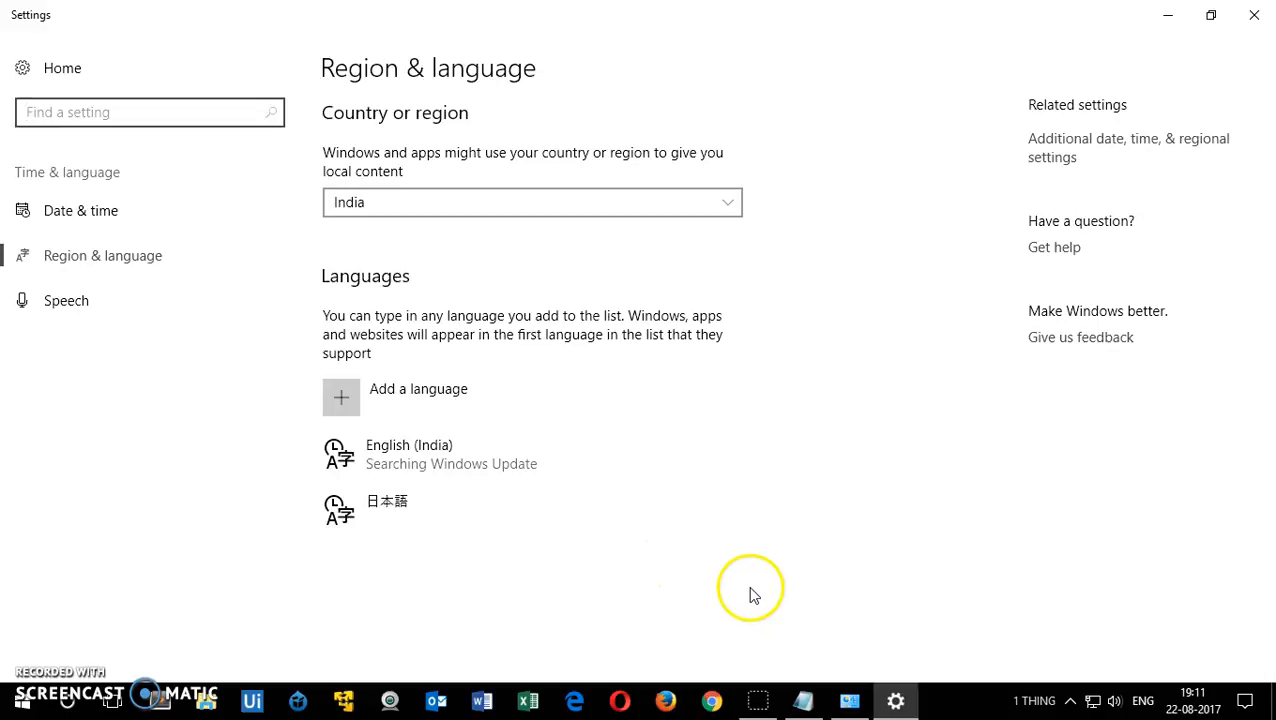
left_click(1143, 701)
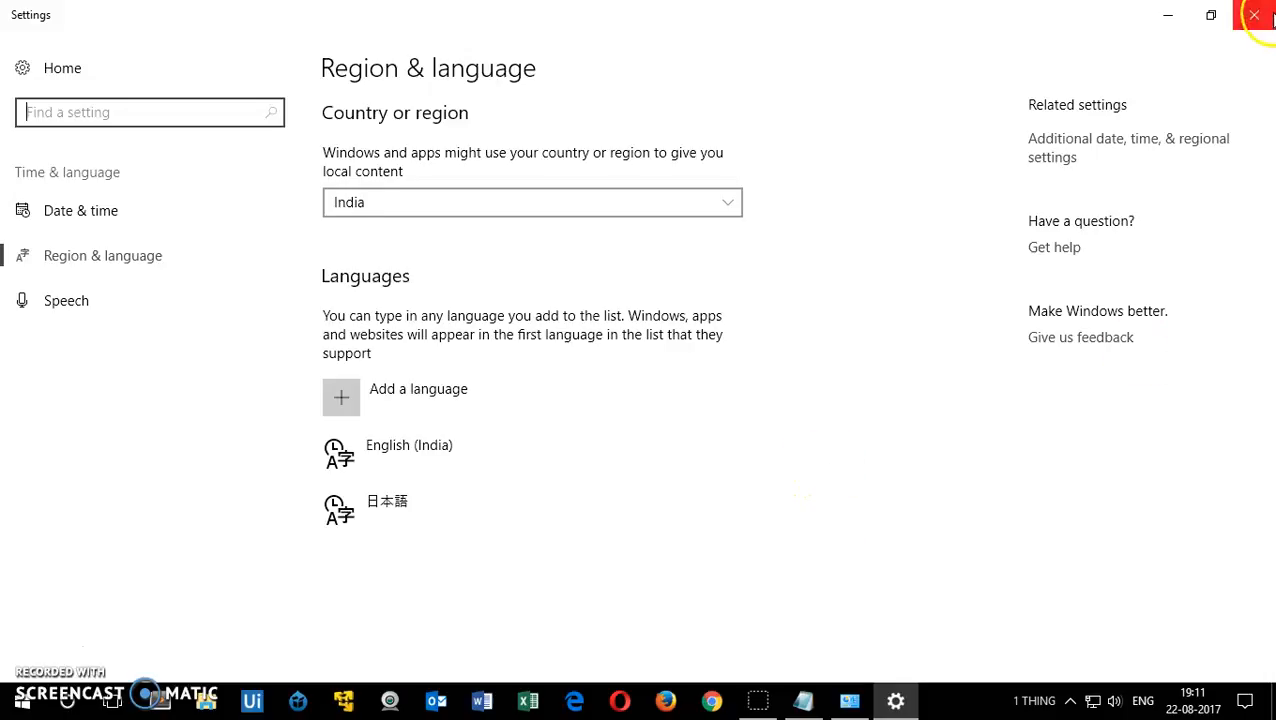
- Close the Region & language Settings window and the Add languages window
left_click(340, 396)
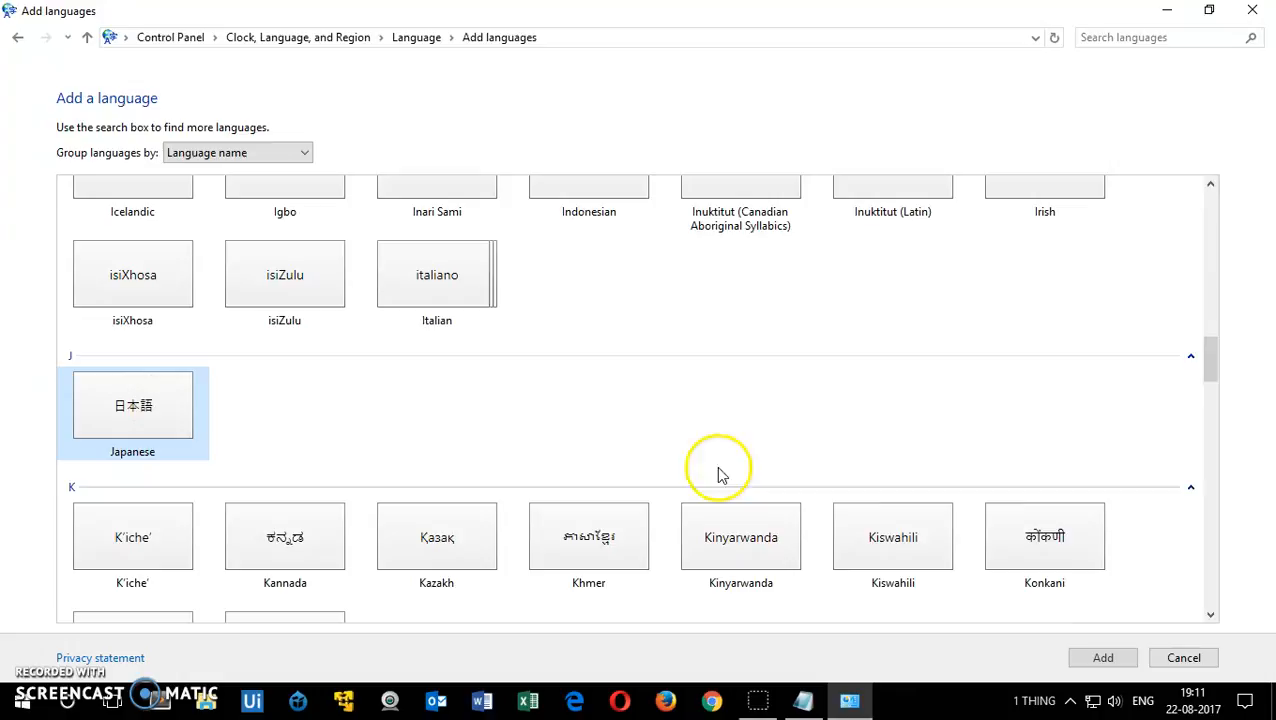
left_click(1102, 657)
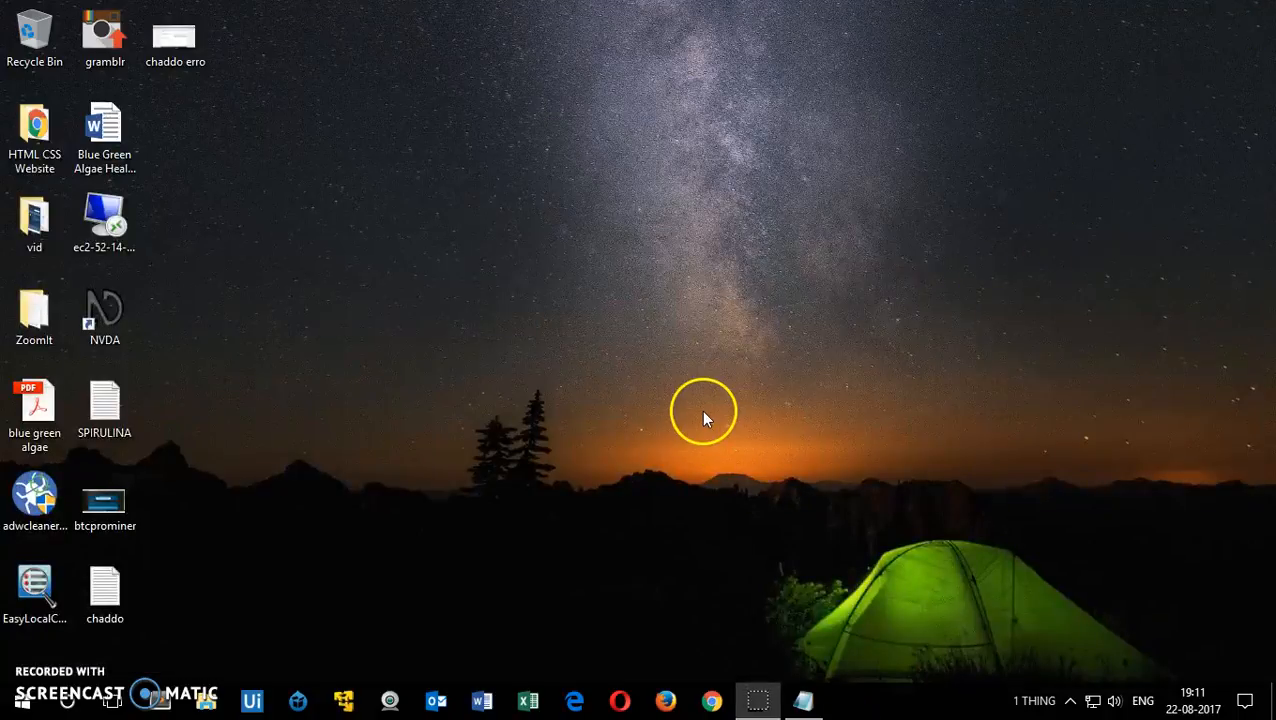
left_click(1143, 697)
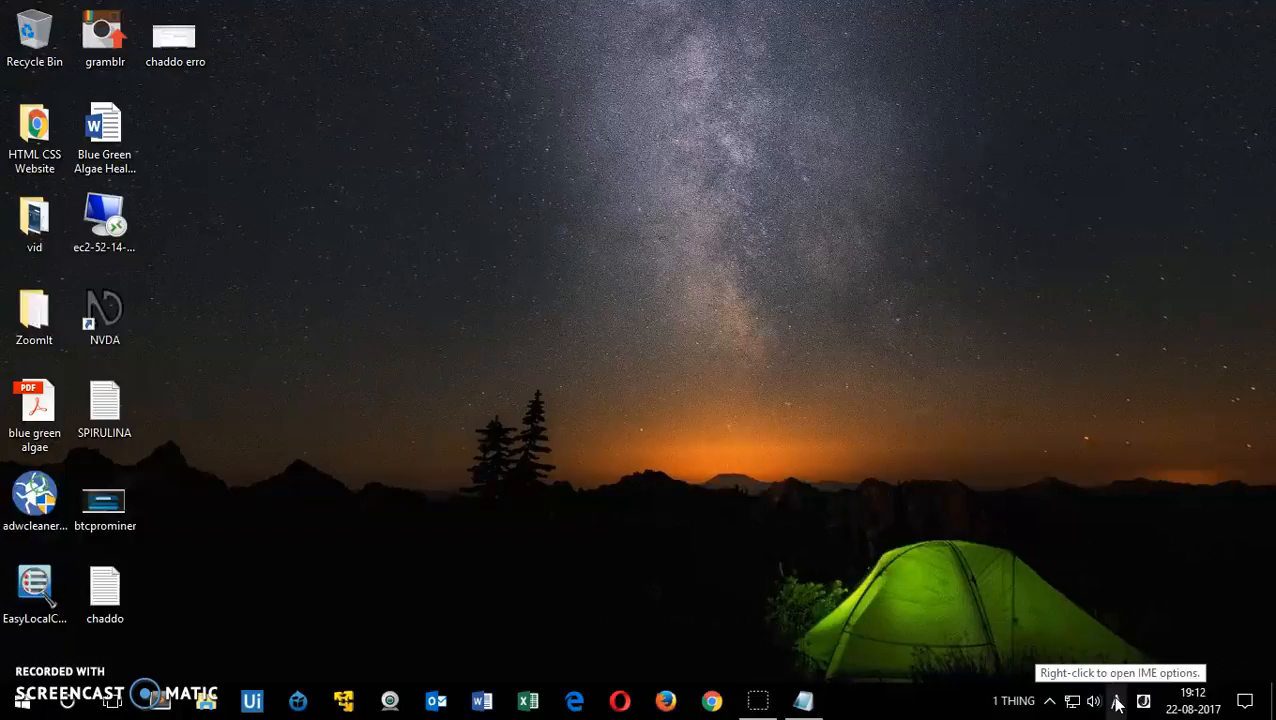
- Use the taskbar IME menu to try Full-width Katakana, then switch to Hiragana
right_click(1148, 700)
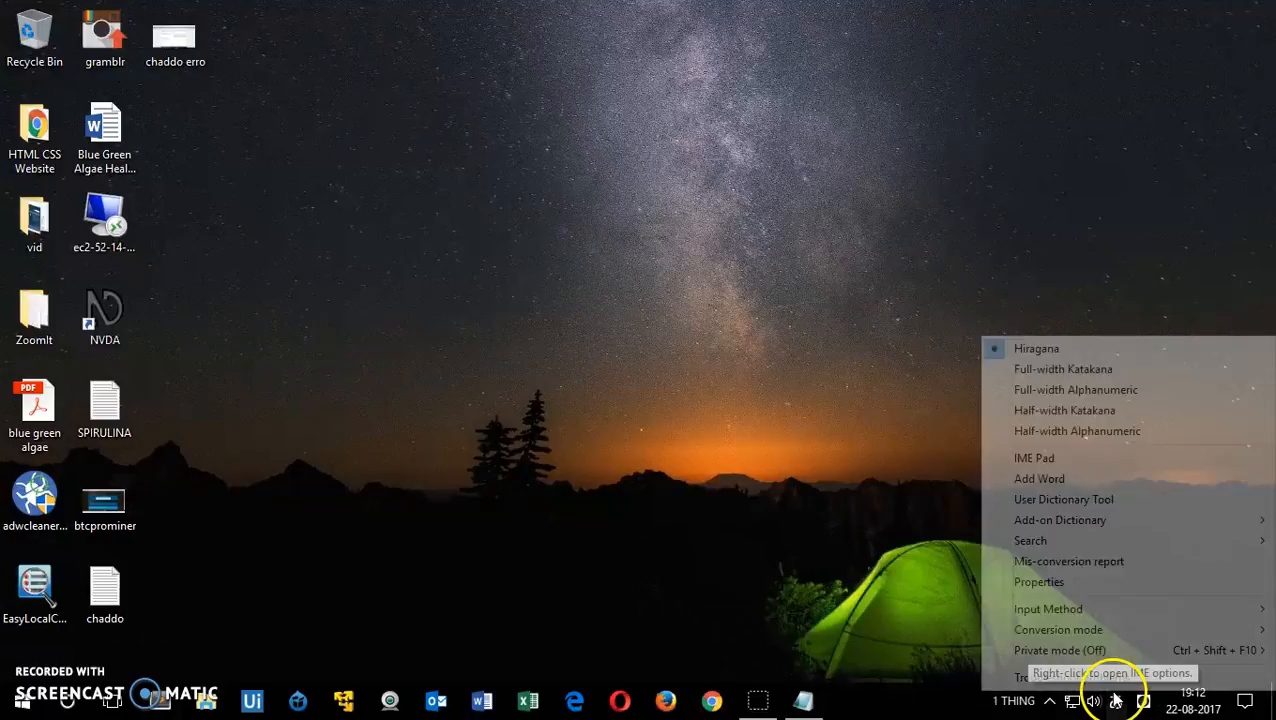
left_click(1063, 369)
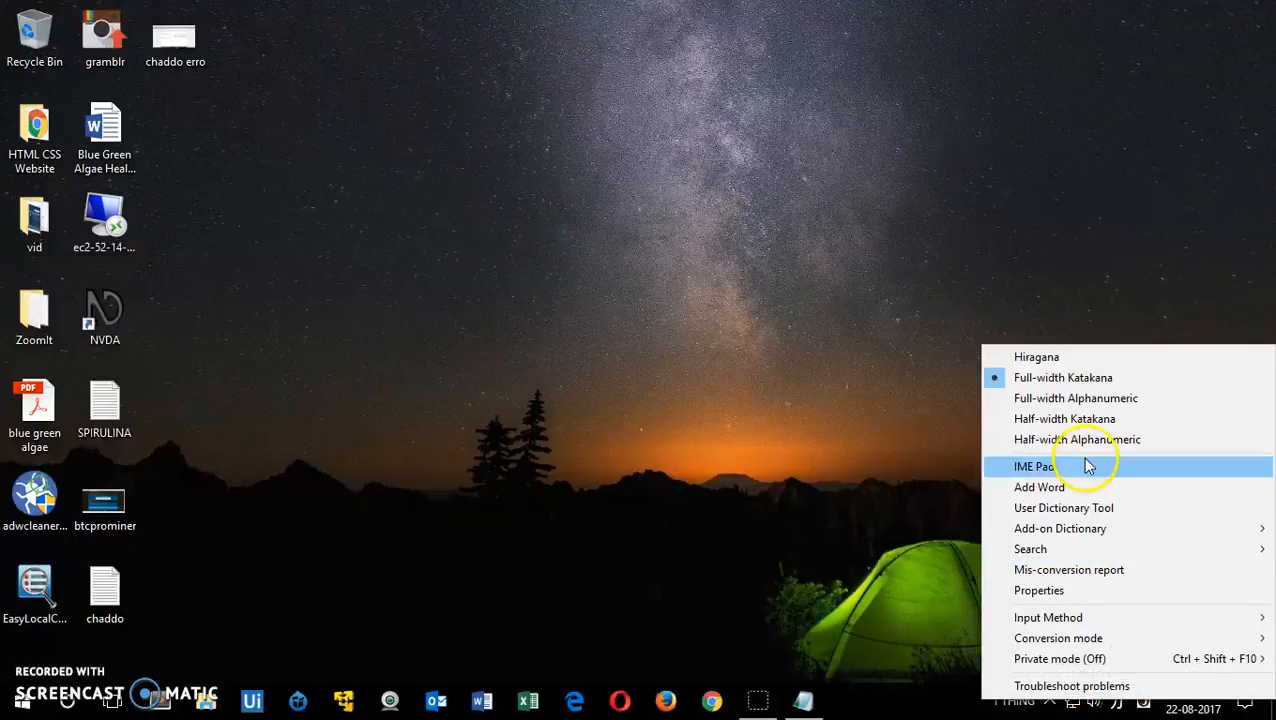
left_click(1036, 357)
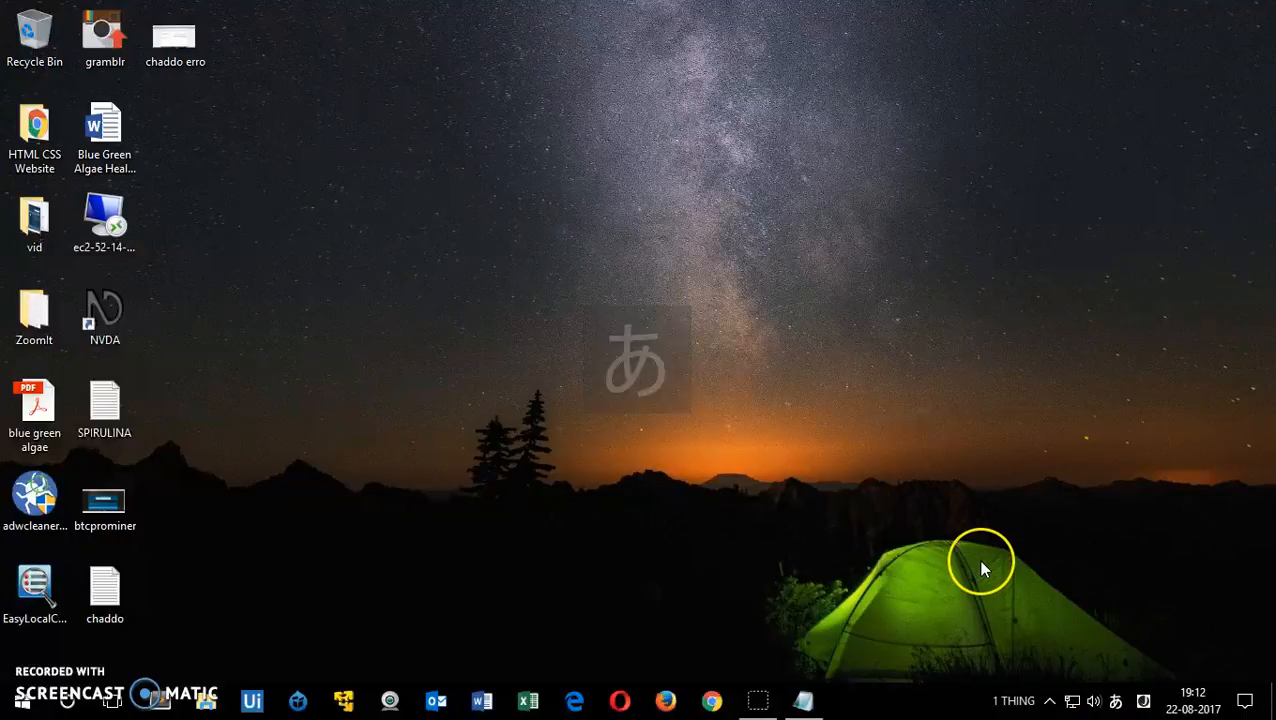
- Launch Notepad from the Run dialog and check the keyboard input mode indicator
key("Win+r")
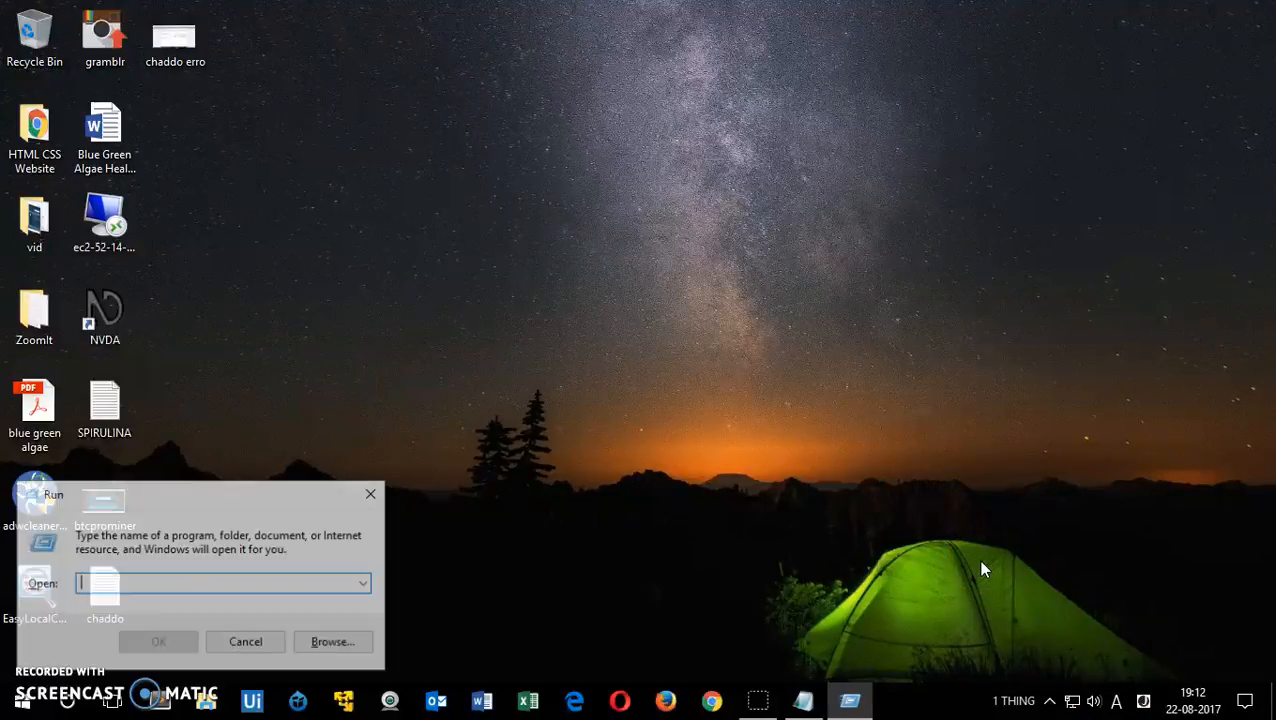
type("notea")
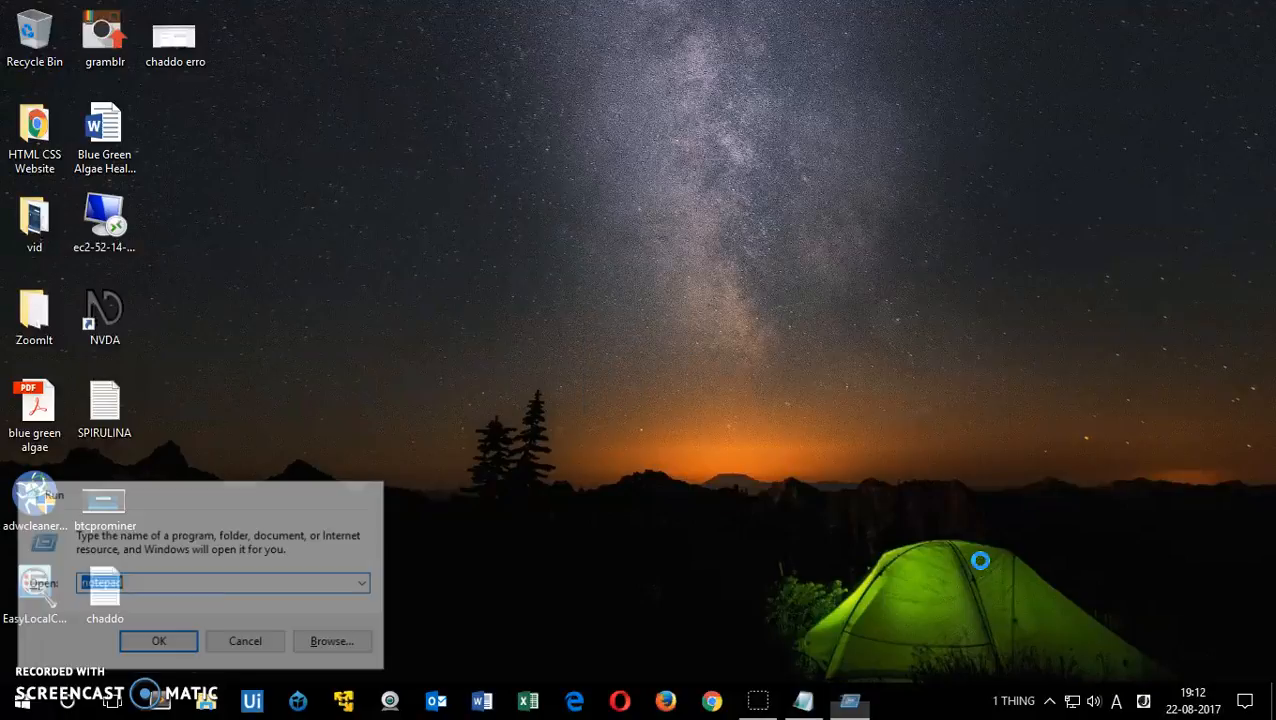
left_click(158, 640)
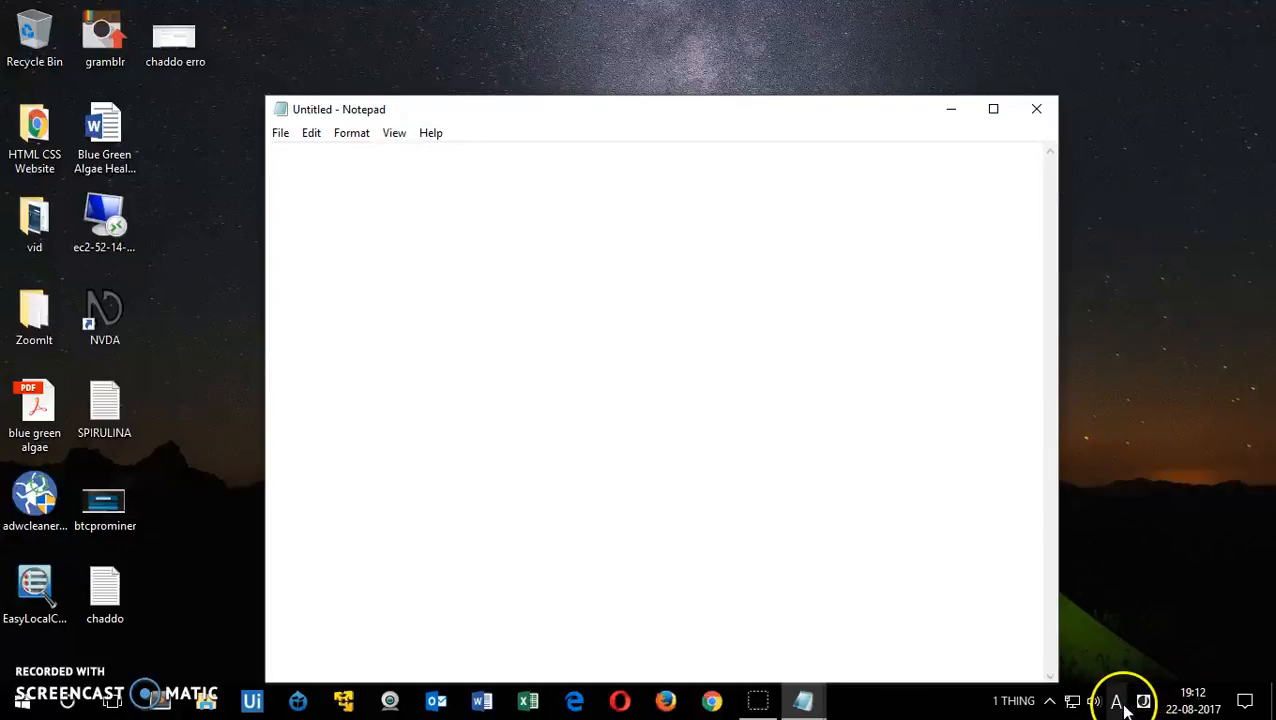
- Switch Notepad typing to hiragana and convert input to the kanji 個
type("A")
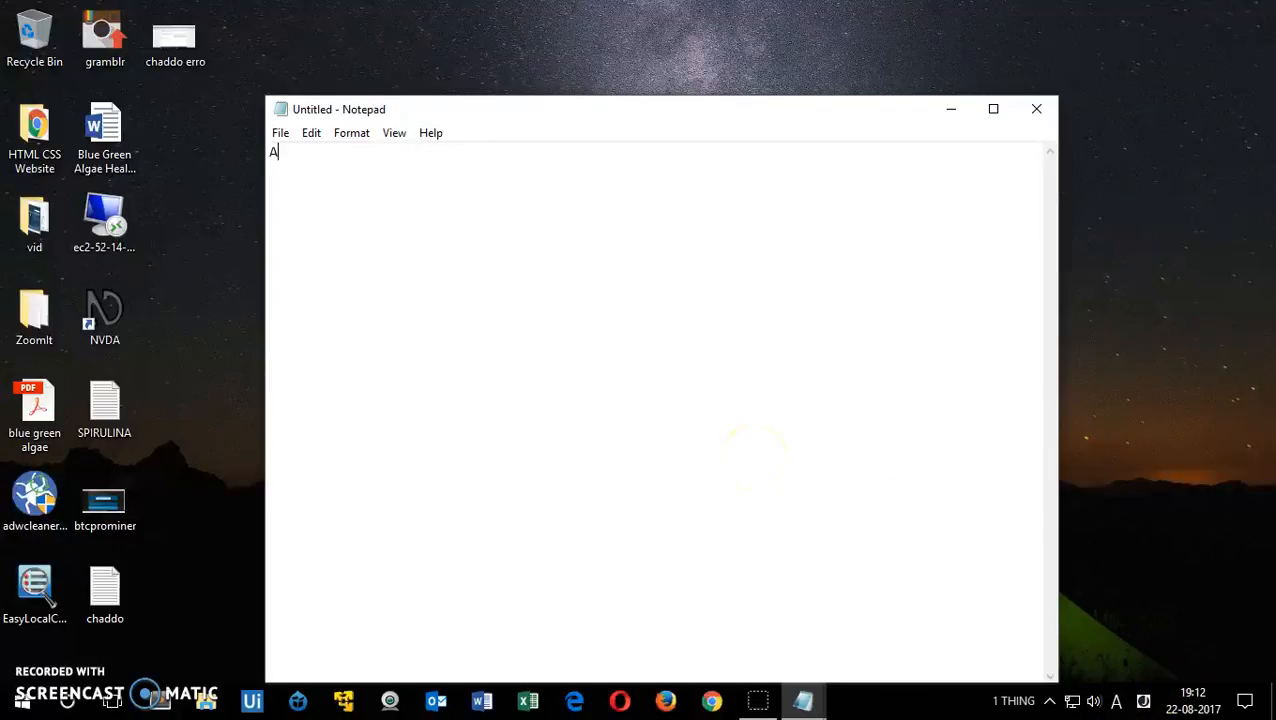
key("Backspace")
type("か")
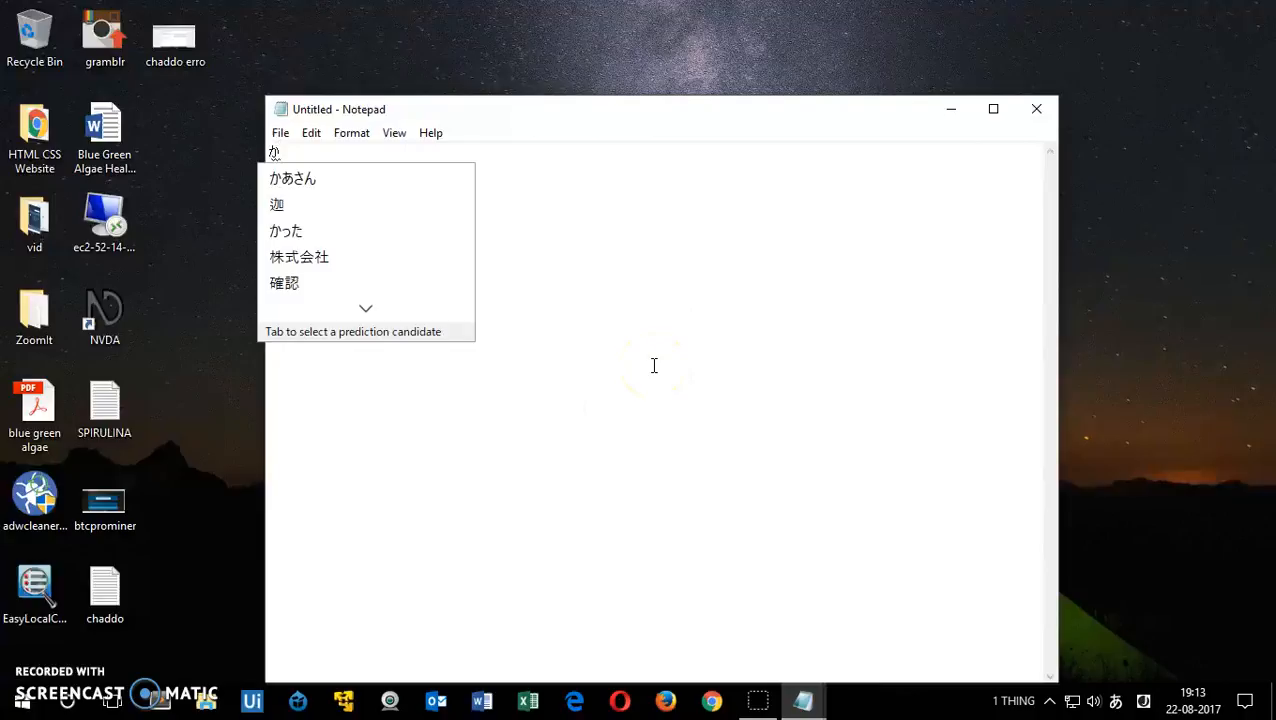
left_click(277, 204)
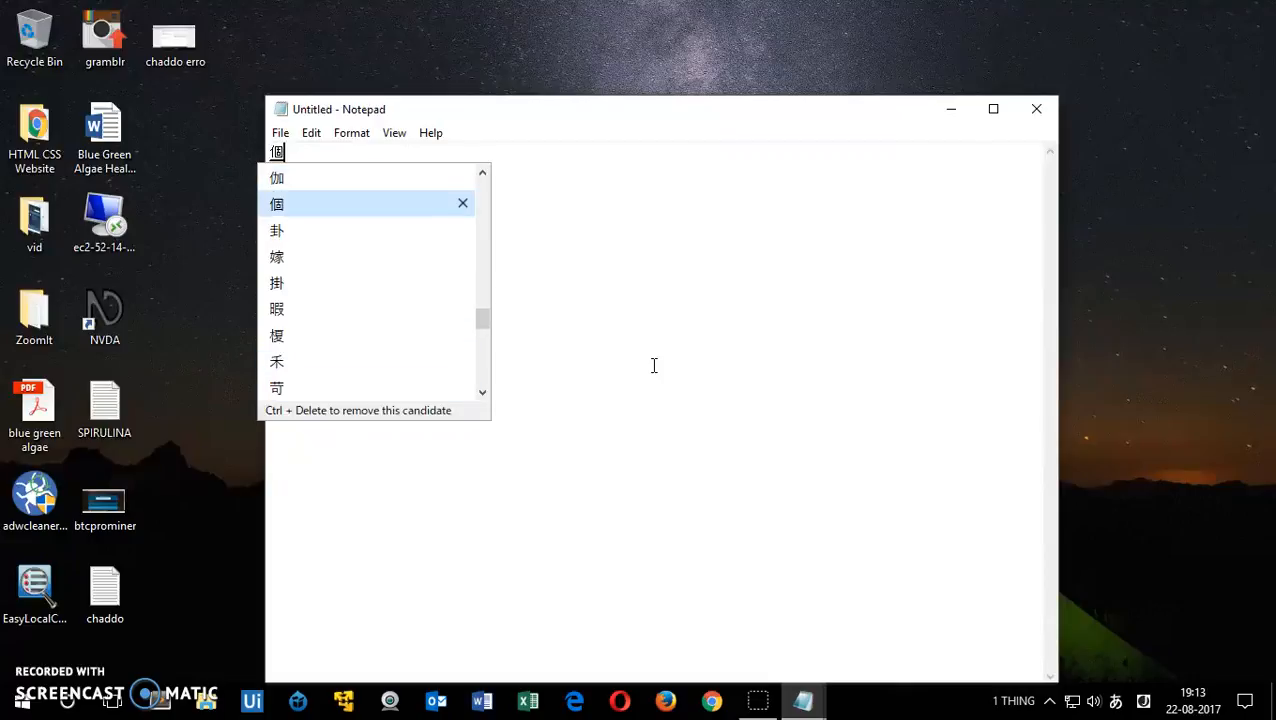
key("Enter")
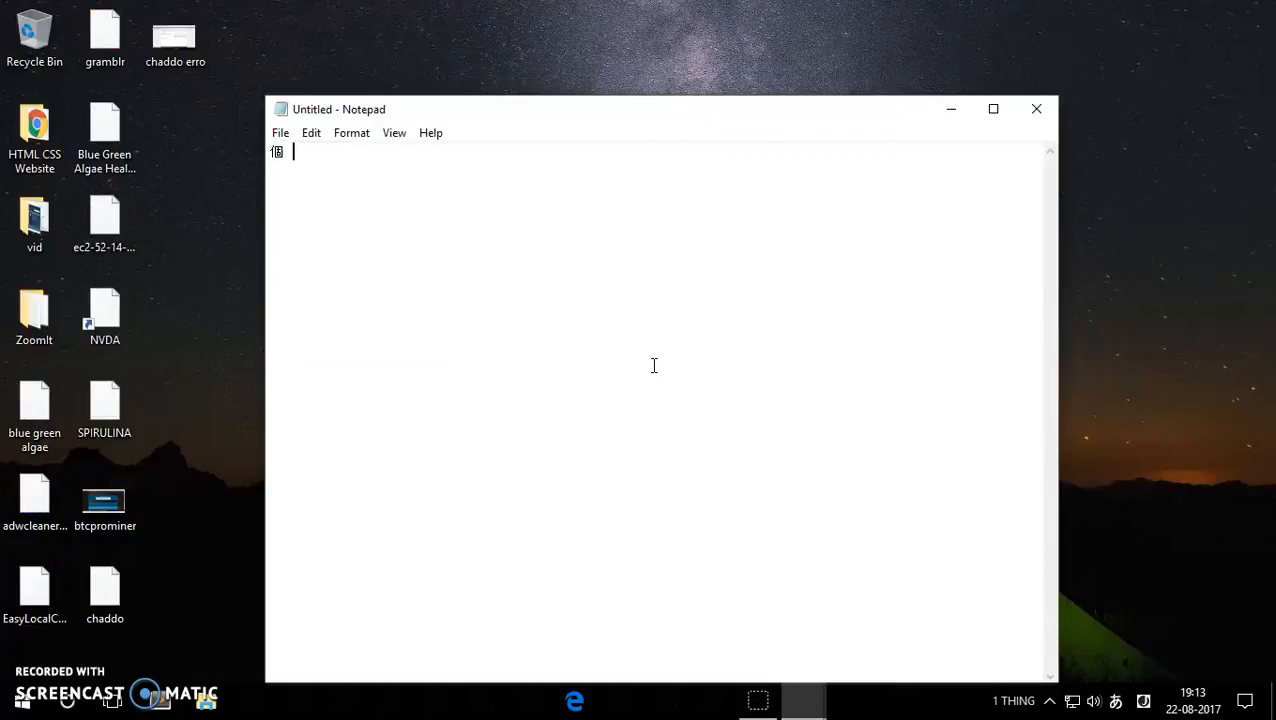
- Type and convert か and こ, then close Notepad without saving
type("か")
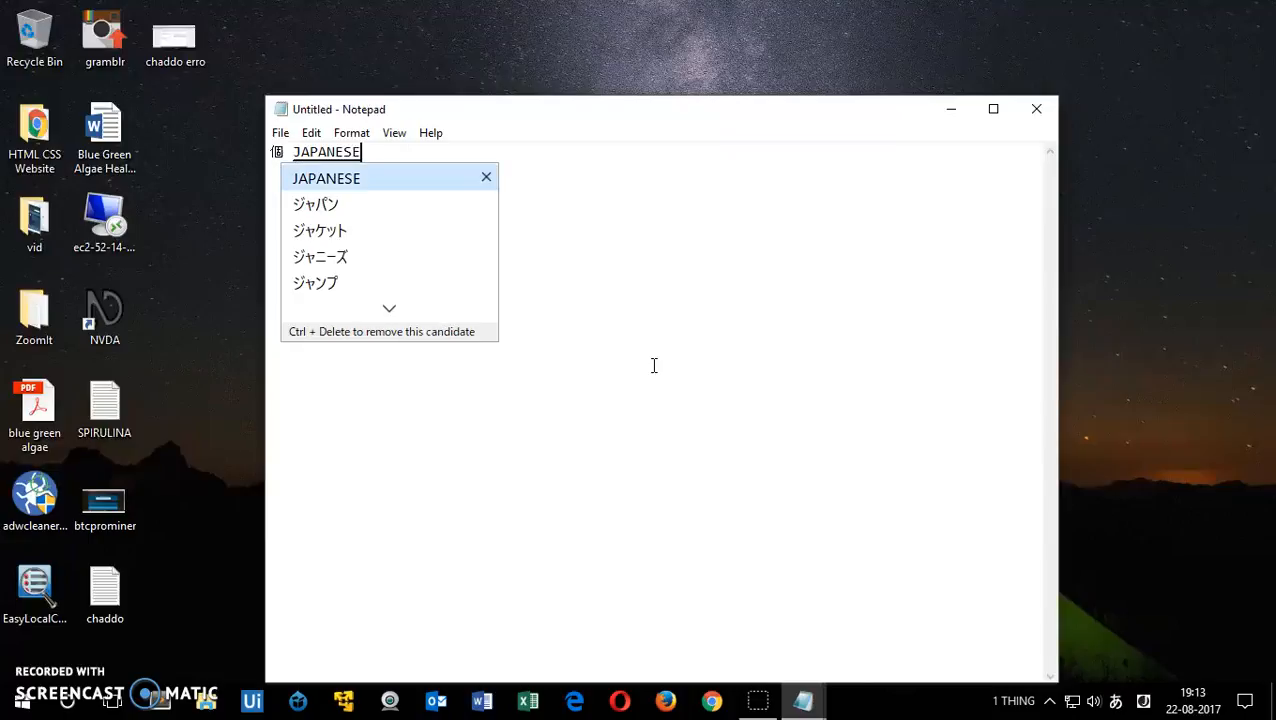
left_click(315, 204)
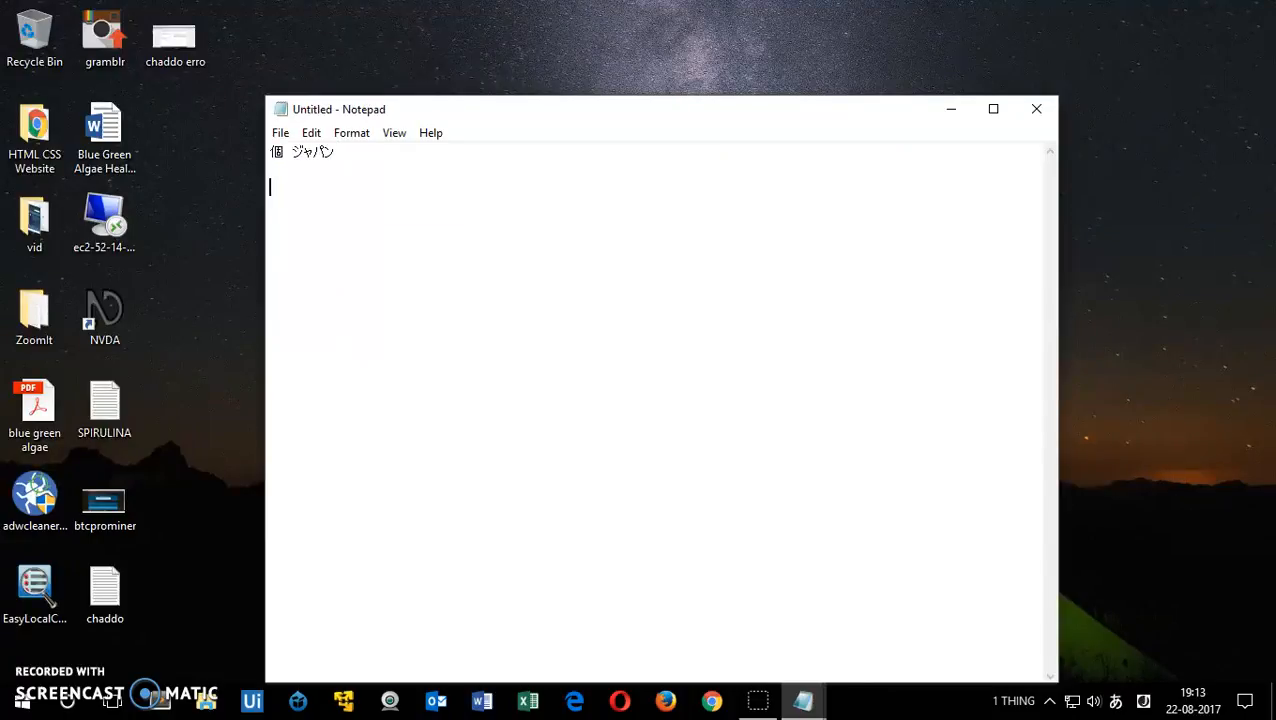
type("こ")
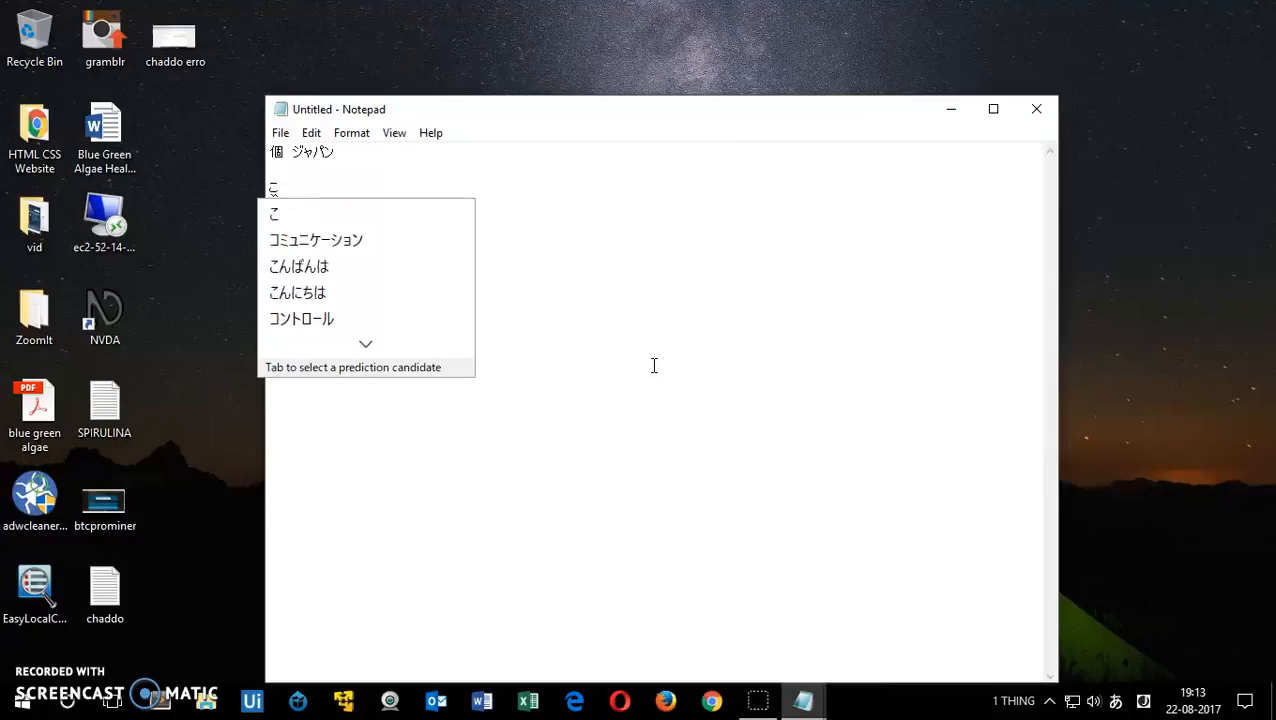
left_click(315, 239)
type("邪 じゃ")
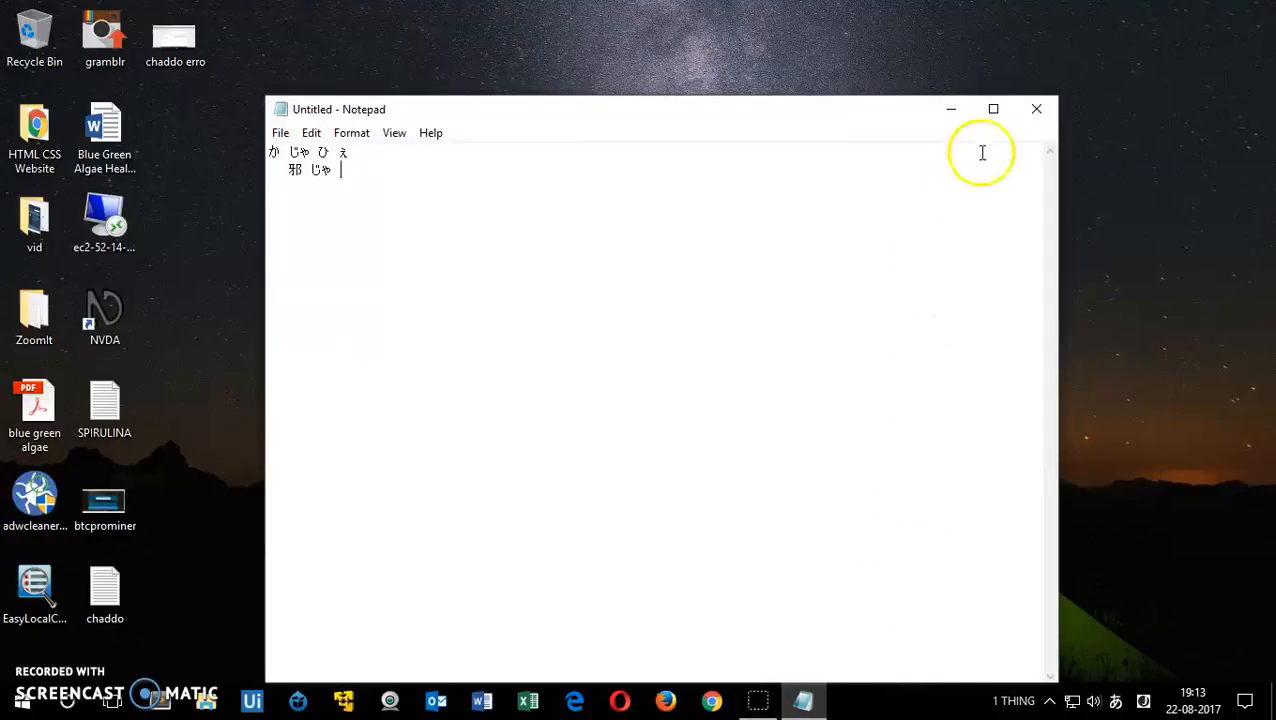
left_click(1036, 109)
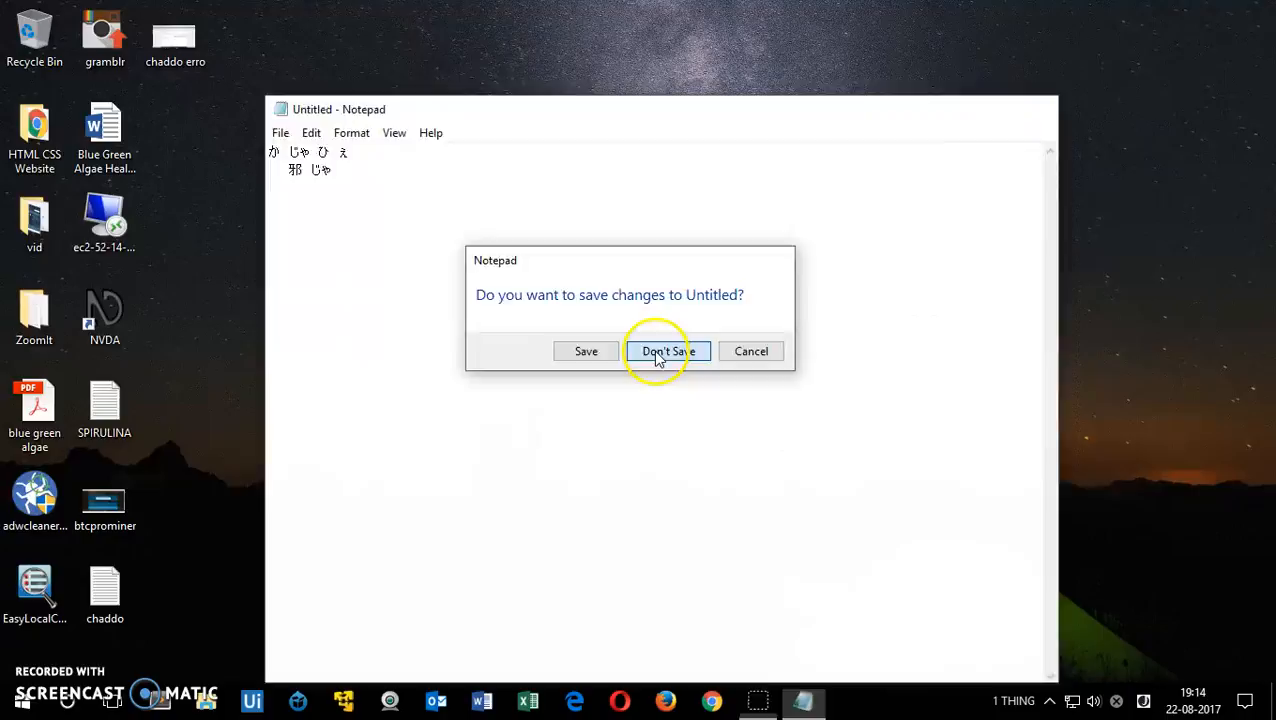
left_click(667, 351)
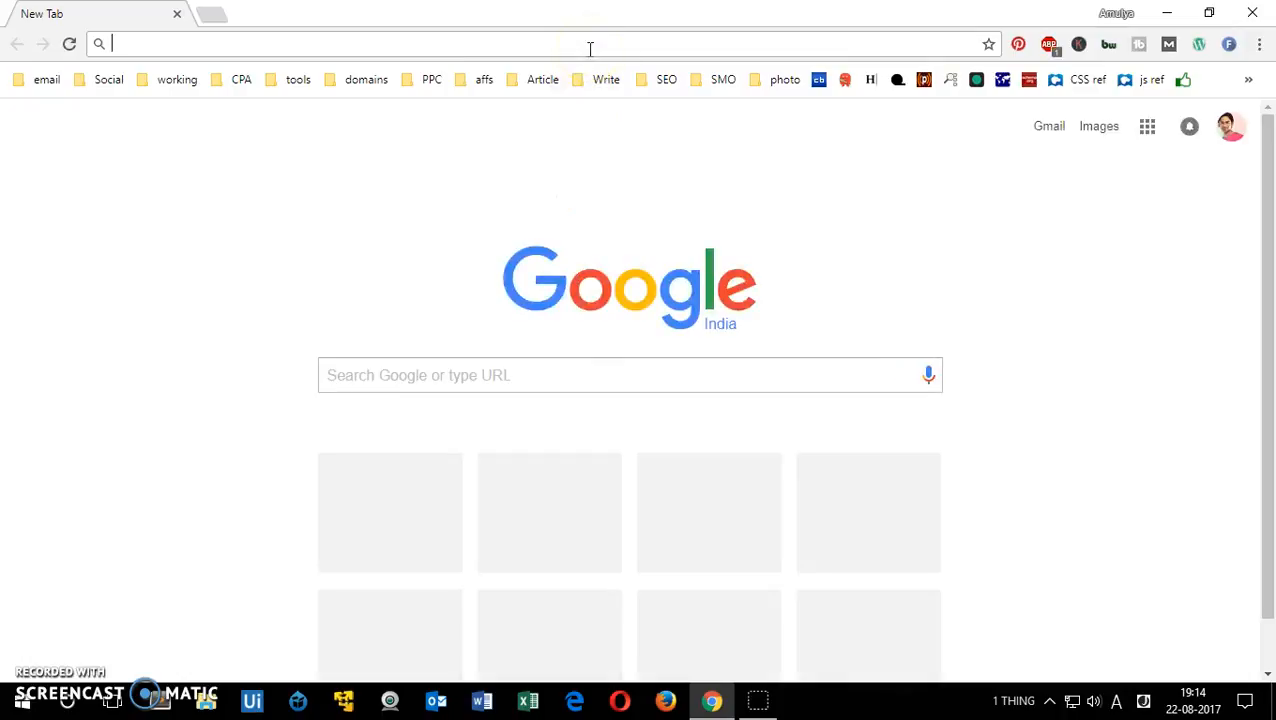
- Search 'google japanese ime' in a new tab and open the Google IME result
type("go")
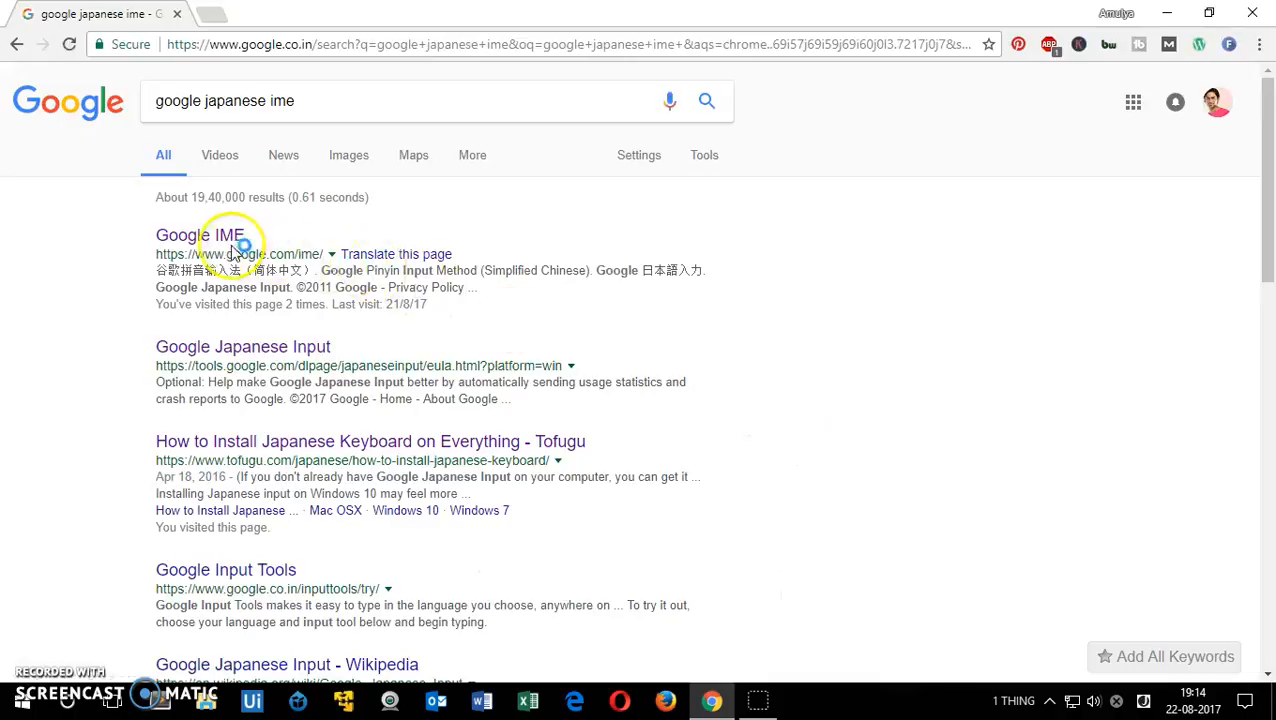
left_click(198, 234)
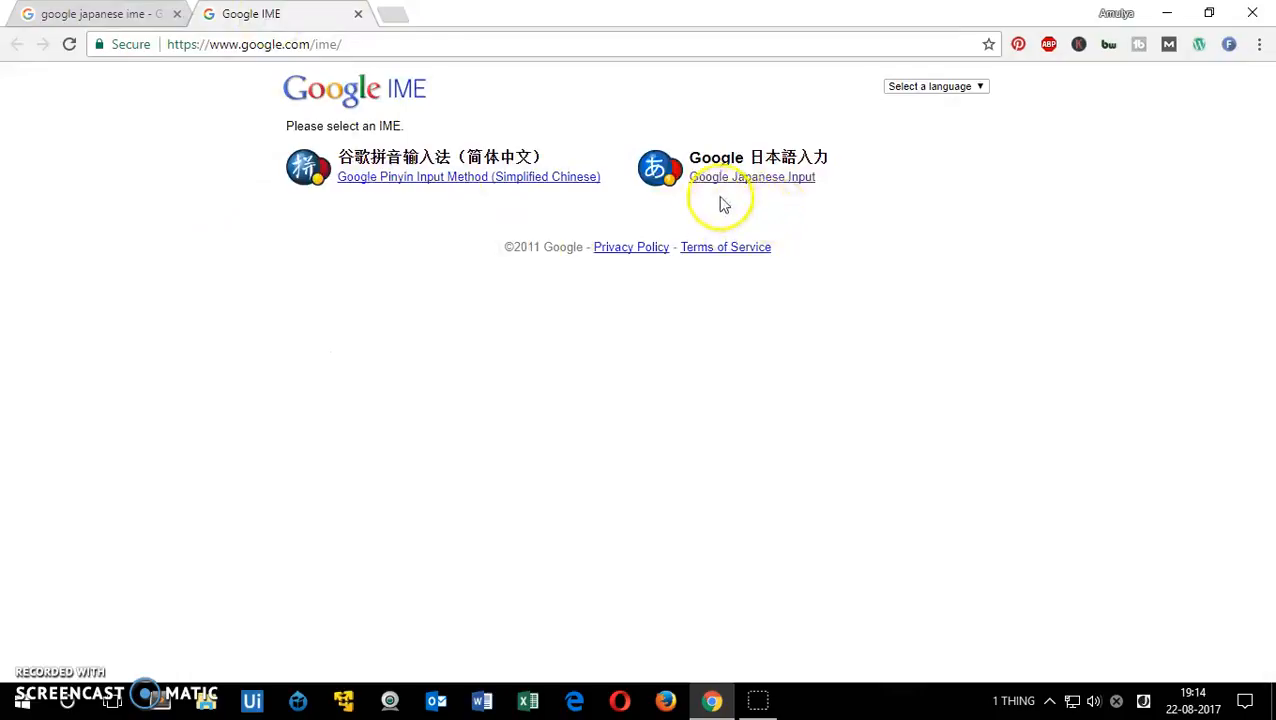
mouse_move(733, 168)
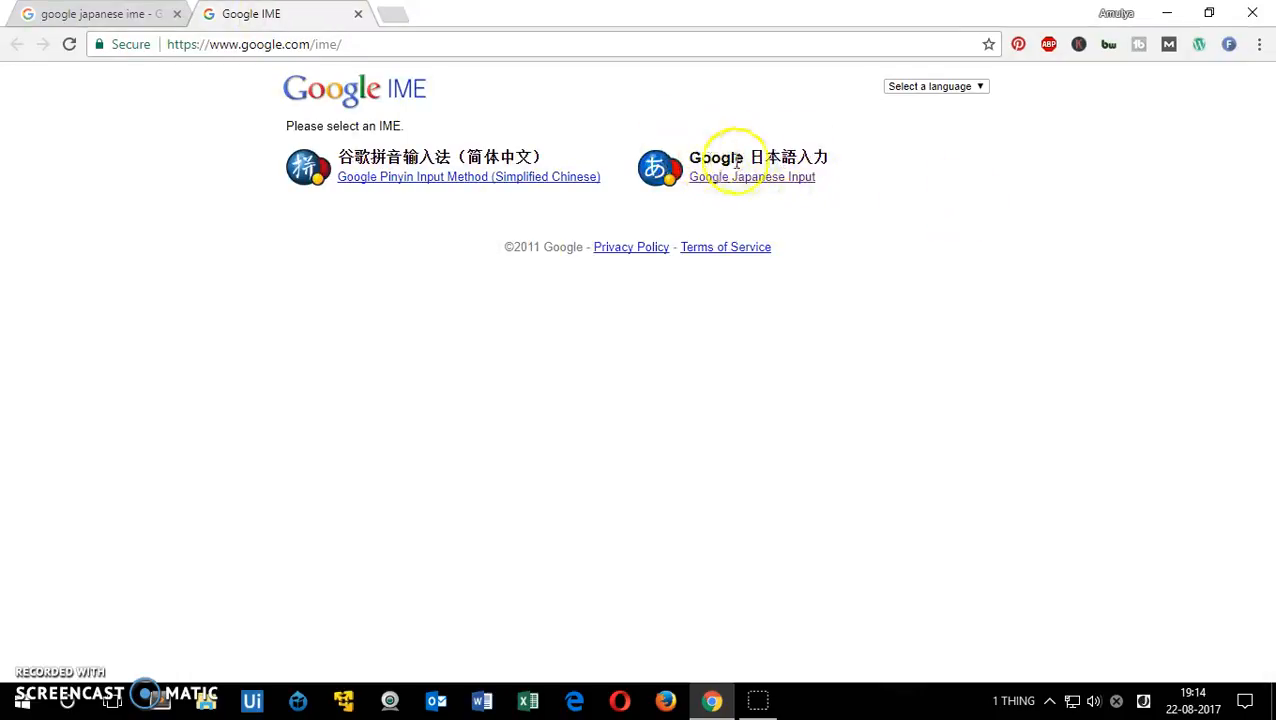
mouse_move(797, 189)
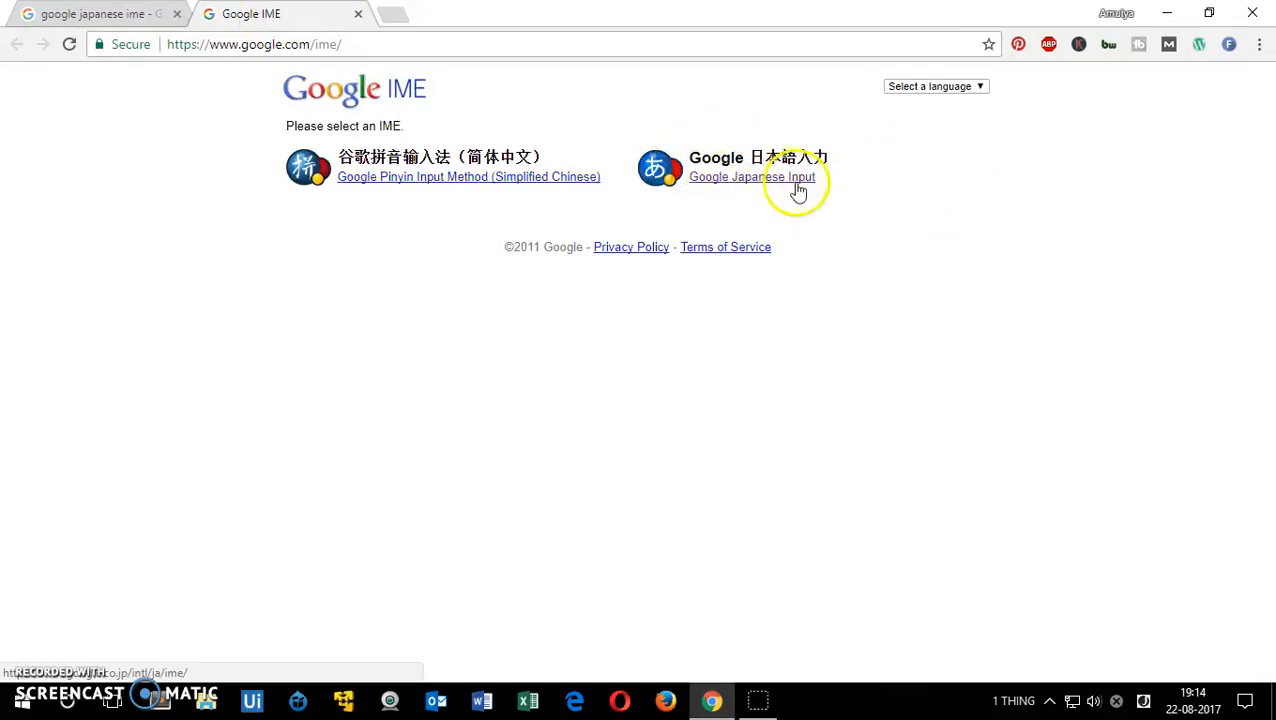
- Open the Google Japanese Input page, translate it into English, and scroll through it
left_click(752, 176)
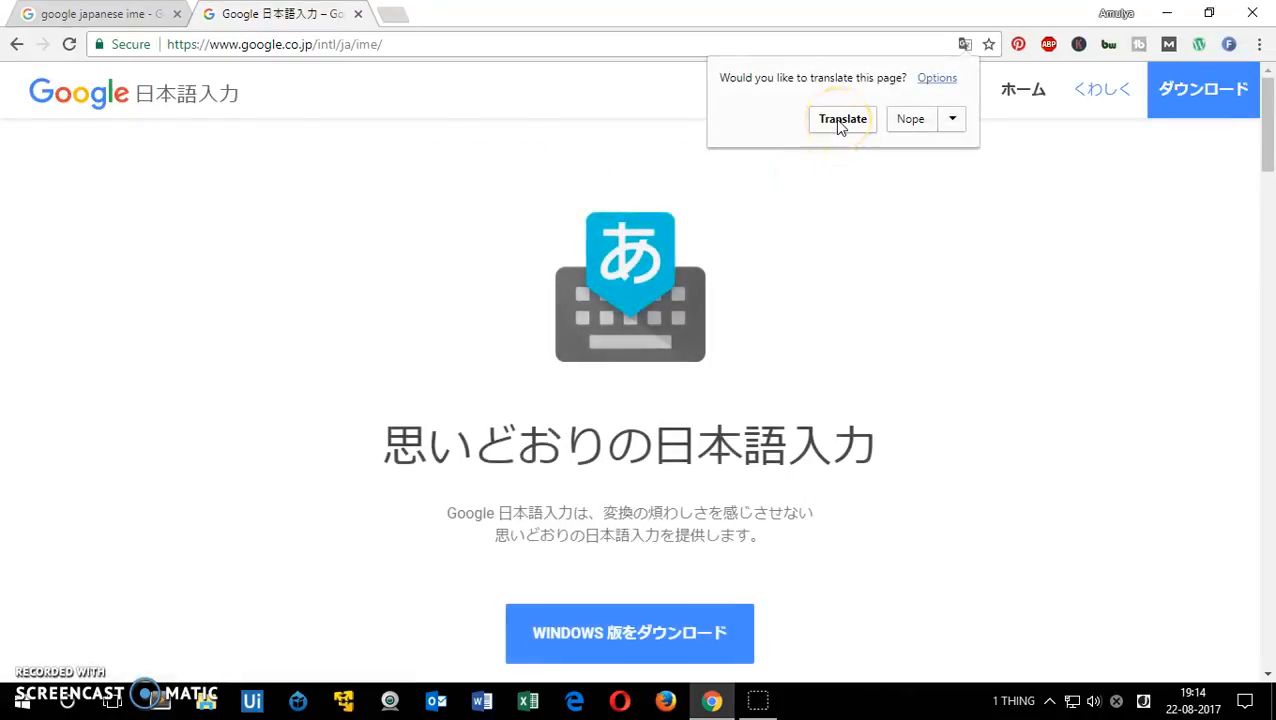
left_click(841, 119)
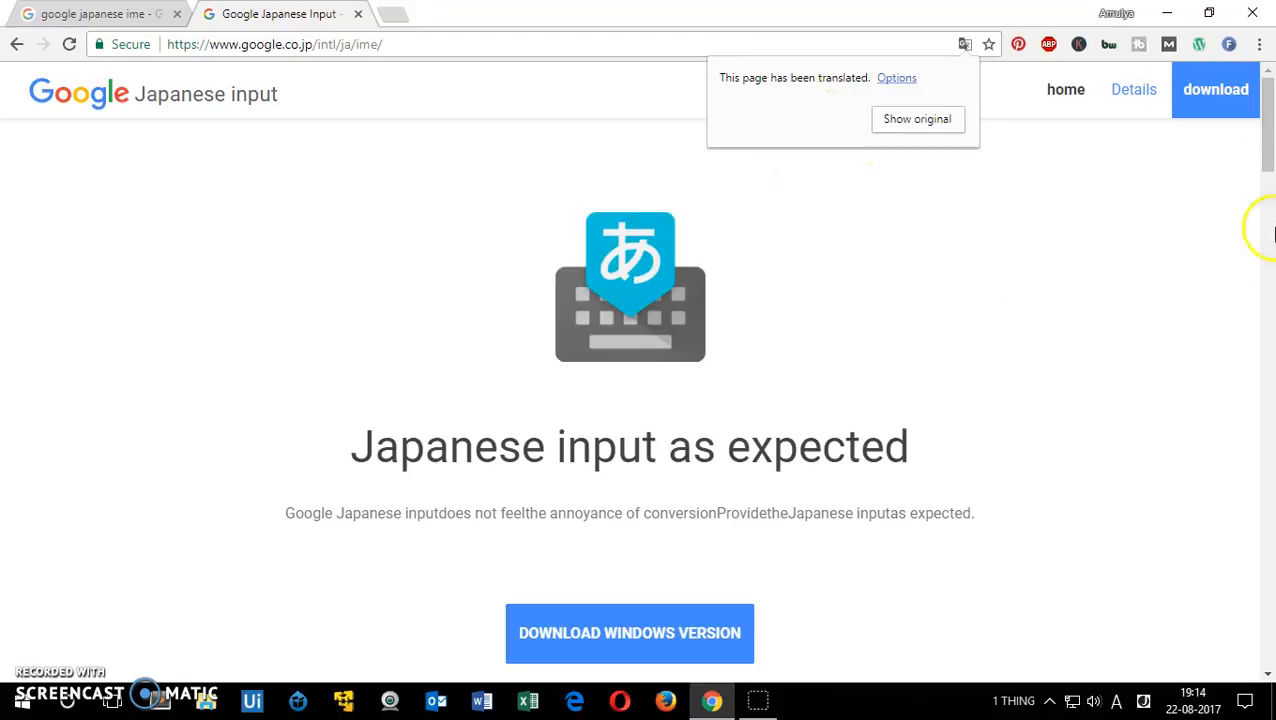
scroll("down", 3)
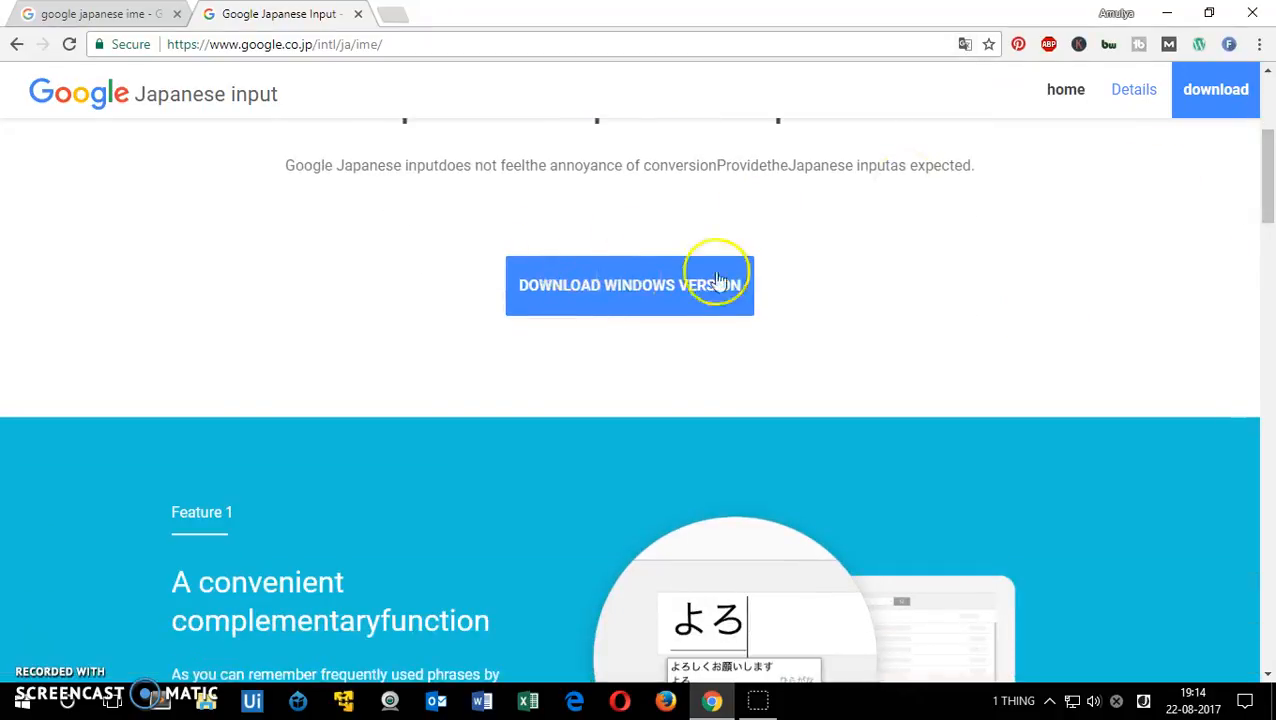
scroll("down", 3)
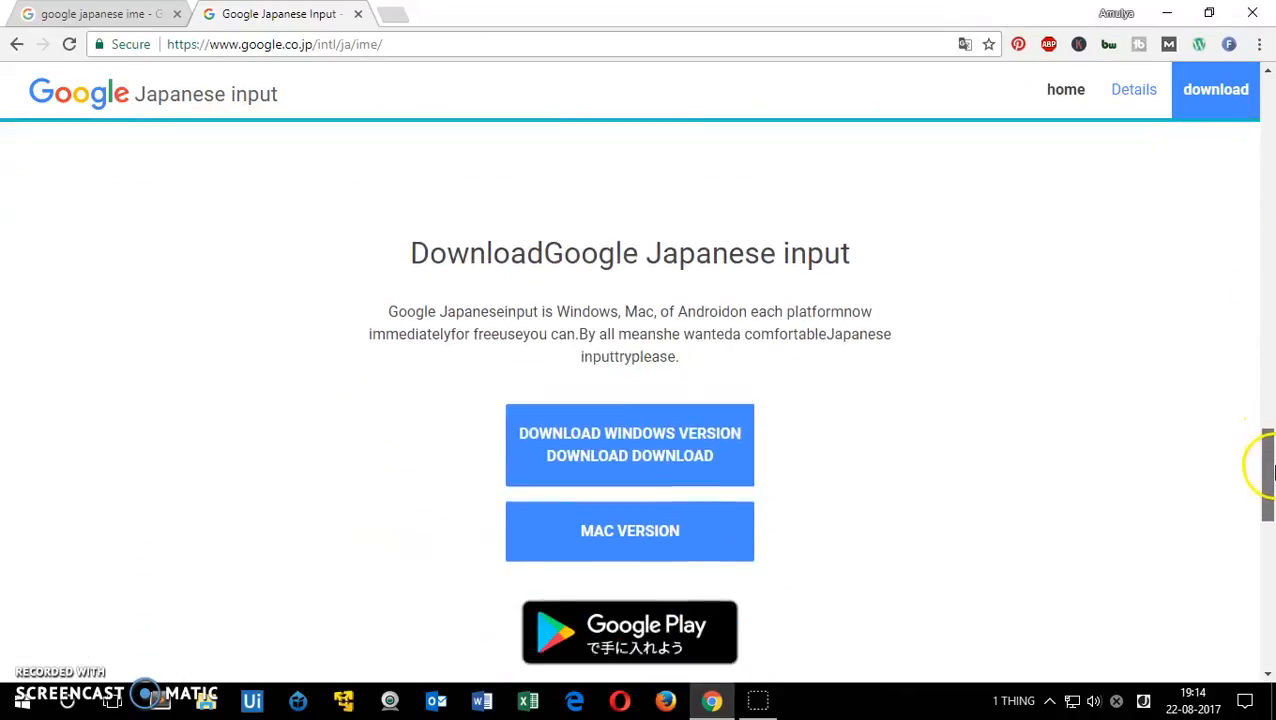
scroll("down", 3)
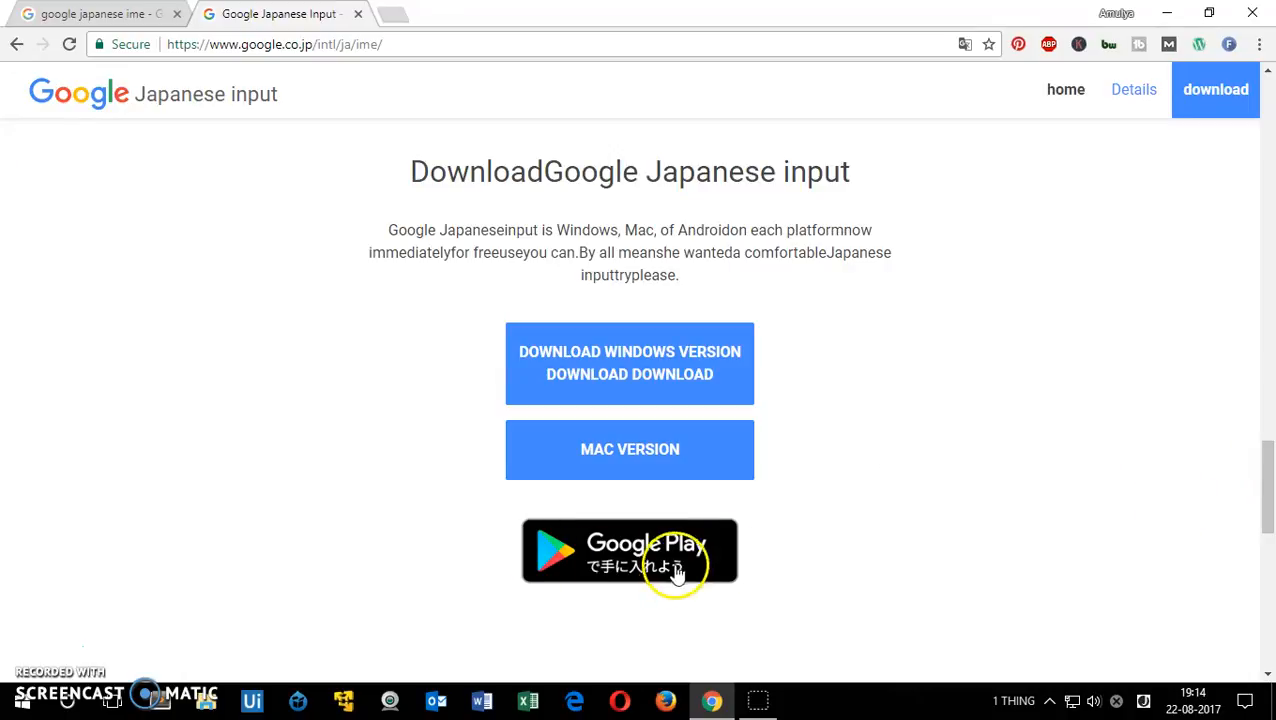
scroll("down", 3)
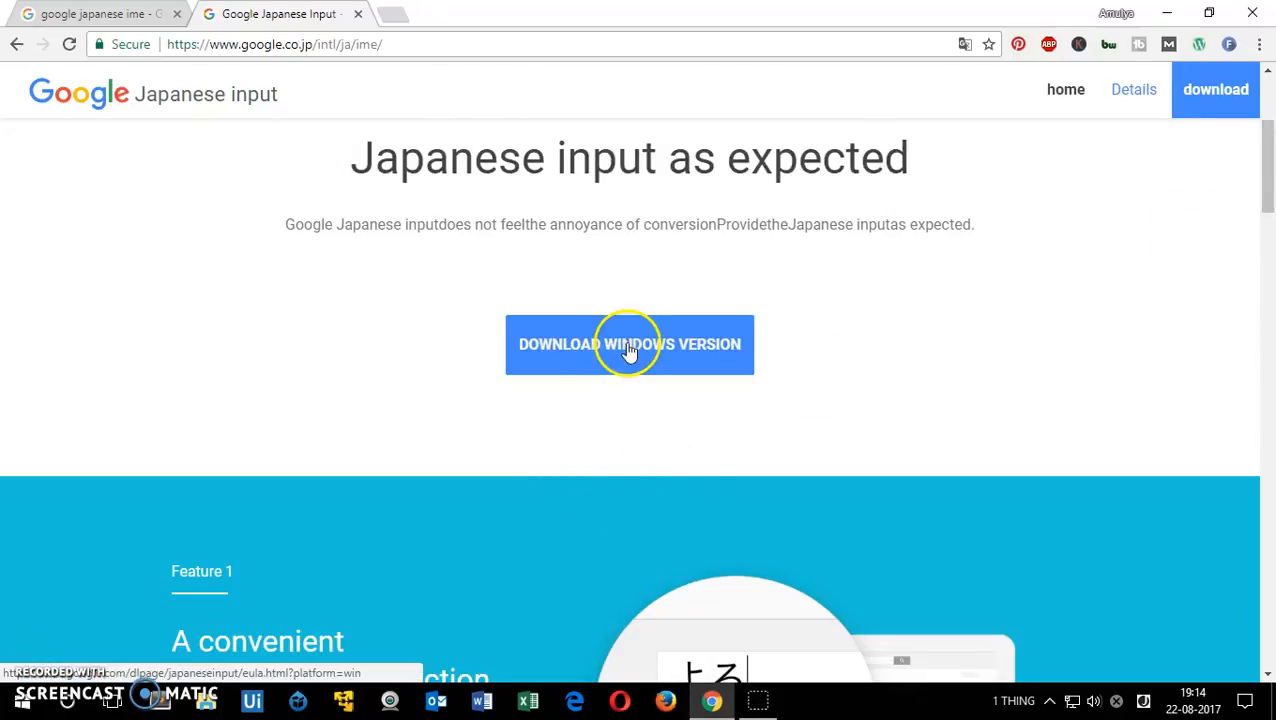
- Download the Windows version, opting in to usage statistics and accepting the terms
left_click(629, 344)
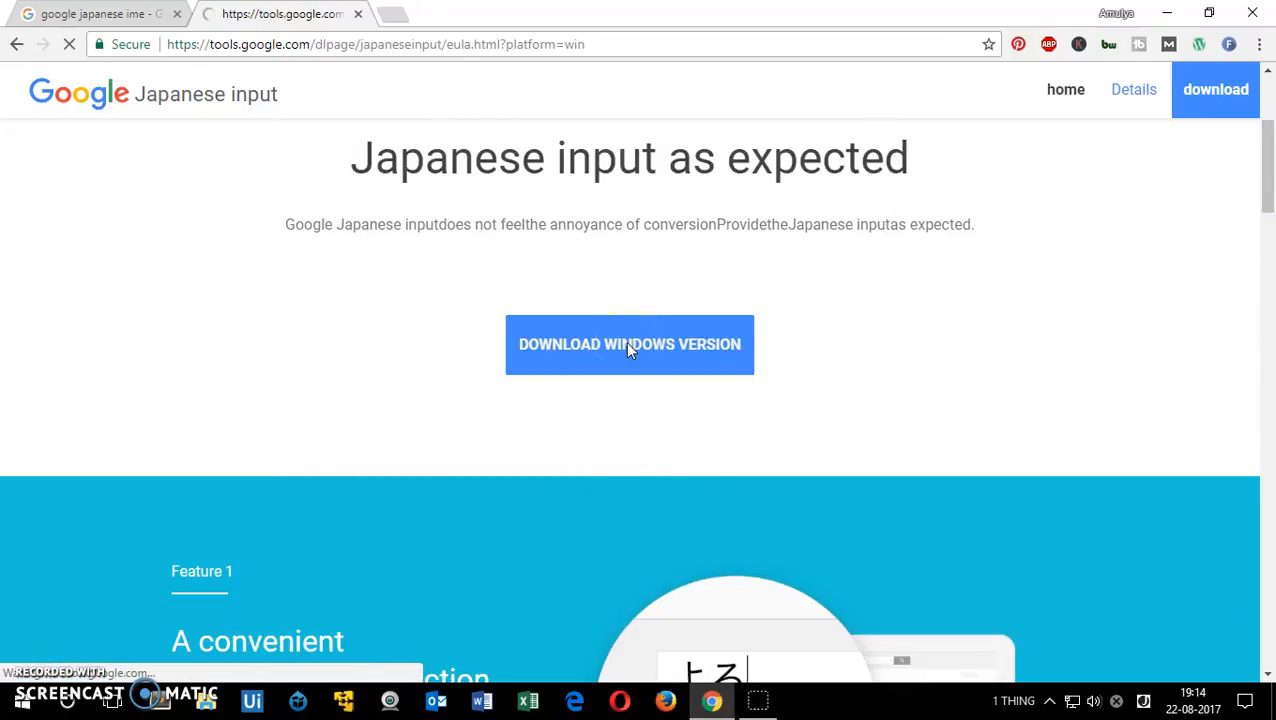
left_click(629, 344)
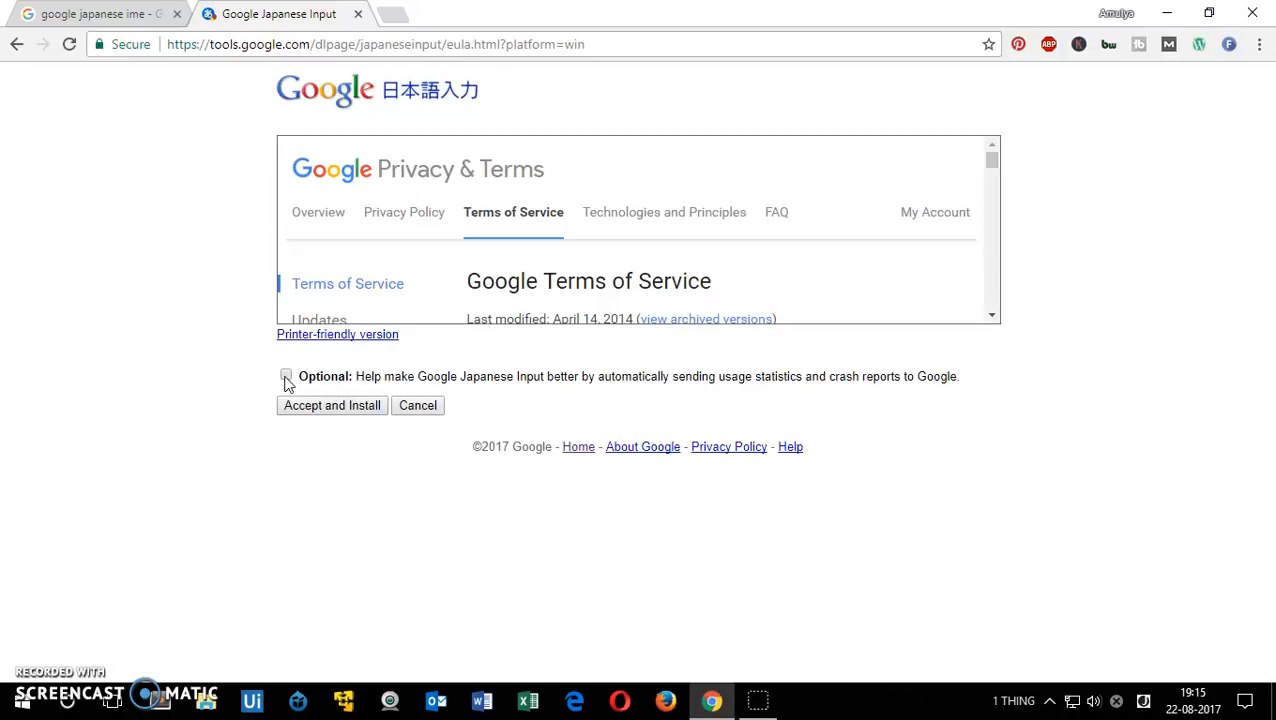
left_click(286, 375)
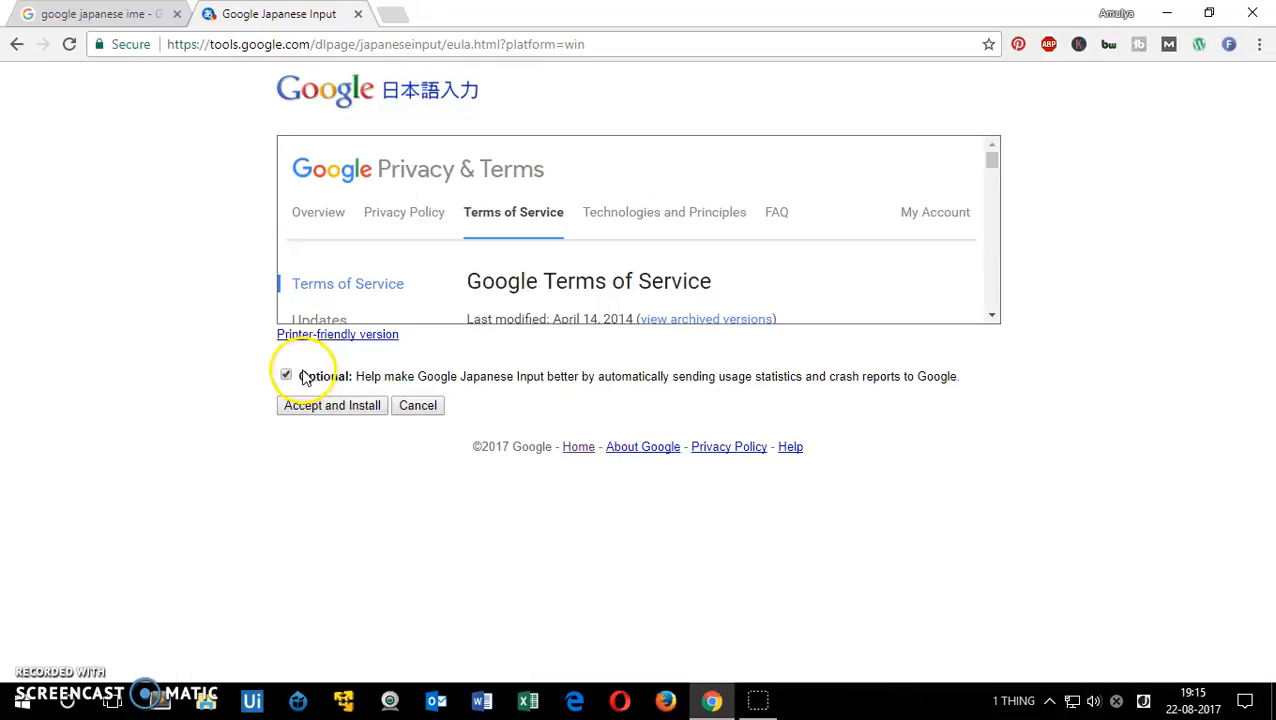
left_click(331, 405)
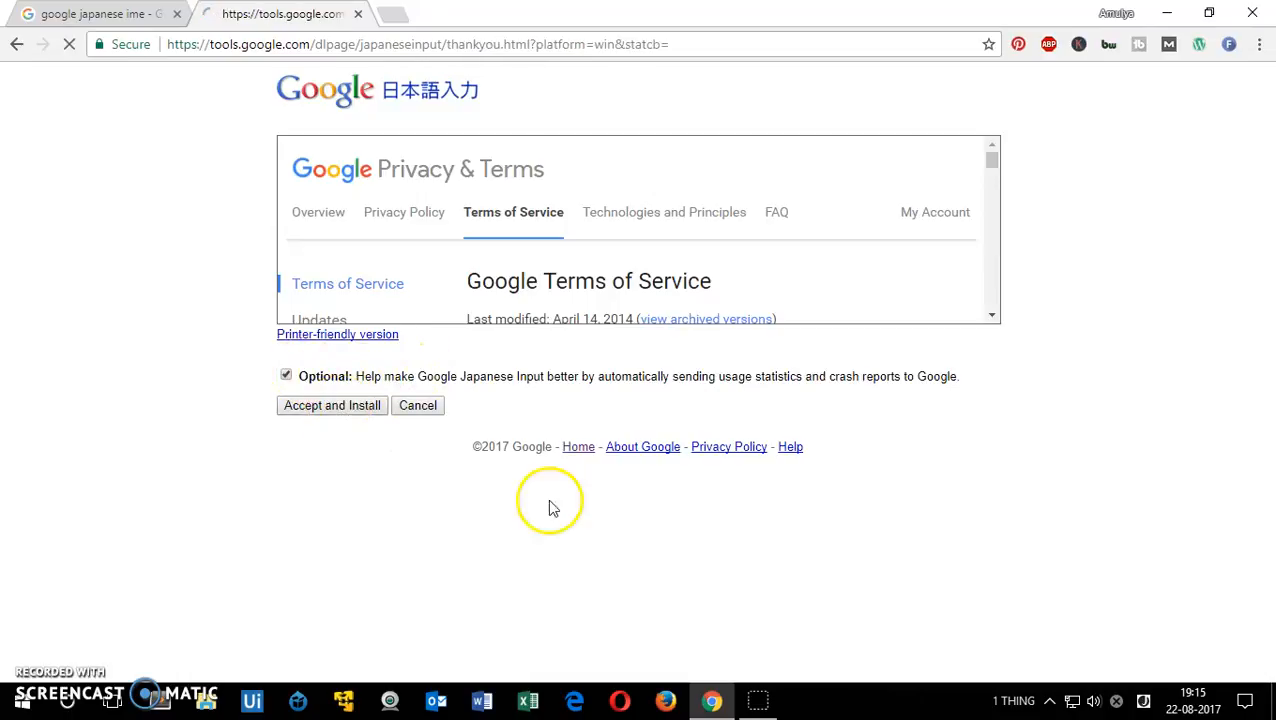
left_click(331, 405)
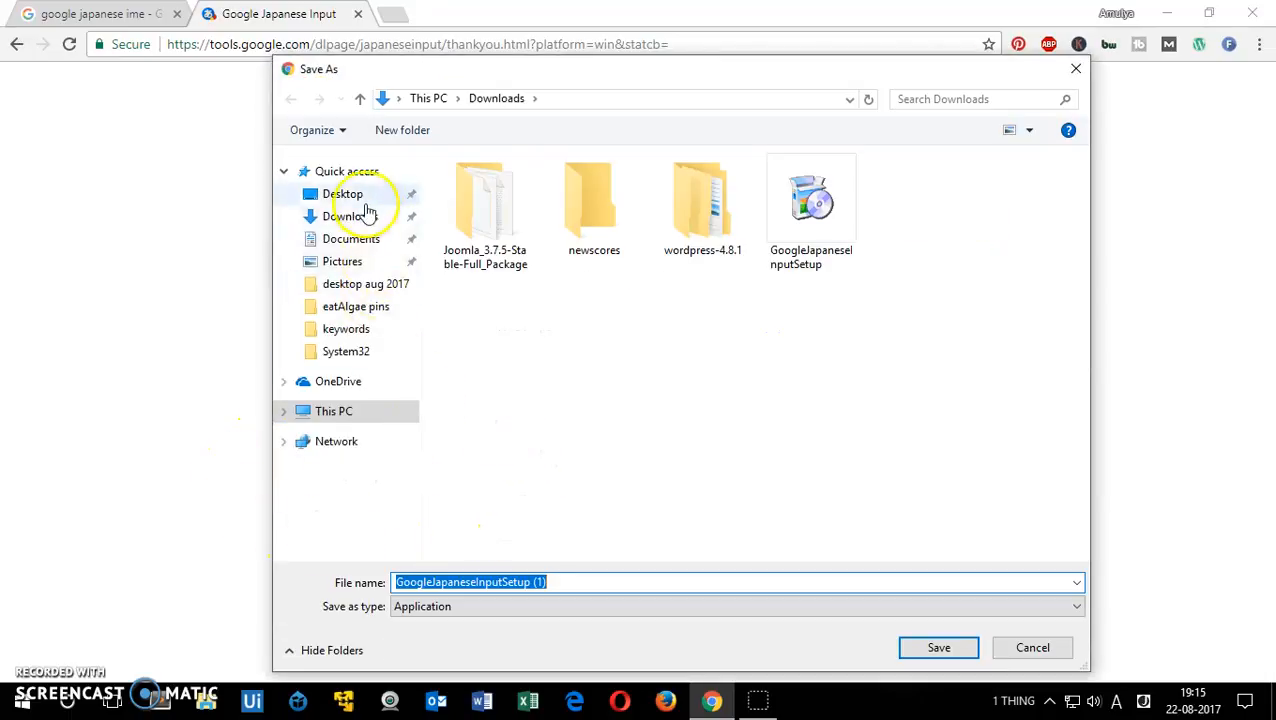
- Save the GoogleJapaneseInputSetup installer to the Desktop
left_click(343, 193)
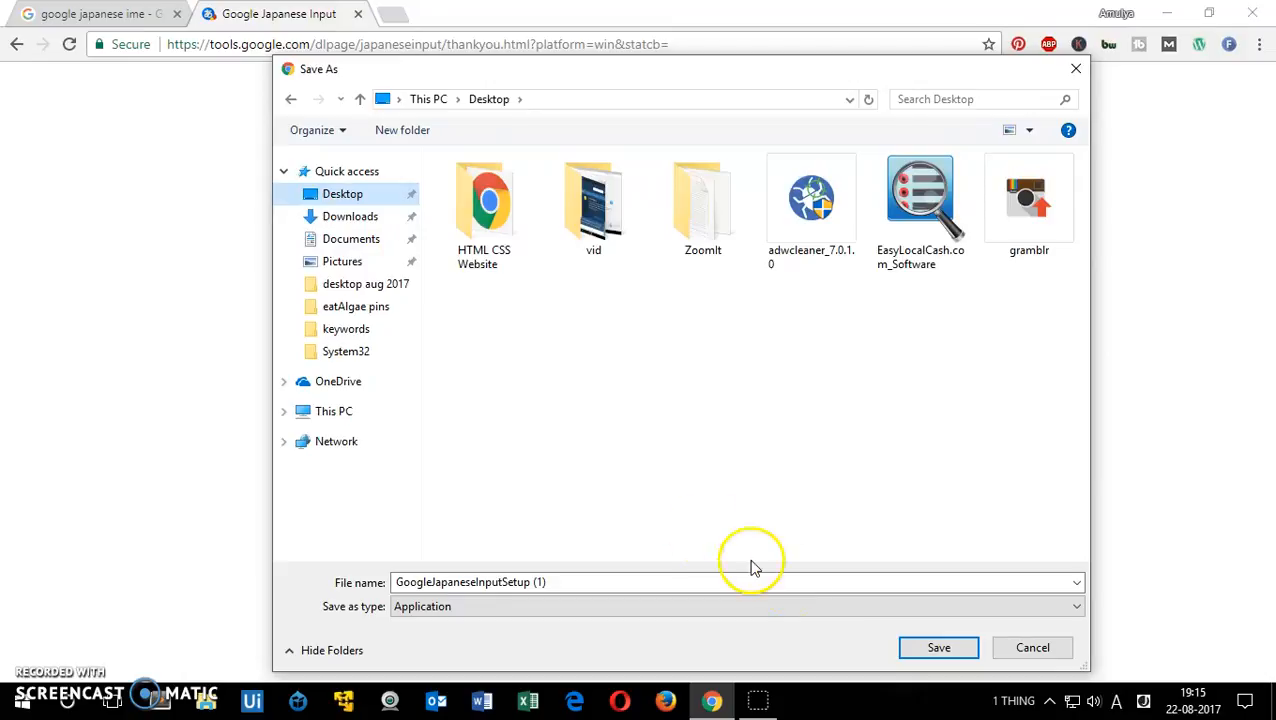
left_click(938, 647)
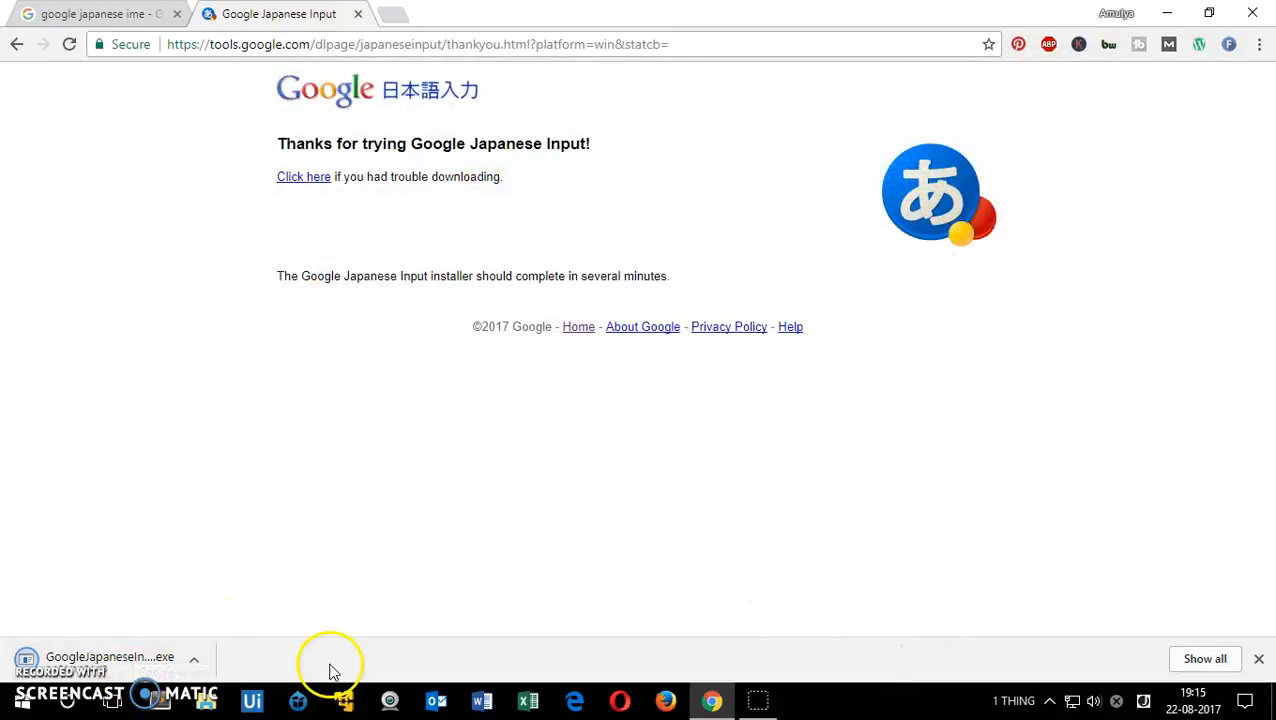
mouse_move(105, 618)
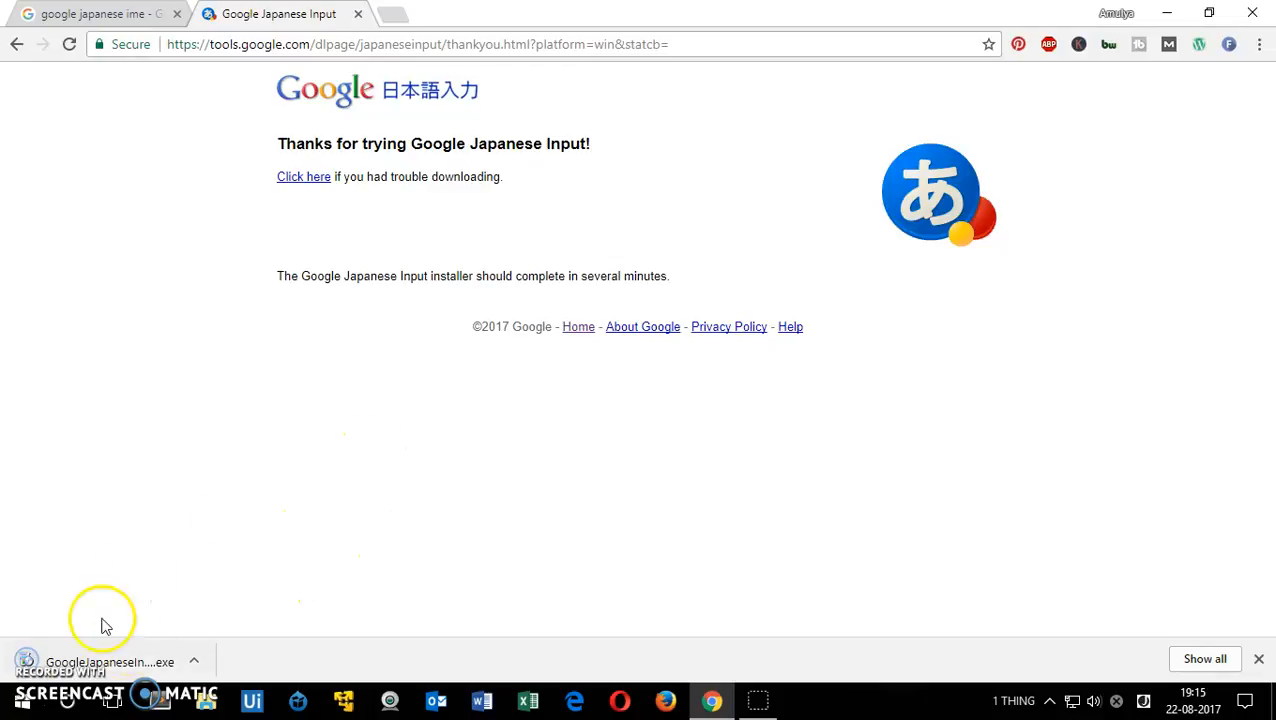
mouse_move(130, 664)
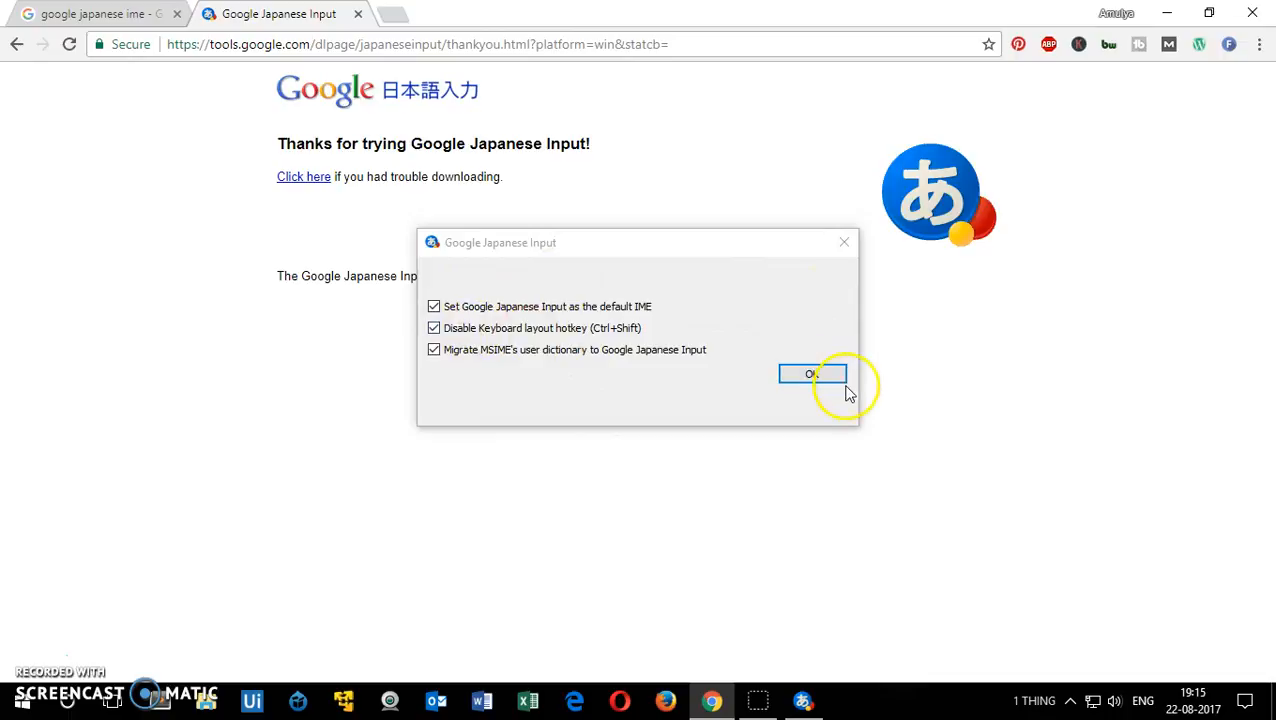
- Confirm the installer's default IME and MSIME dictionary options, then minimize Chrome
left_click(812, 373)
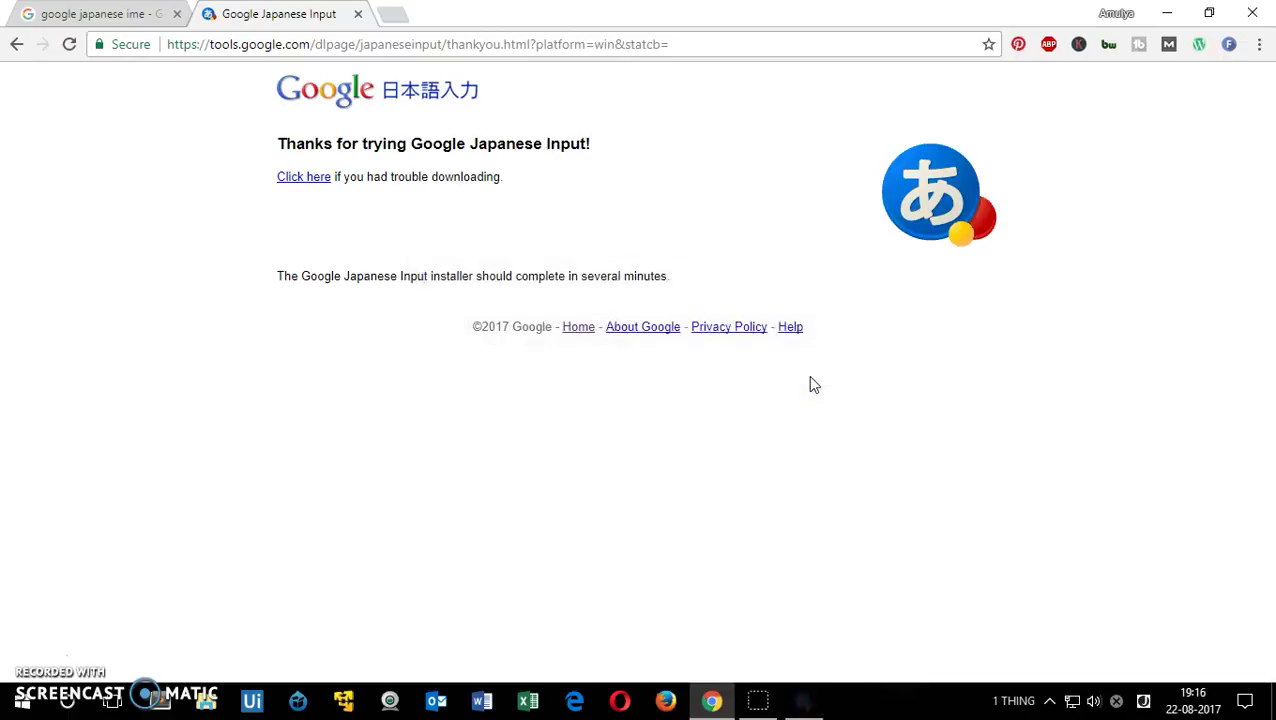
left_click(1142, 700)
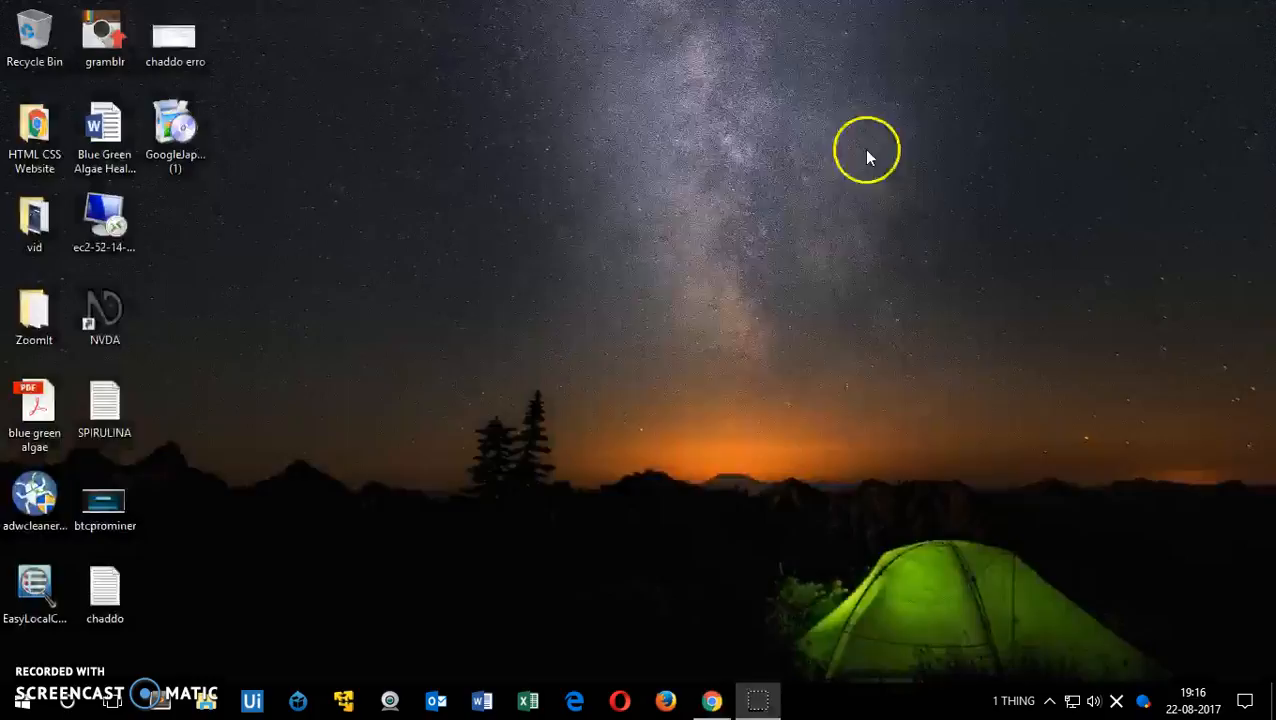
mouse_move(668, 376)
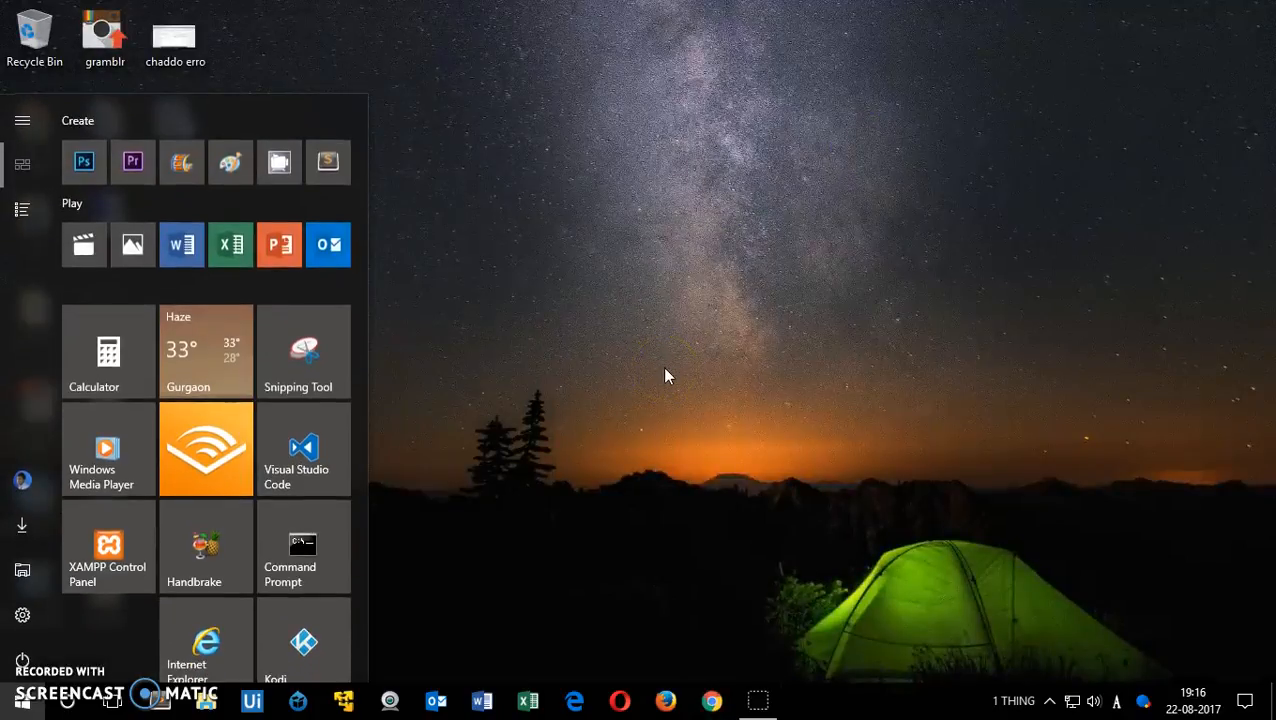
- Select Japanese – Google Japanese Input from the taskbar language list and show its IME options
left_click(1117, 701)
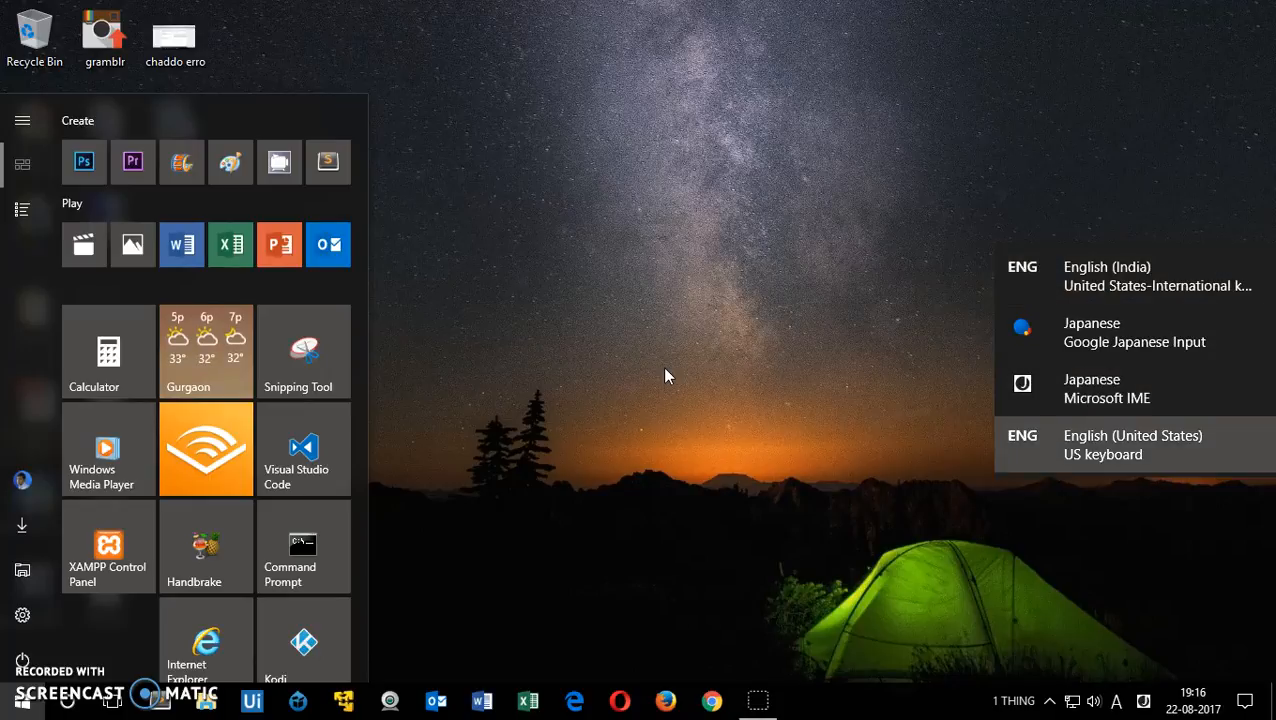
left_click(1133, 445)
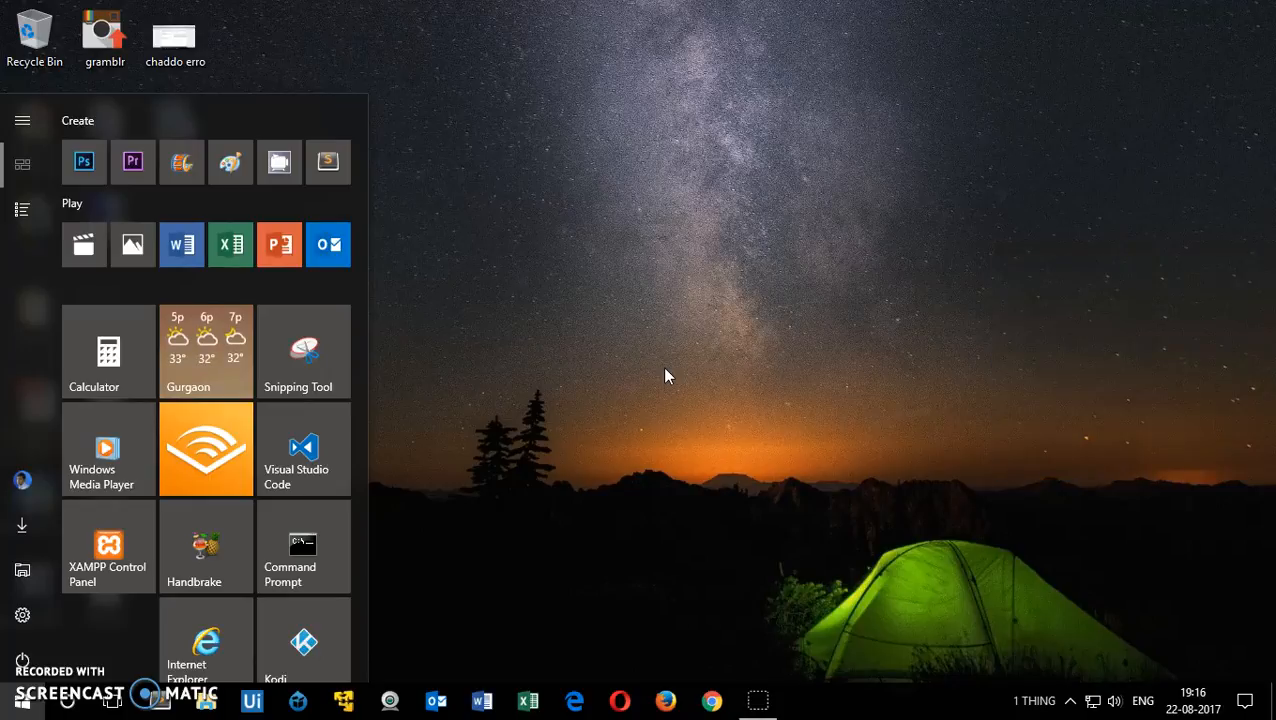
left_click(1146, 701)
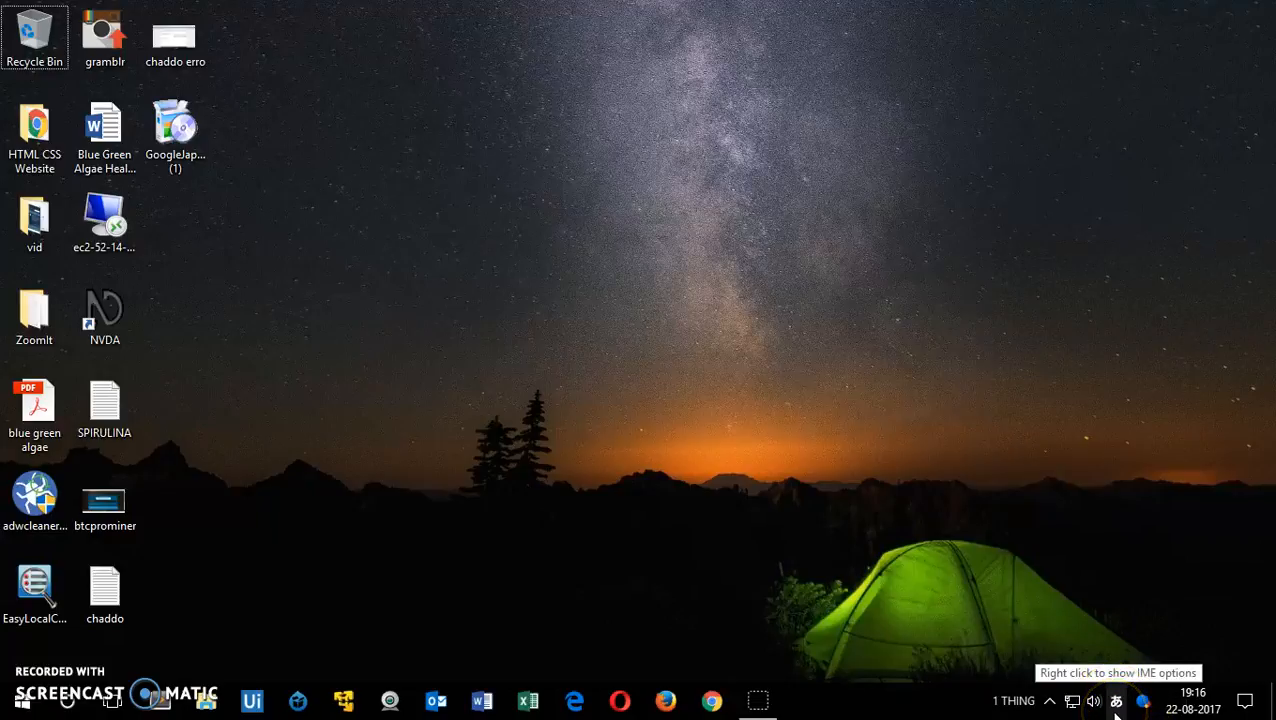
right_click(1141, 714)
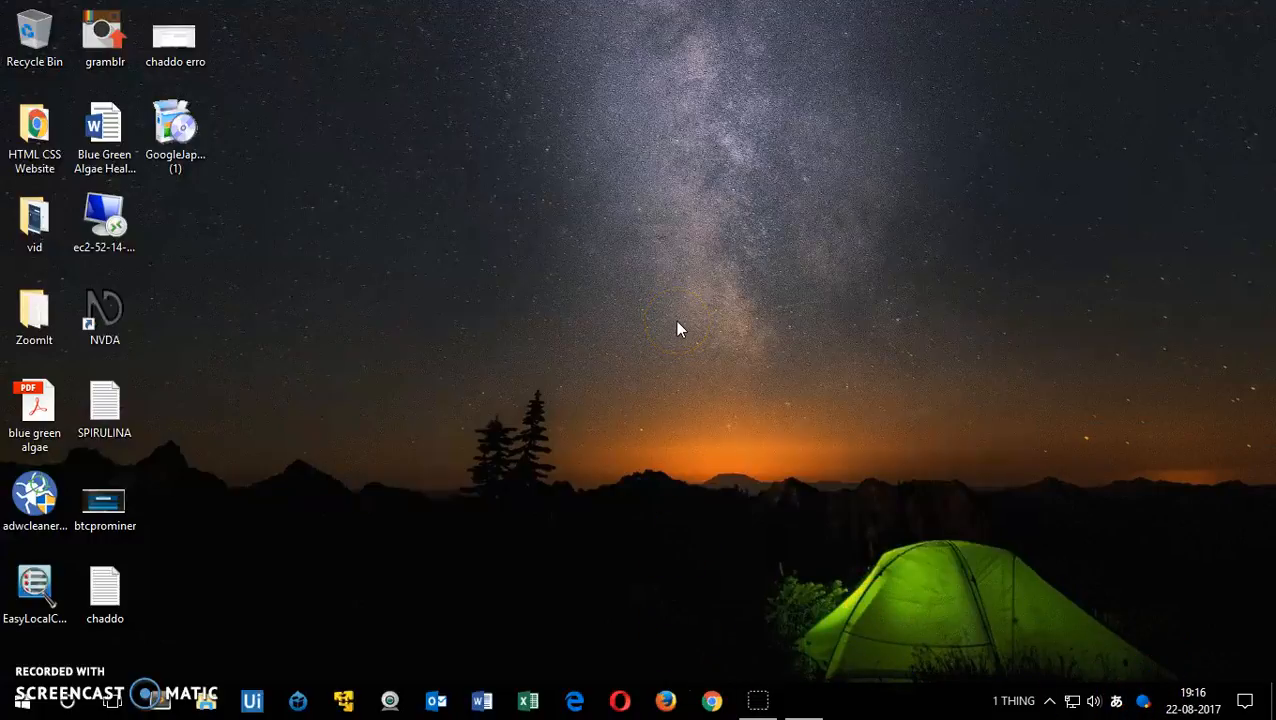
- Launch Notepad from the Run prompt
key("Win+r")
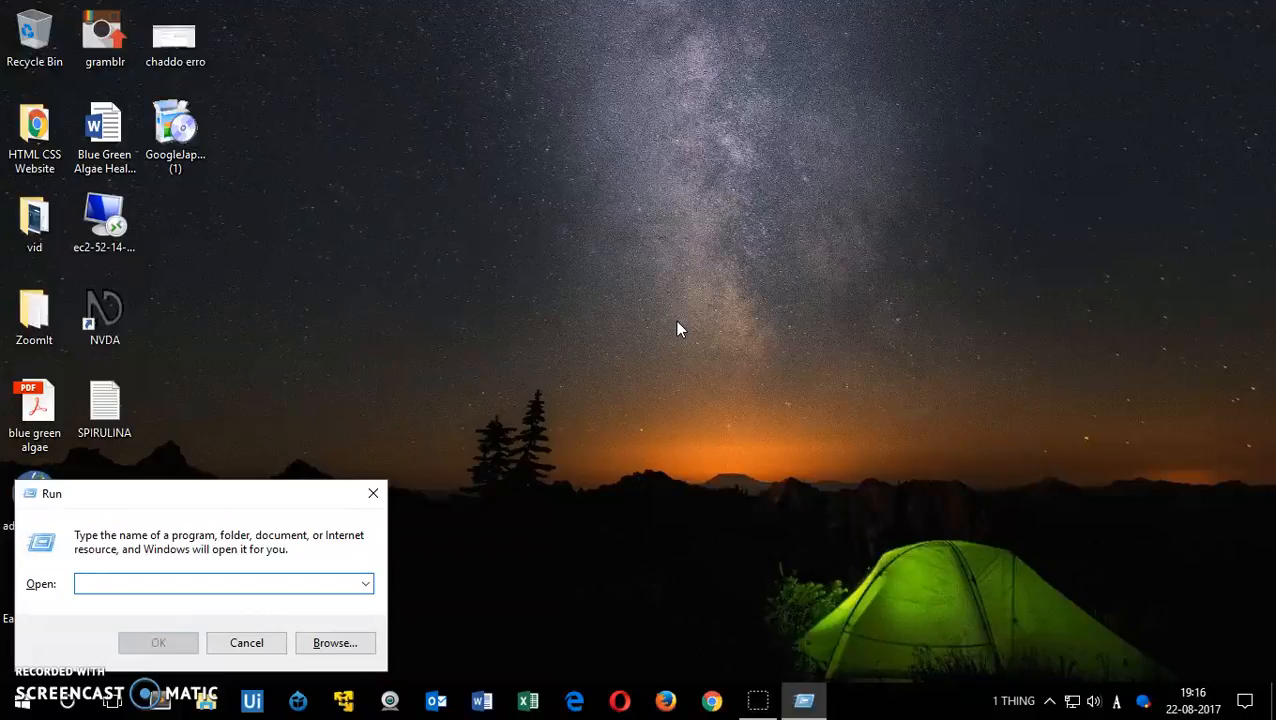
type("note")
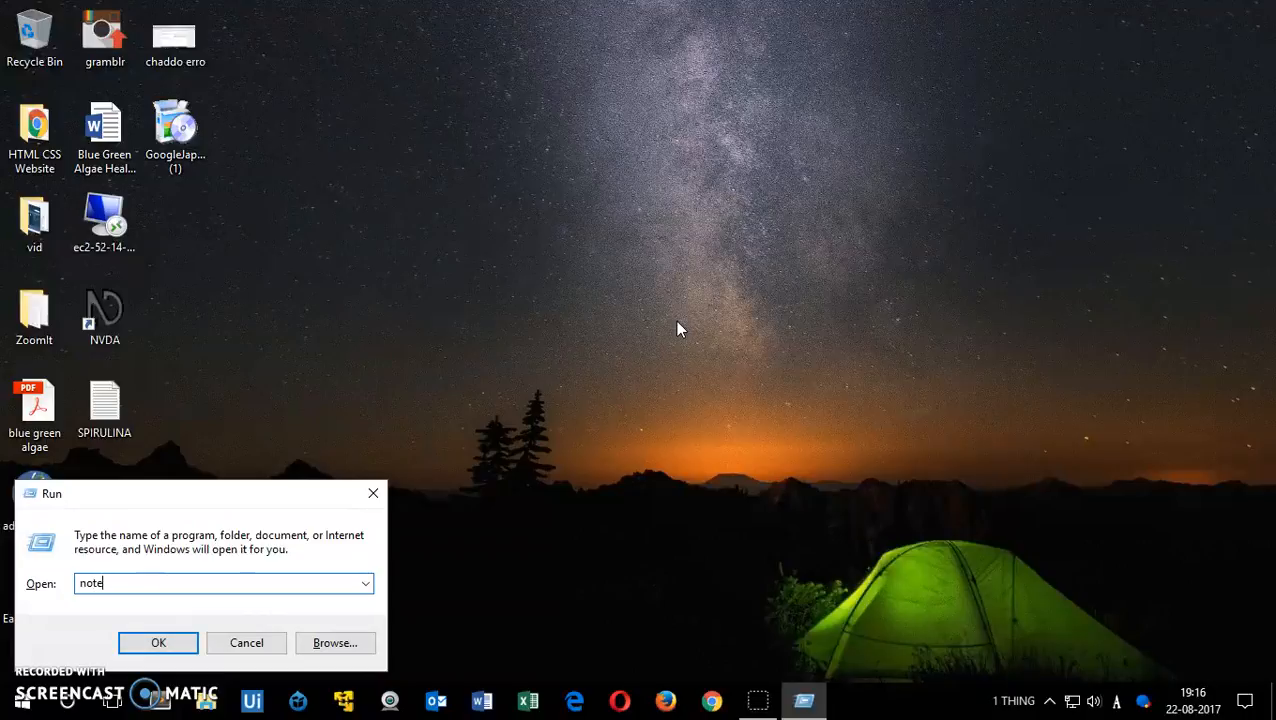
left_click(157, 642)
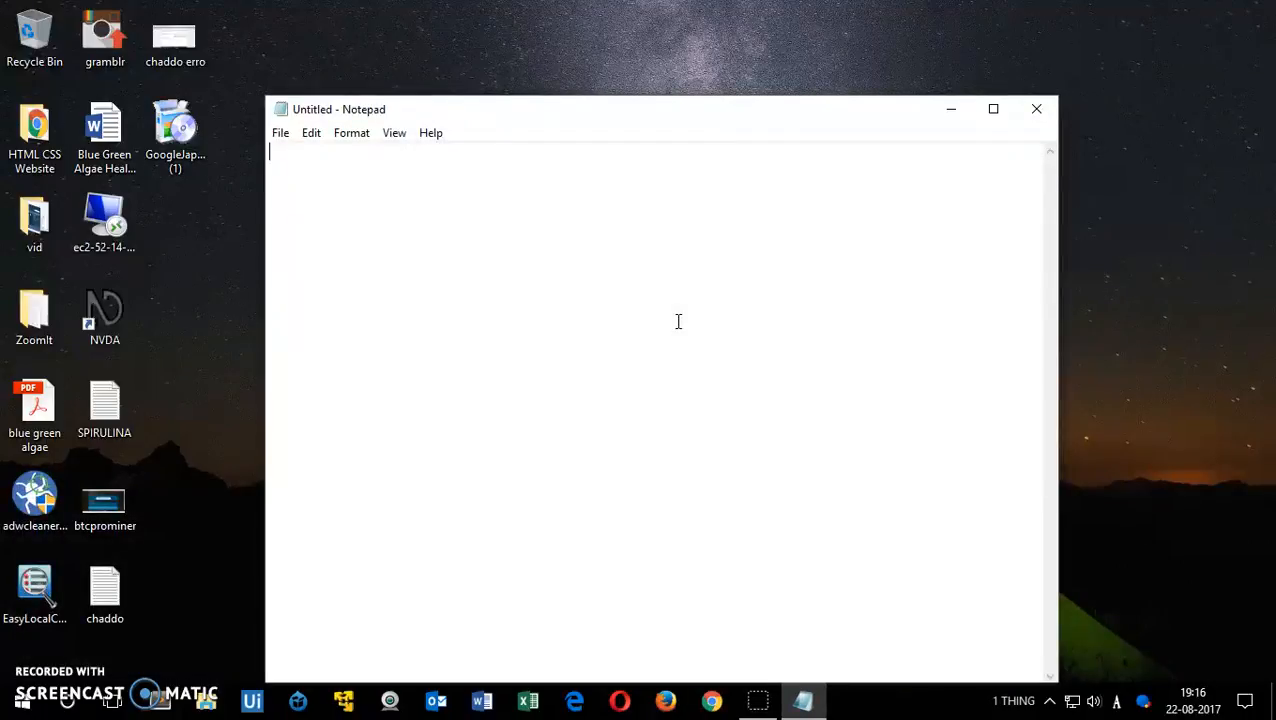
- Type and delete test letters in the new Notepad document
type("ja")
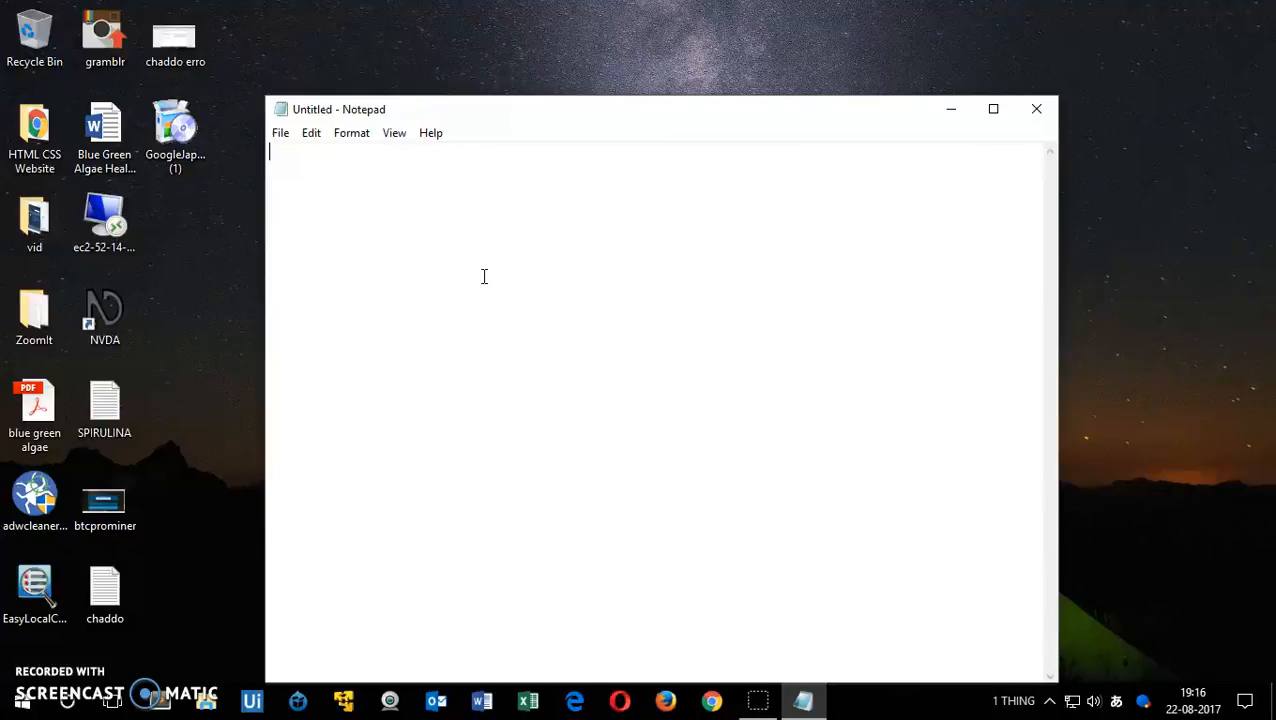
type("AA")
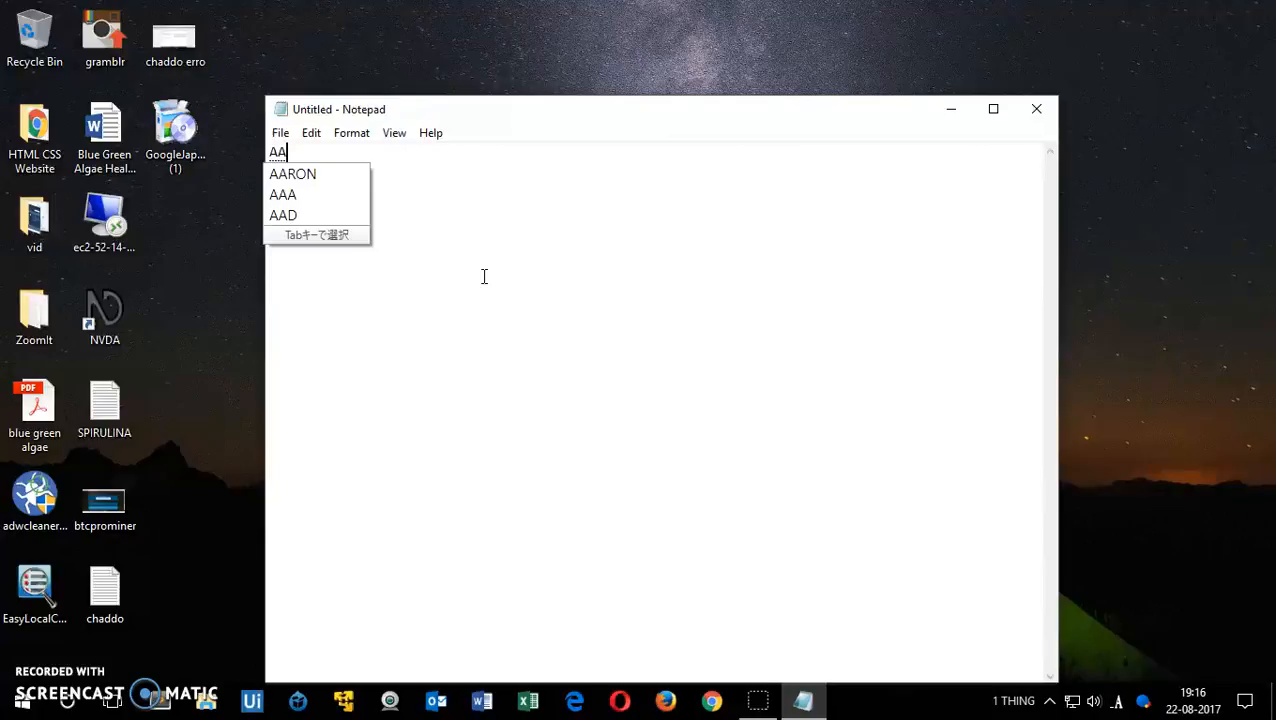
key("Backspace")
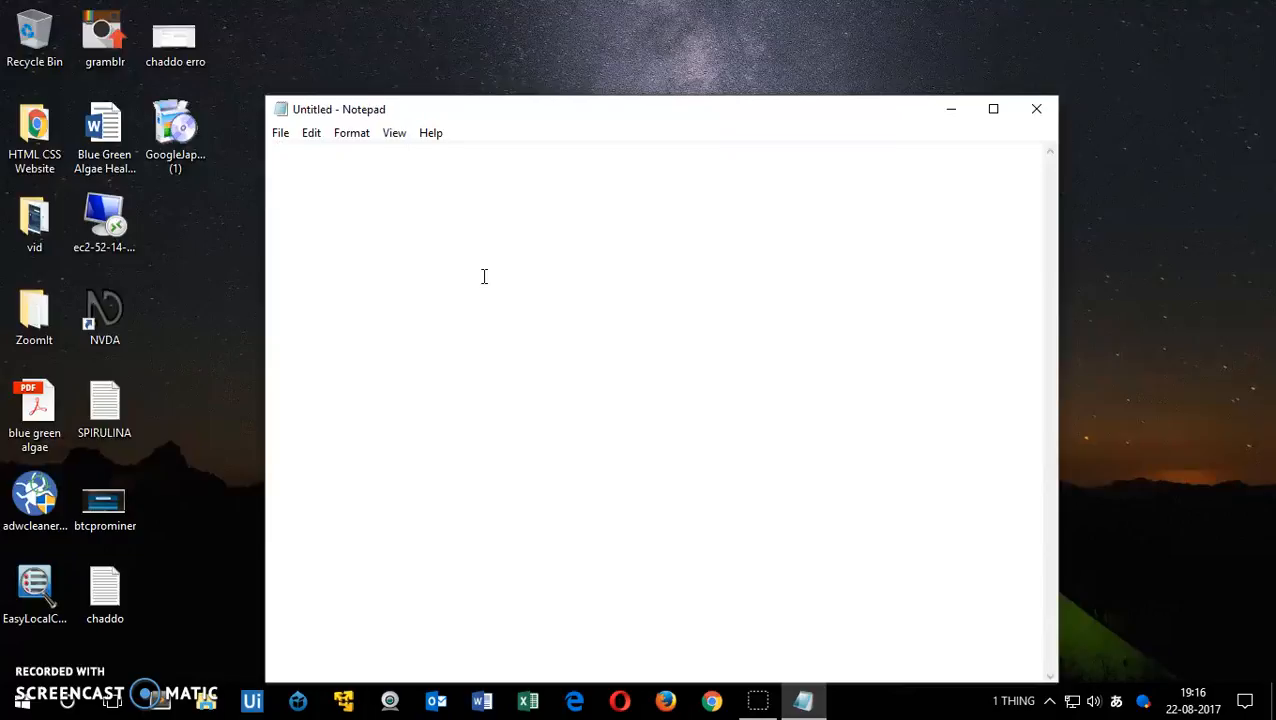
type("A")
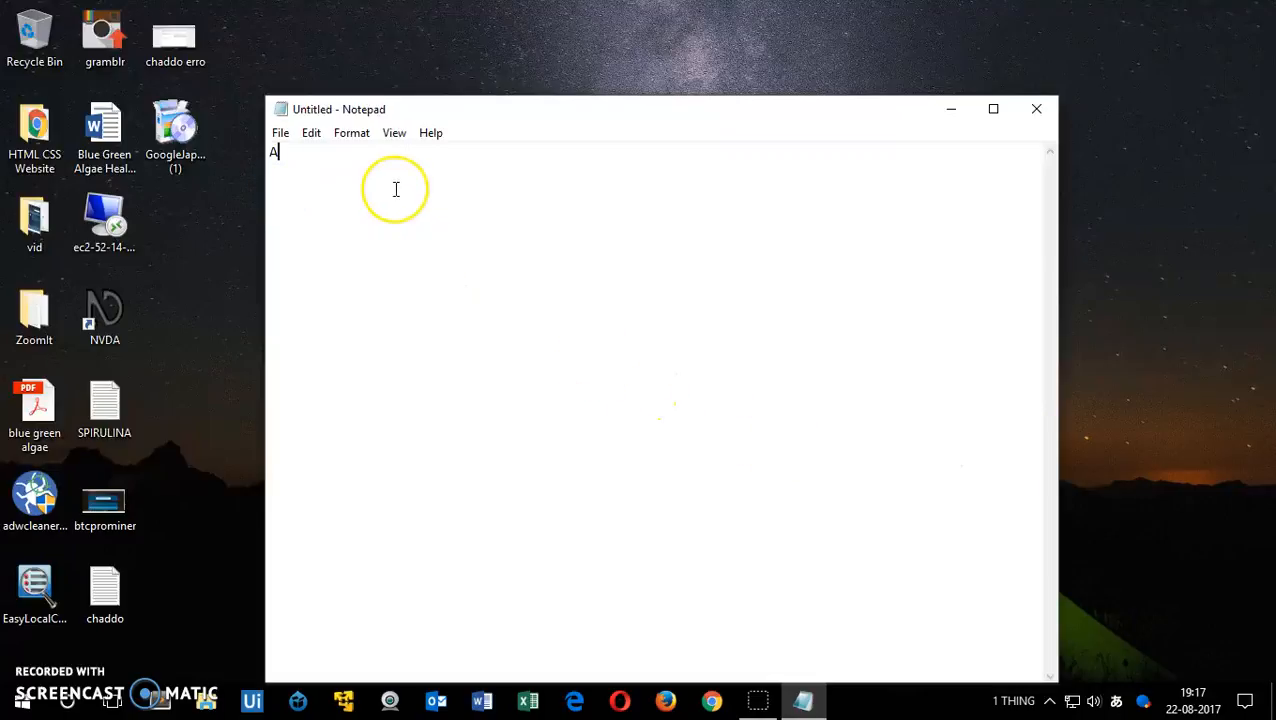
key("Backspace")
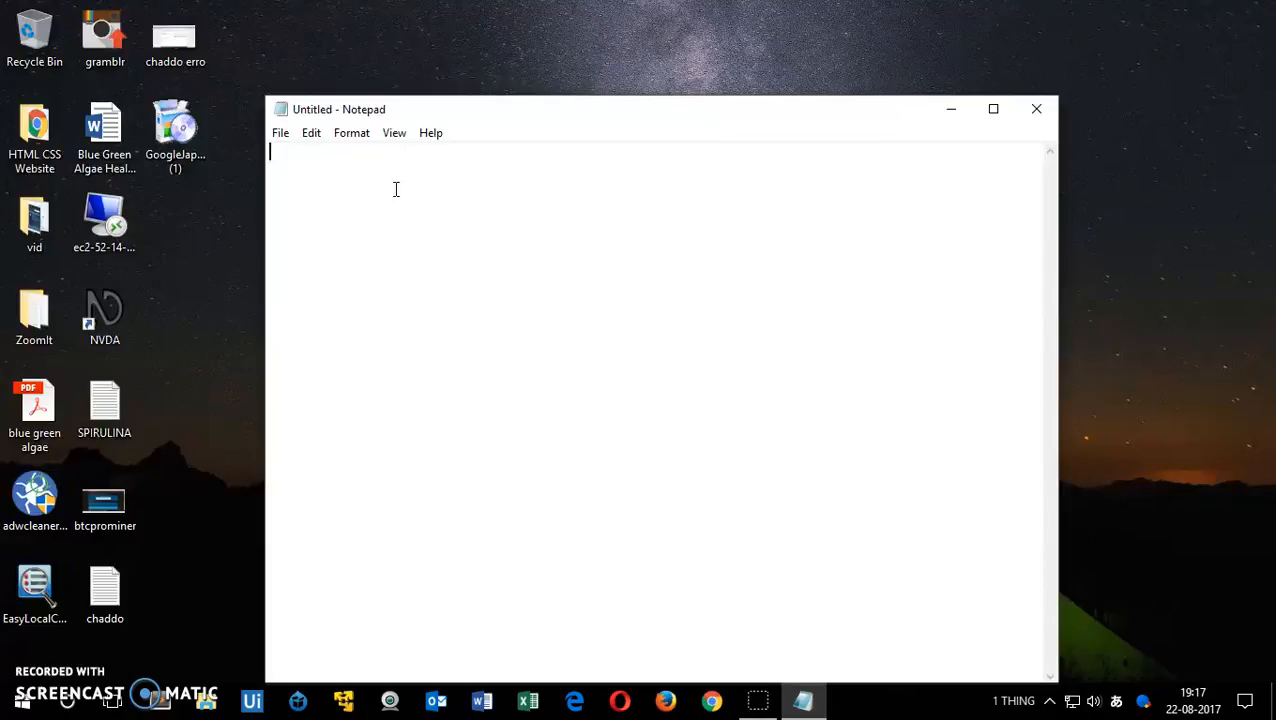
type("A")
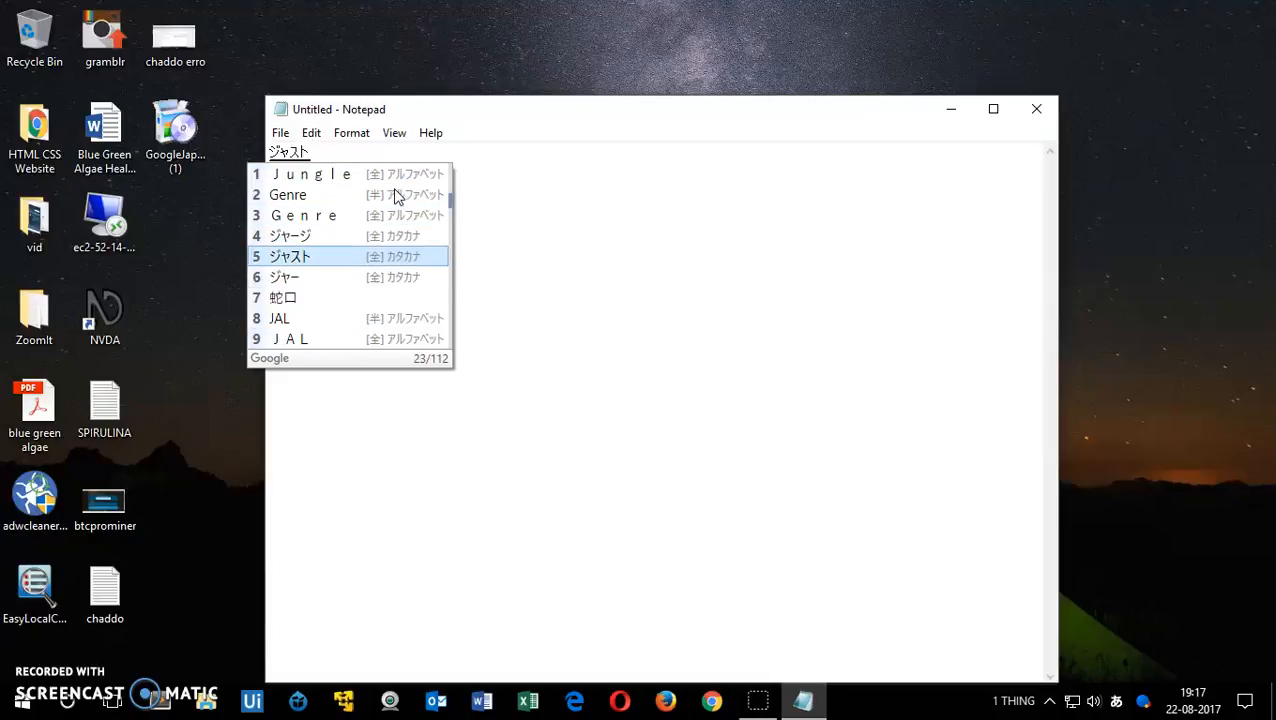
- Type romaji and convert to ジャッキ, 金 and 櫃 on the first line
type("JUMP!")
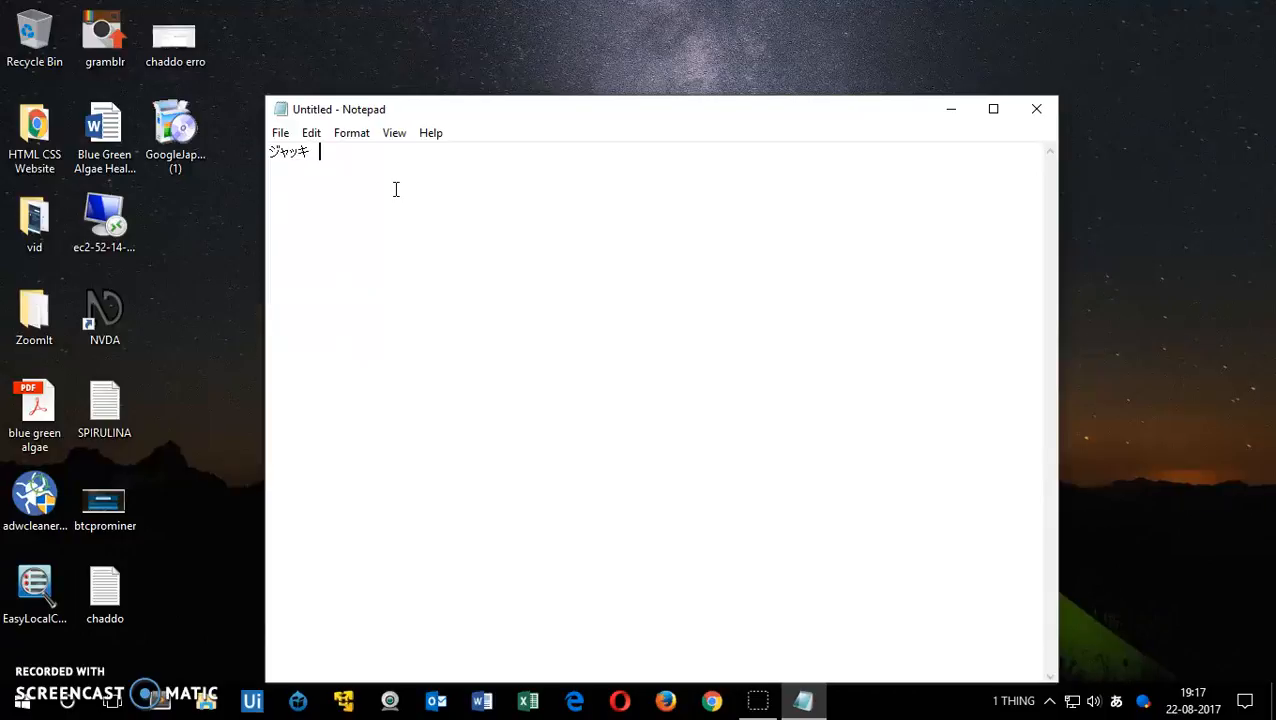
type("き")
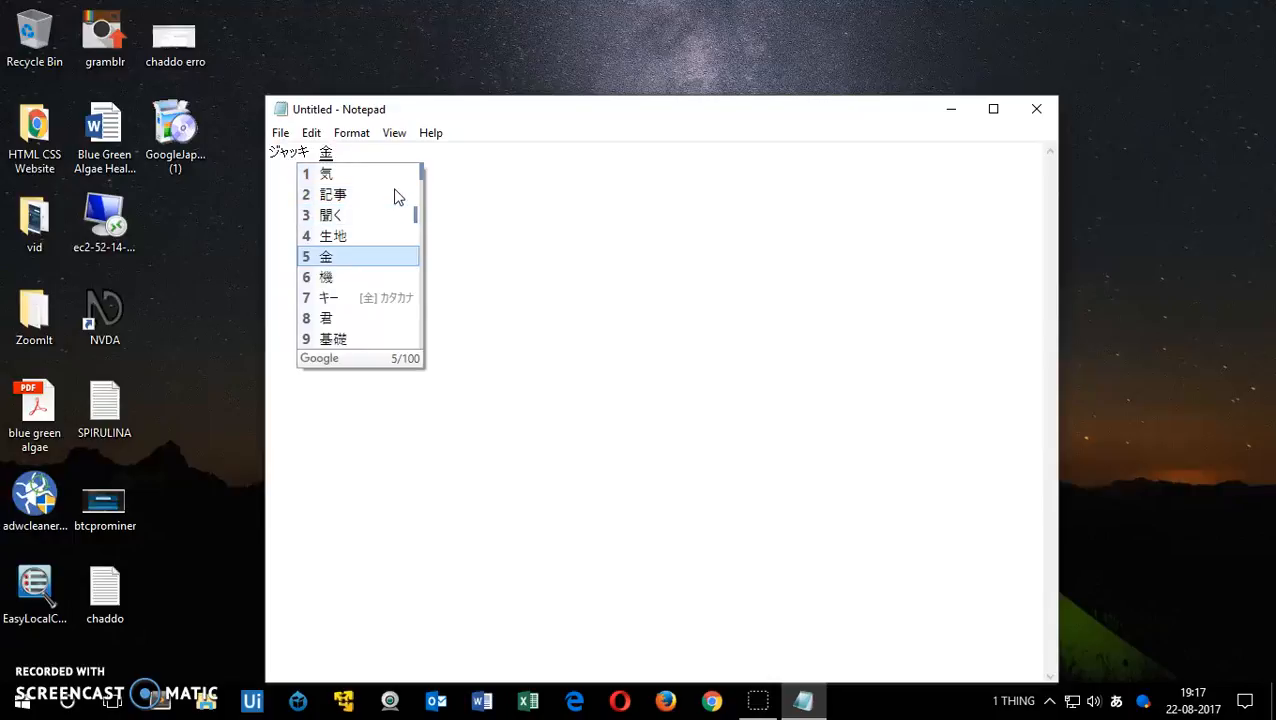
key("Down")
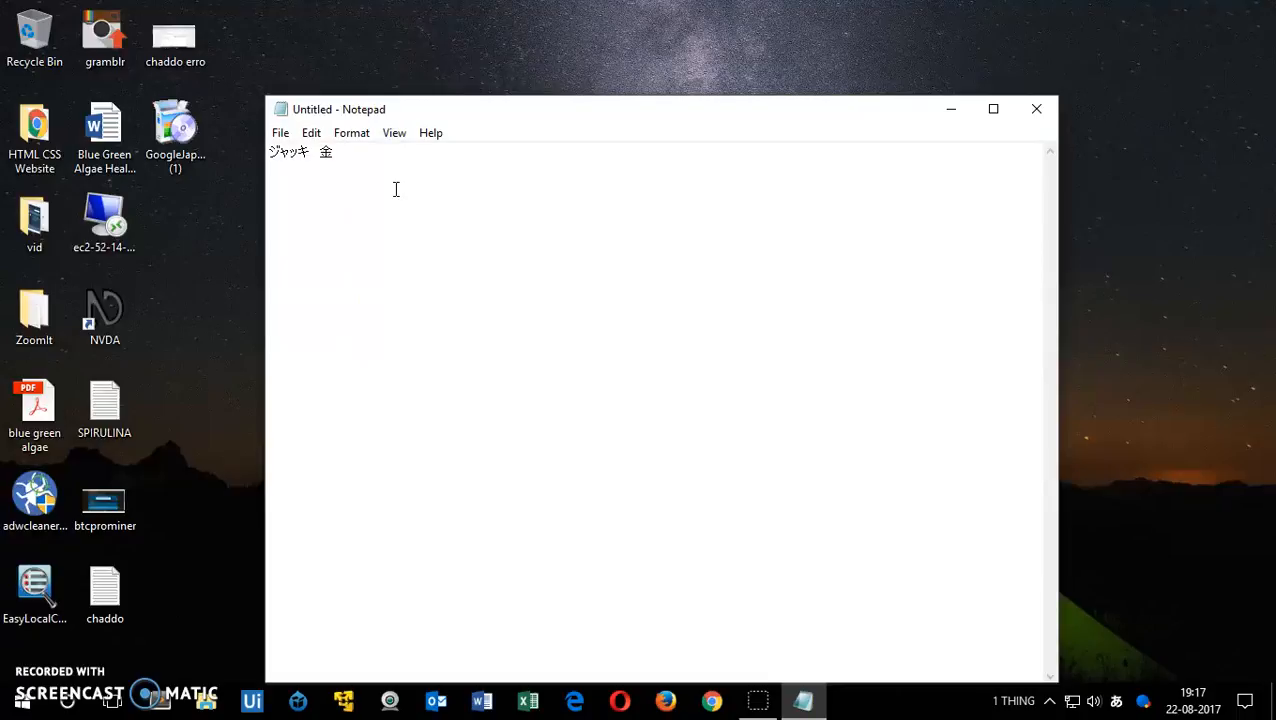
type("ひ")
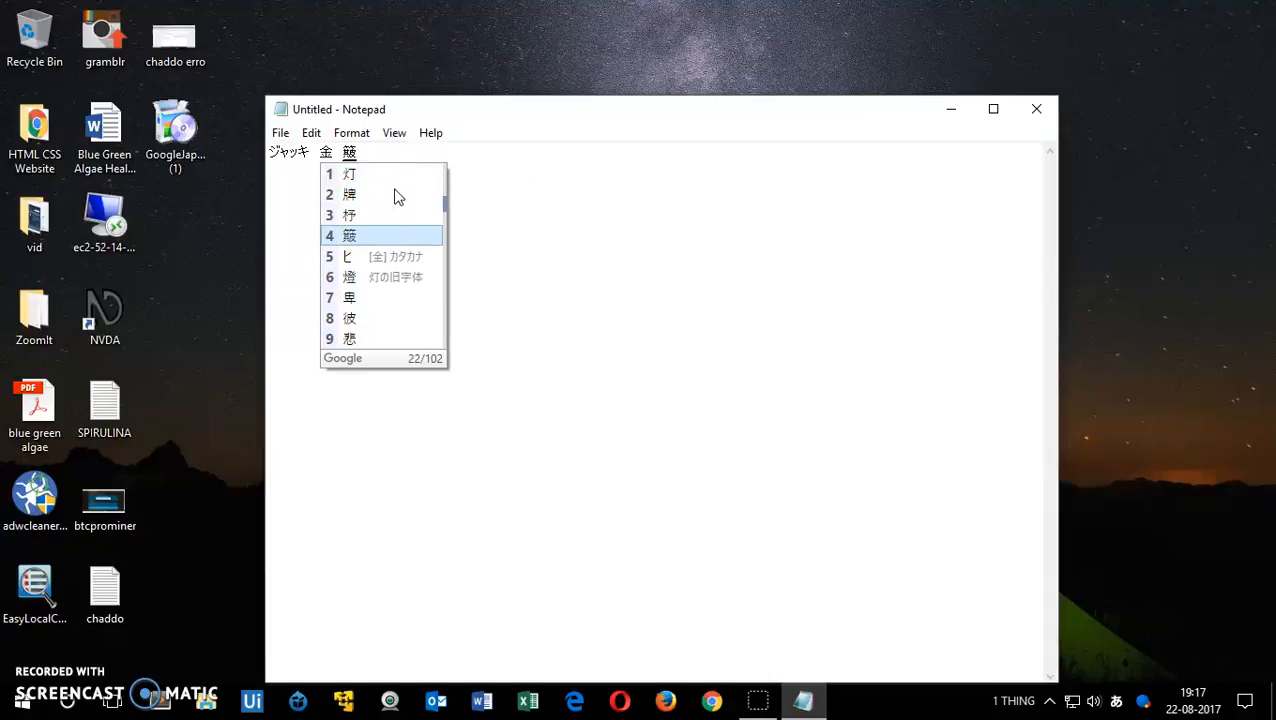
left_click(405, 256)
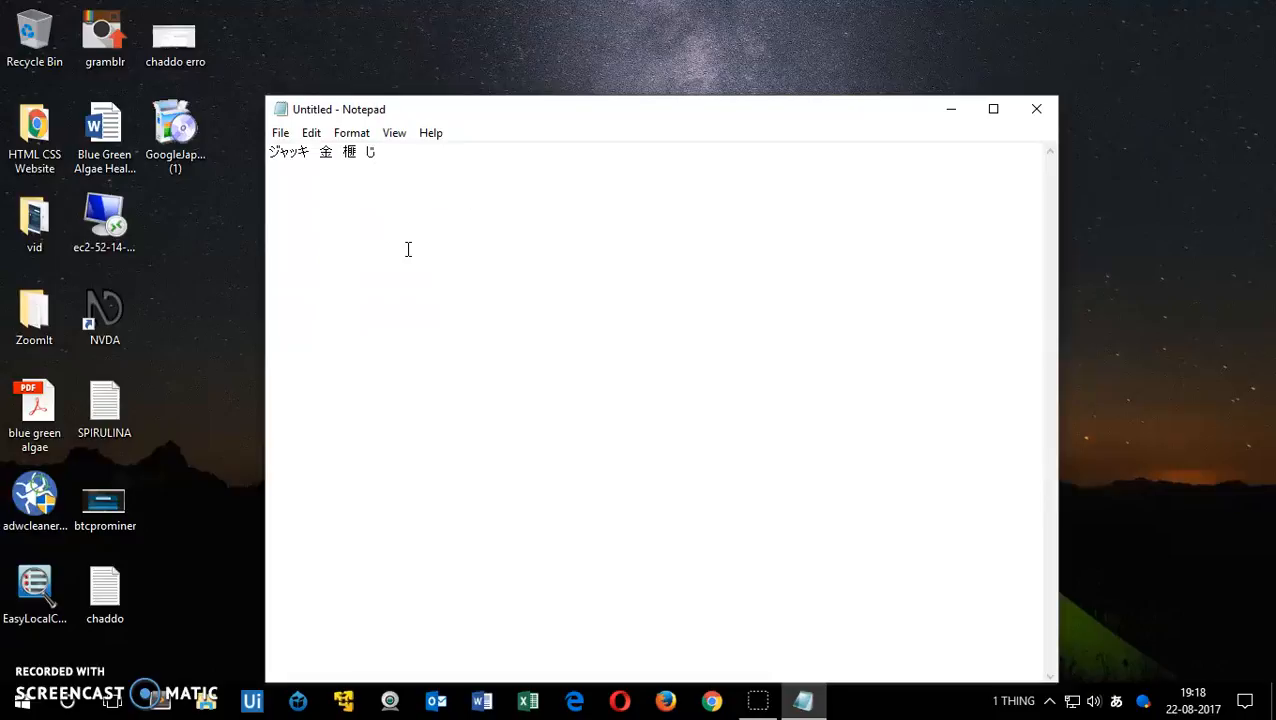
type("h")
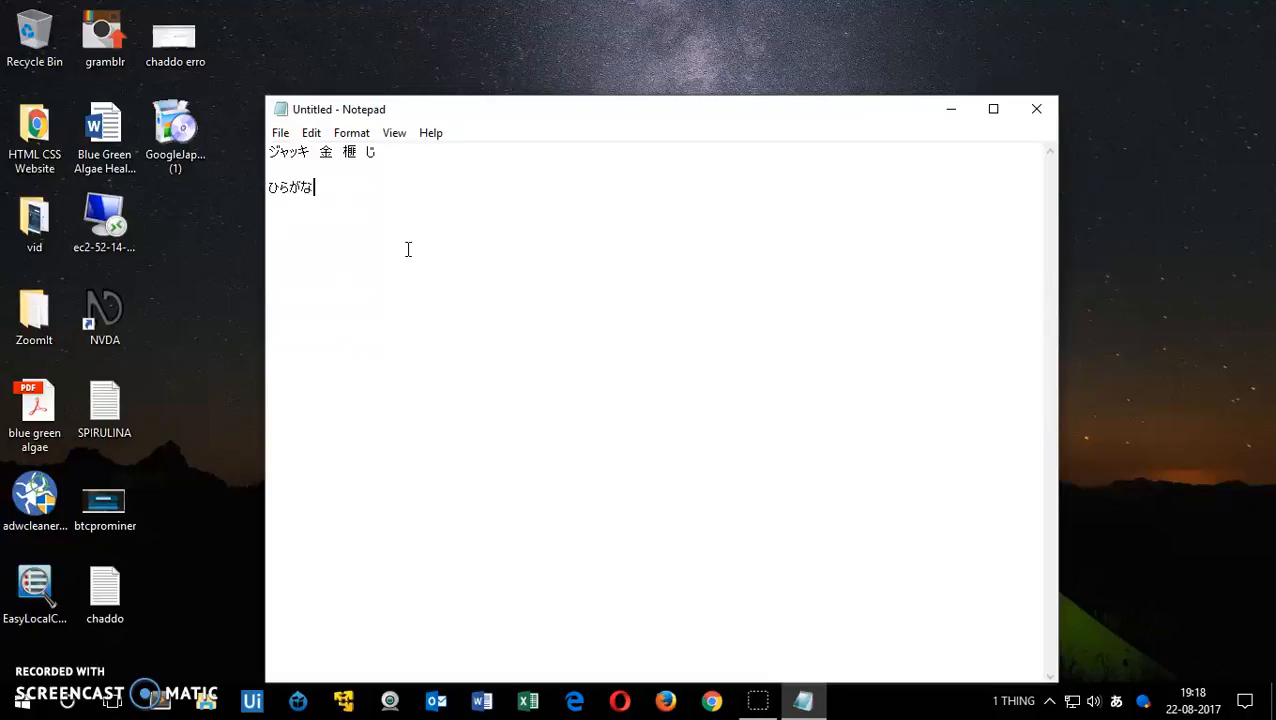
- Confirm ひらがな unconverted on the second line
type("\" \"")
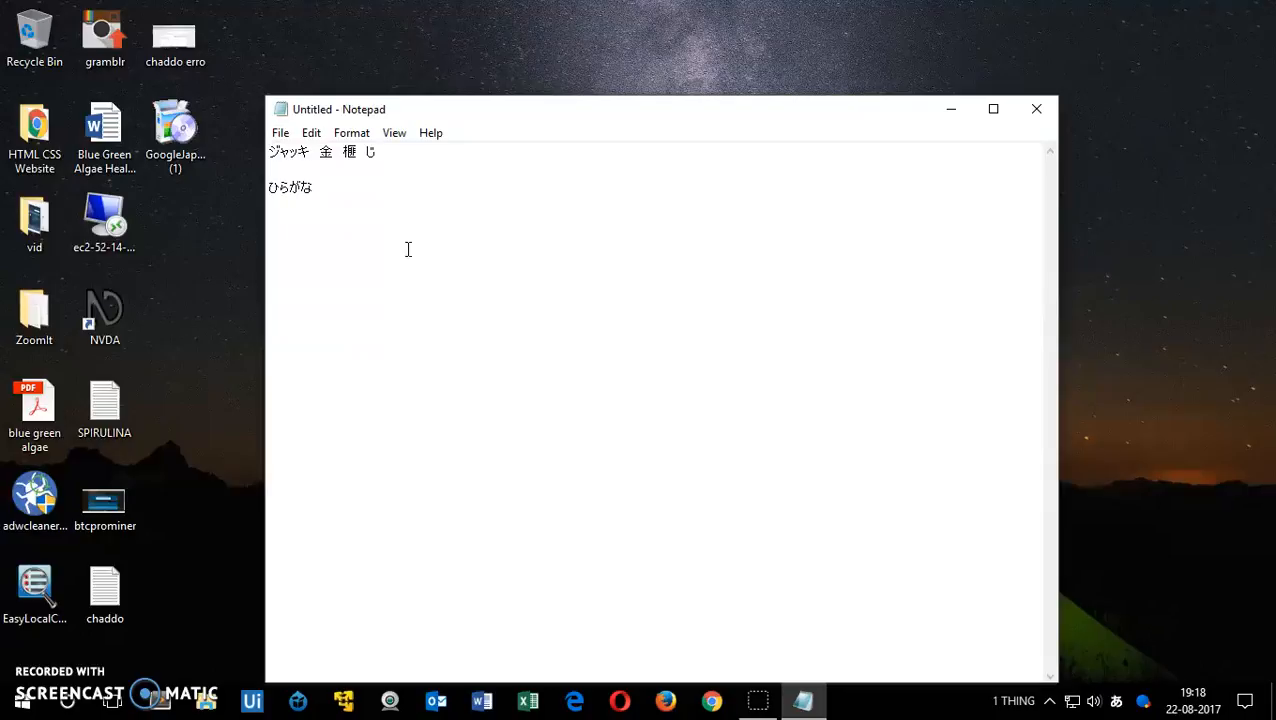
mouse_move(260, 315)
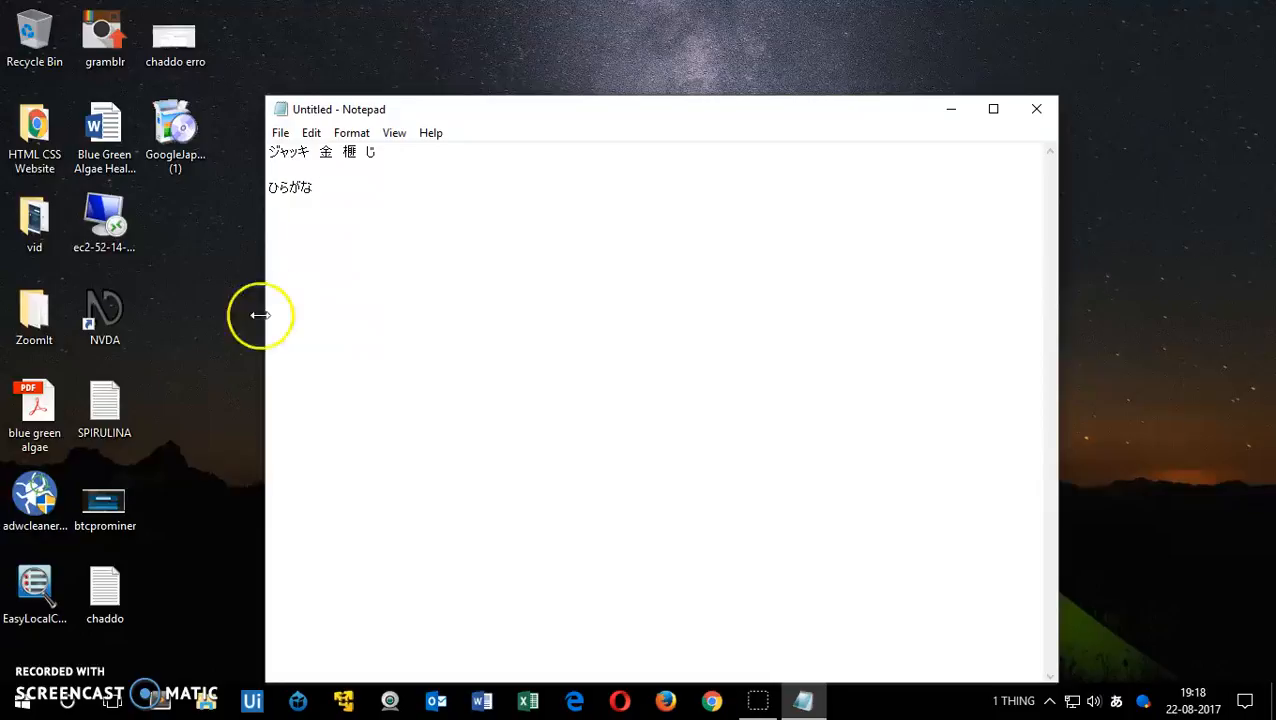